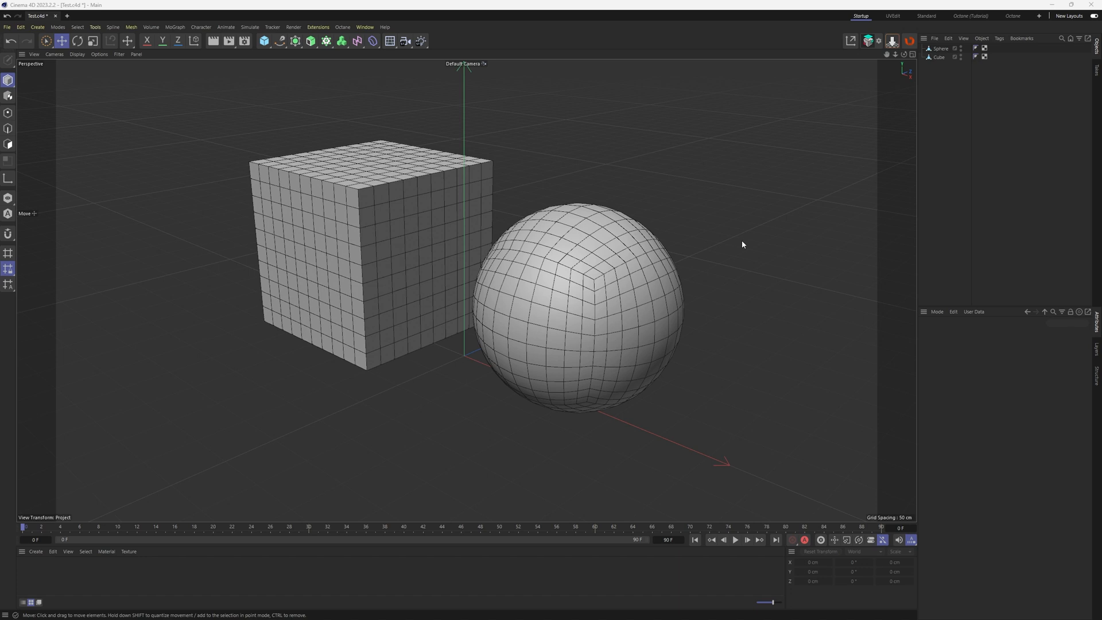
pyautogui.moveTo(688, 190)
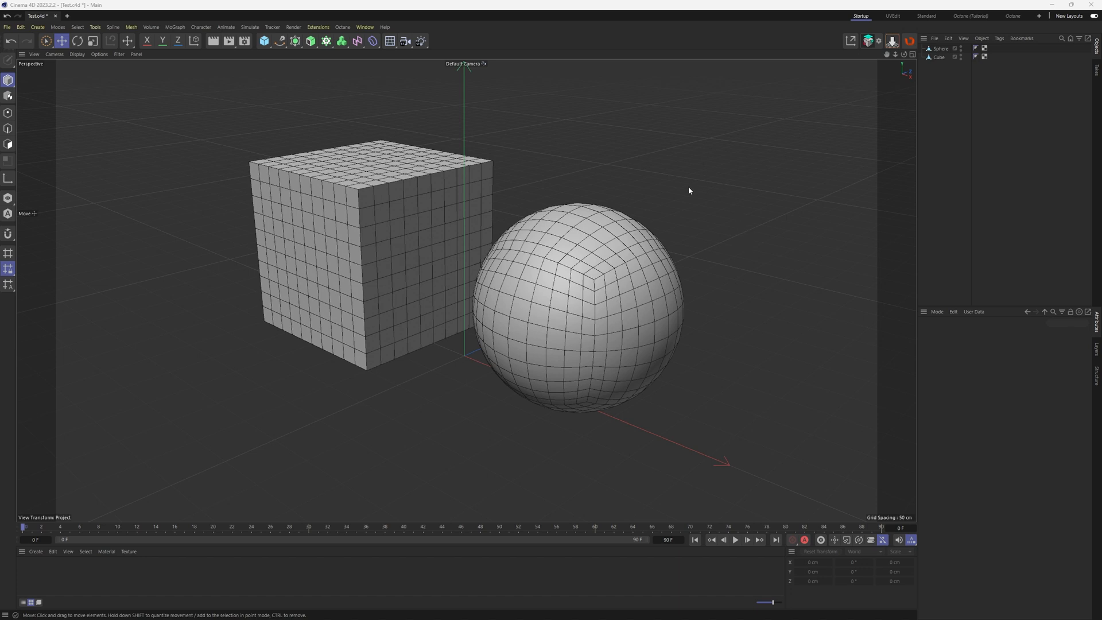
pyautogui.moveTo(337, 216)
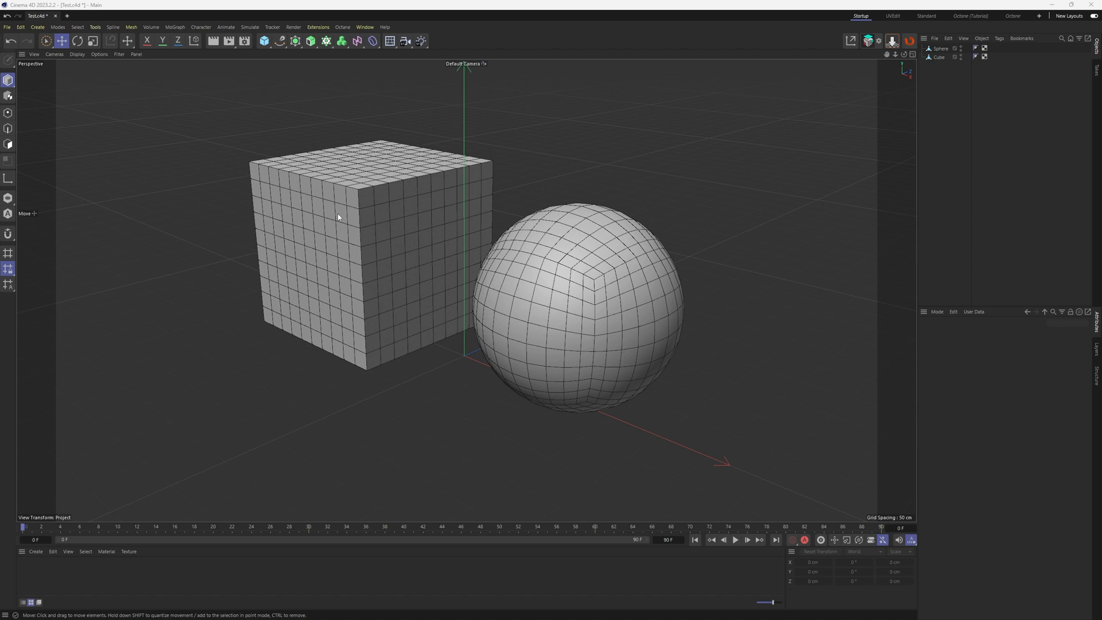
pyautogui.moveTo(916, 194)
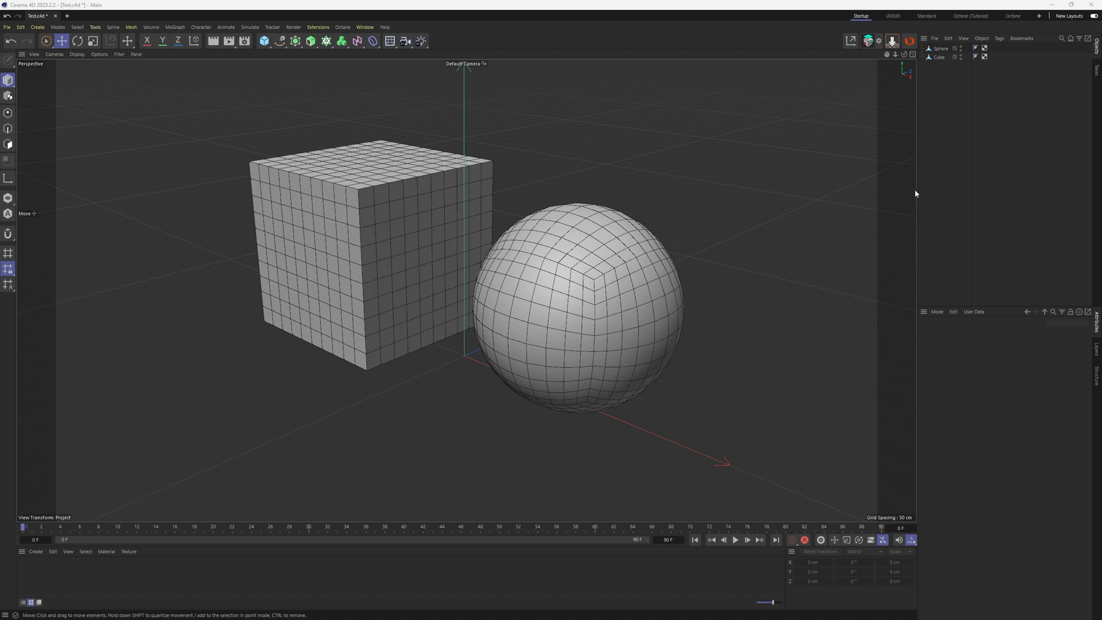
pyautogui.moveTo(964, 57)
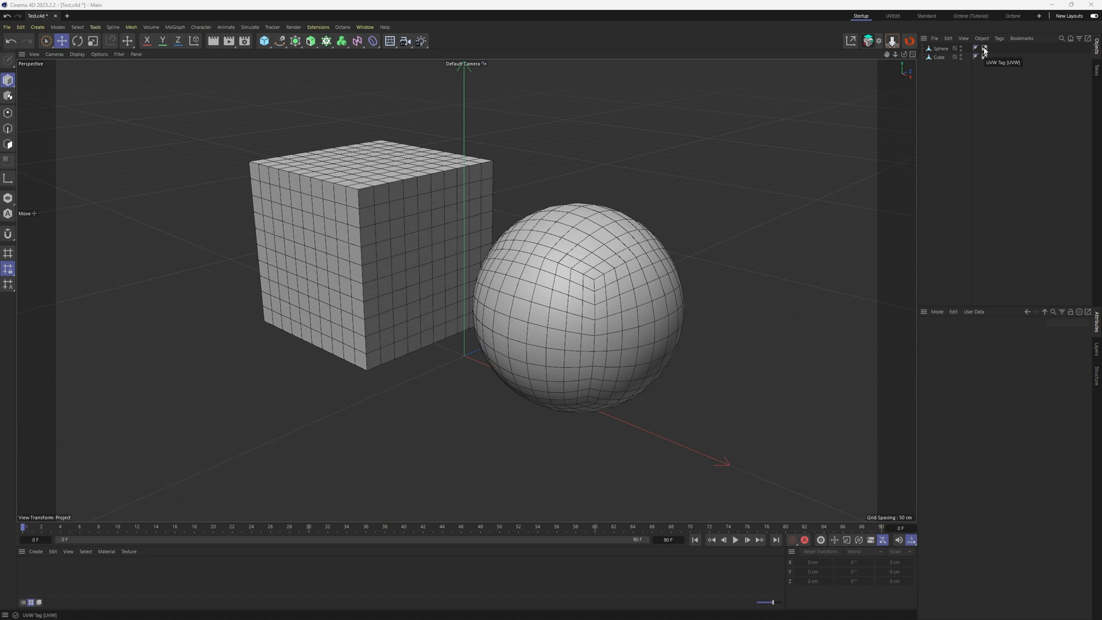
# - Show the Cube's UVW tag, named UVW, in the Attribute Manager
pyautogui.click(985, 49)
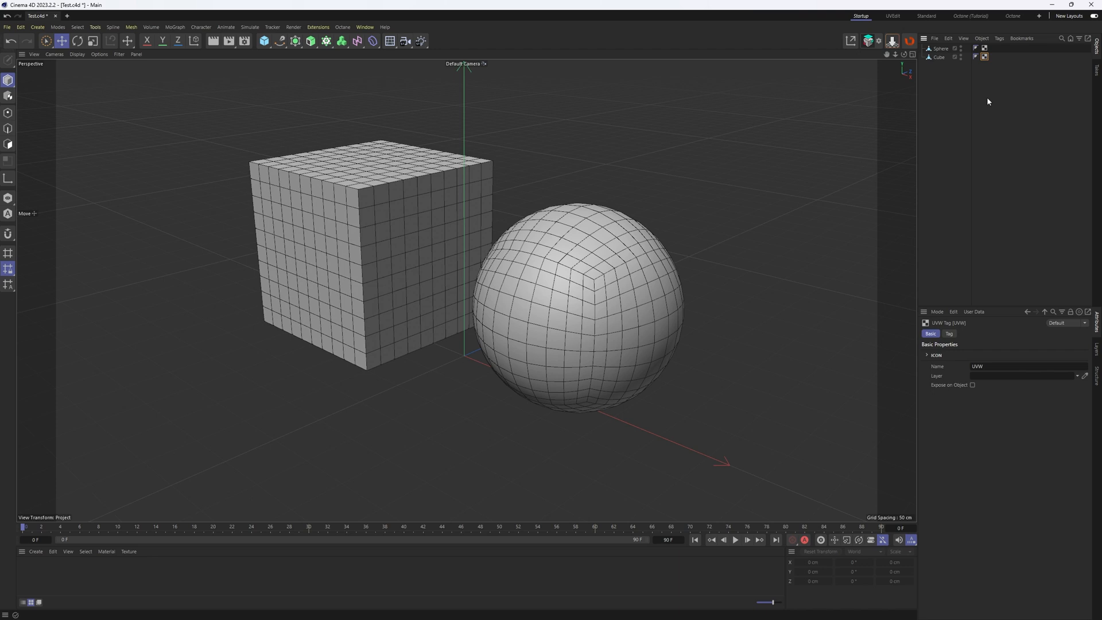
# - Switch to UVEdit and back to Startup, then select Sphere and Cube together
pyautogui.click(894, 16)
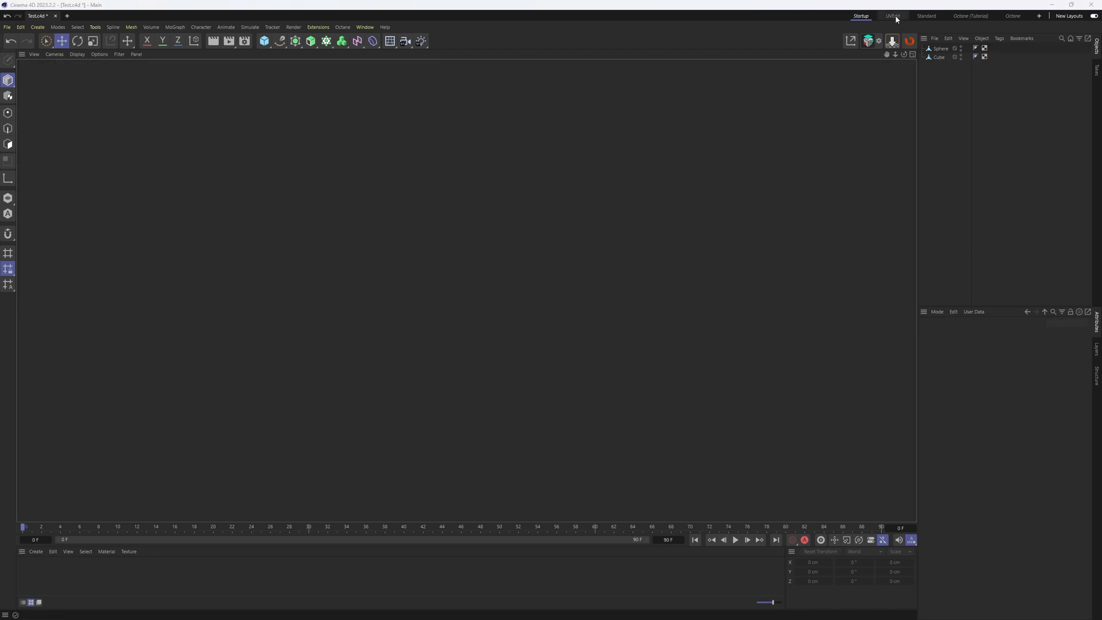
pyautogui.click(893, 15)
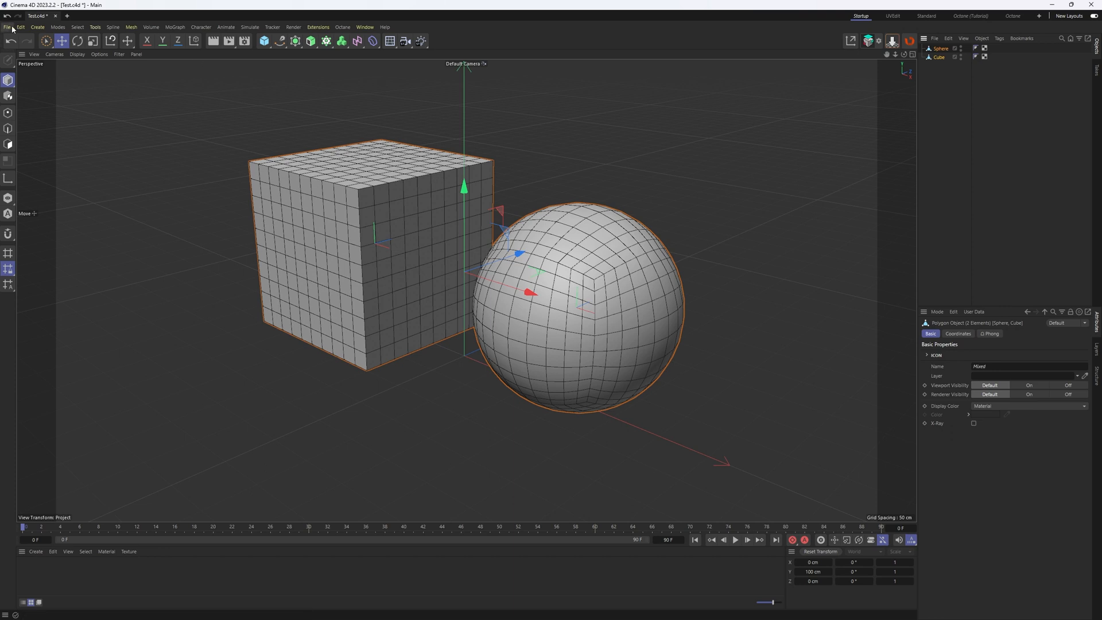
# - Save the selected cube and sphere as FBX to Test.fbx, confirming the overwrite
pyautogui.click(7, 27)
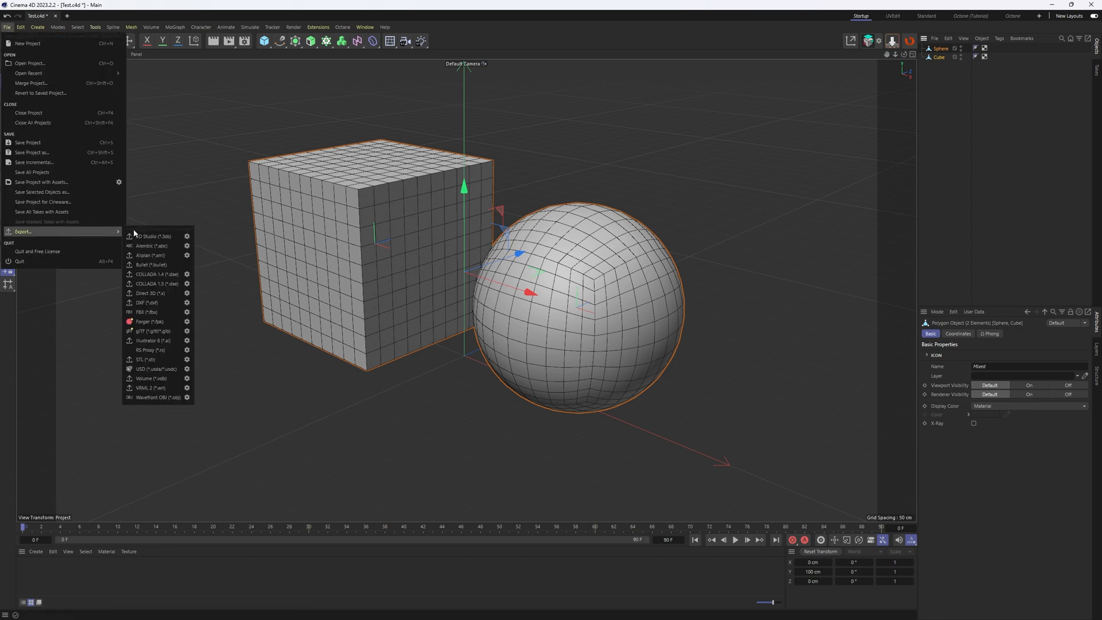
pyautogui.click(147, 313)
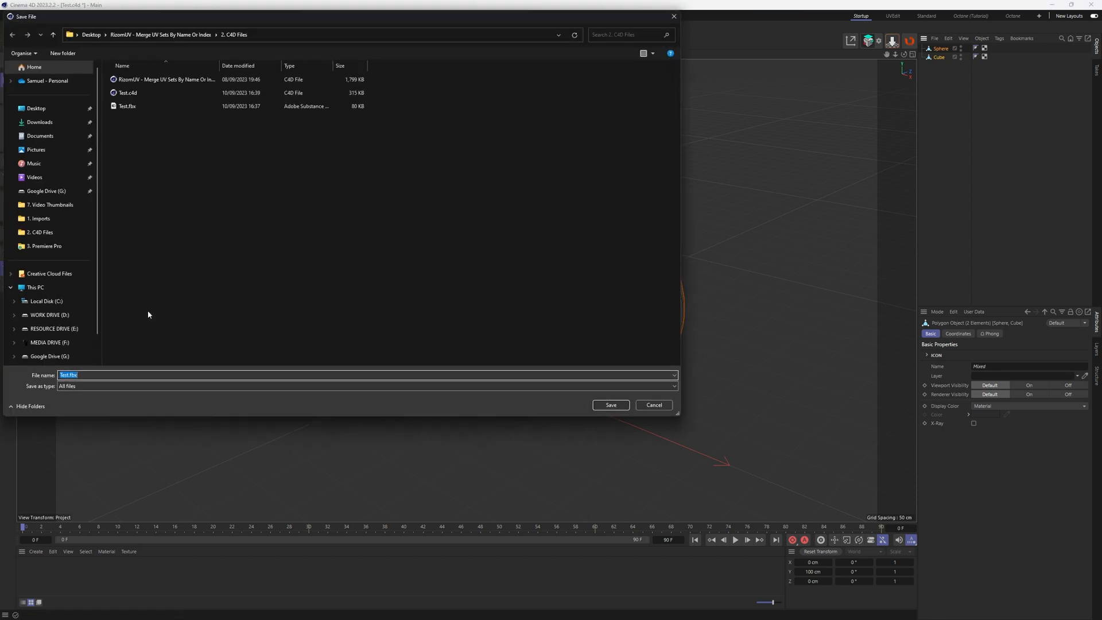
pyautogui.click(609, 404)
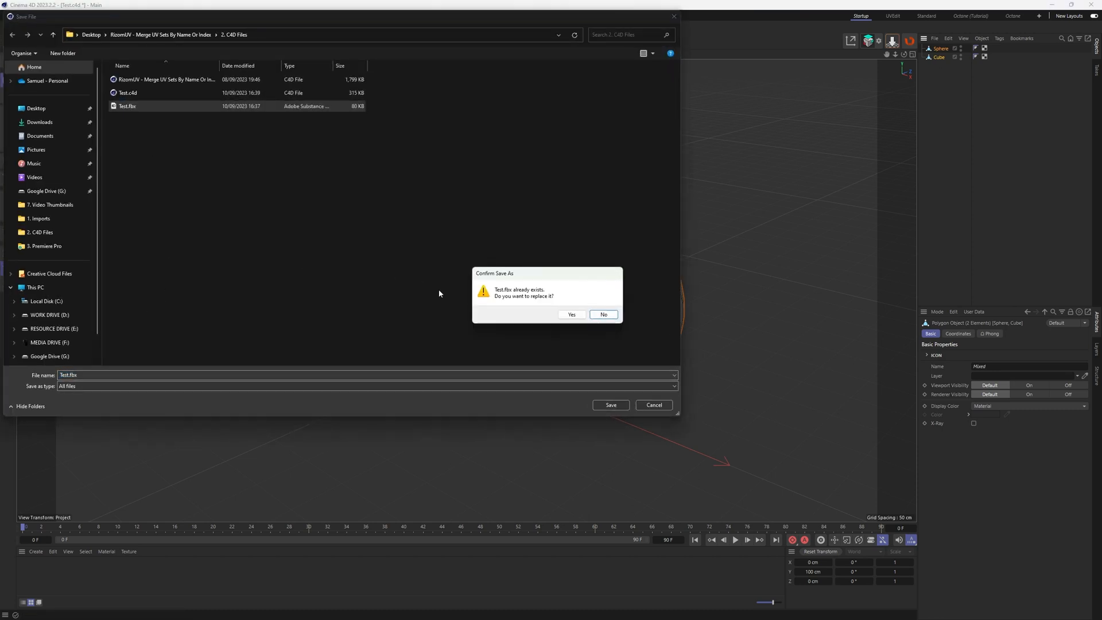
pyautogui.click(572, 313)
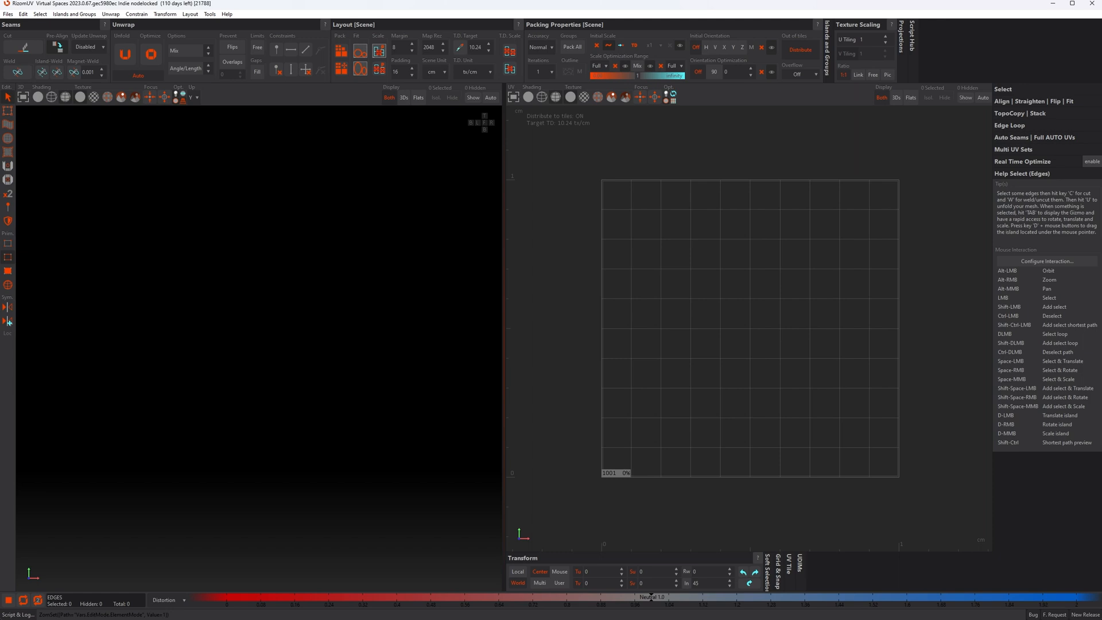
# - Load Test.fbx with UVs, leaving Merge by UV set names off in import settings
pyautogui.click(8, 13)
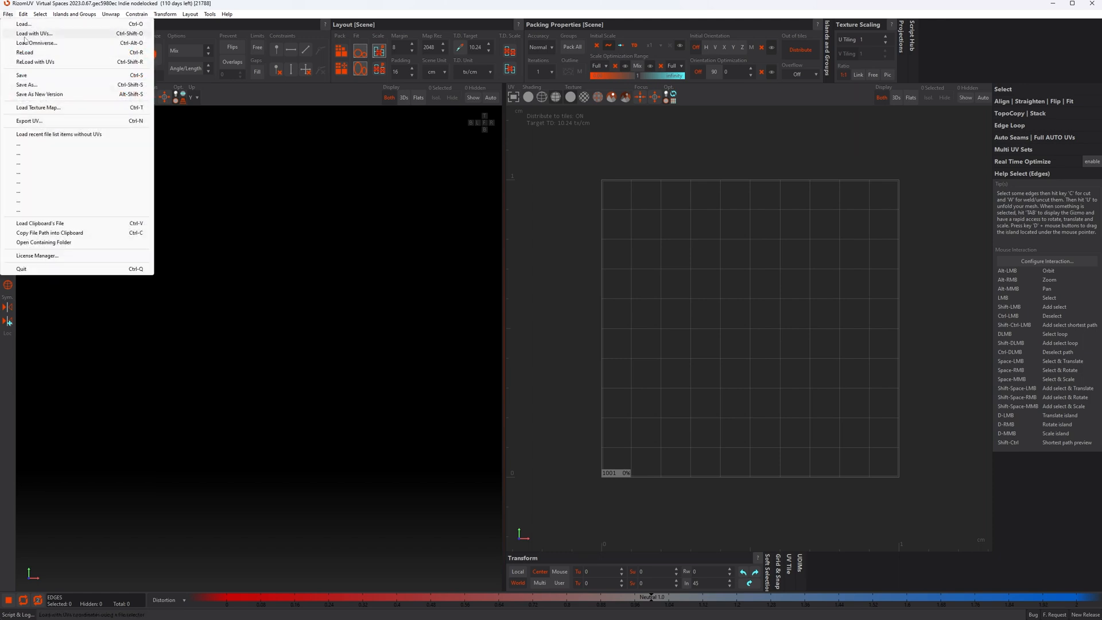
pyautogui.click(32, 33)
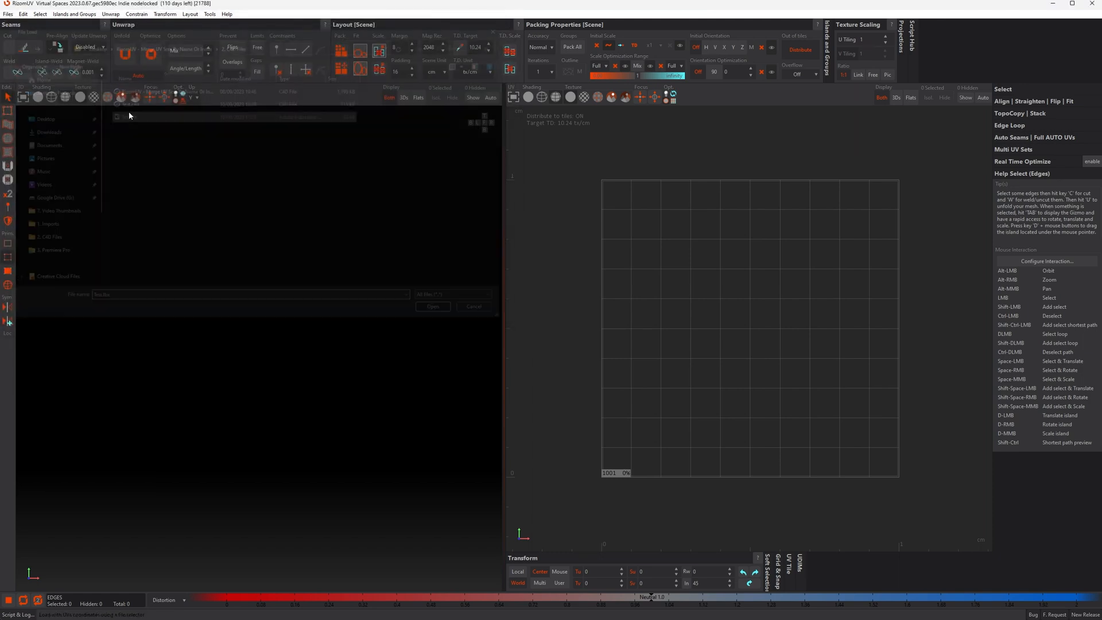
pyautogui.click(433, 306)
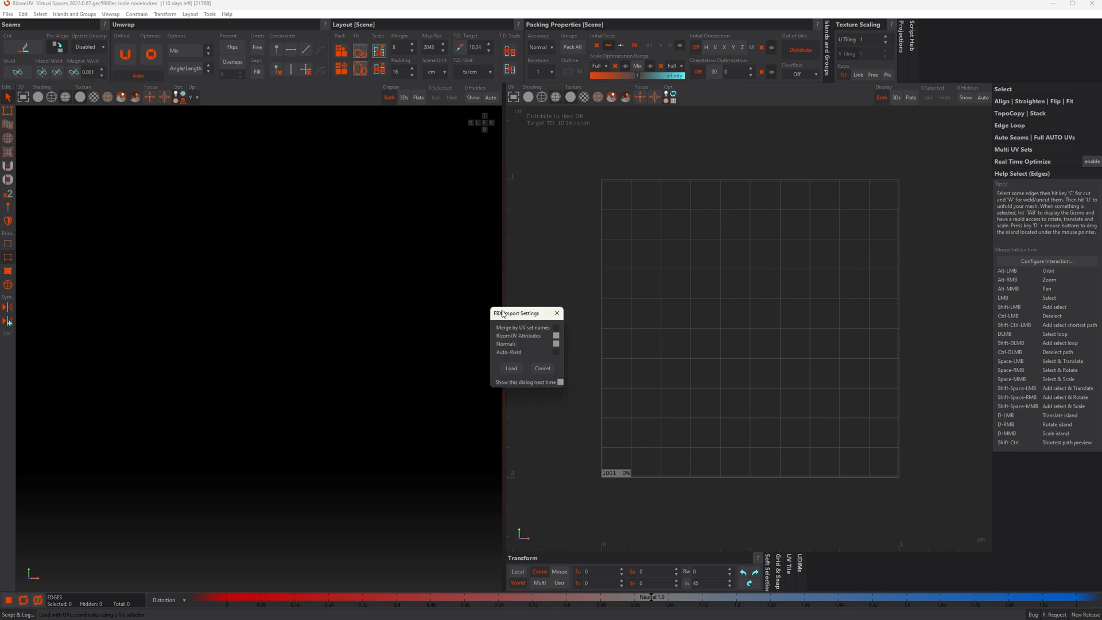
pyautogui.moveTo(519, 313); pyautogui.dragTo(497, 290)
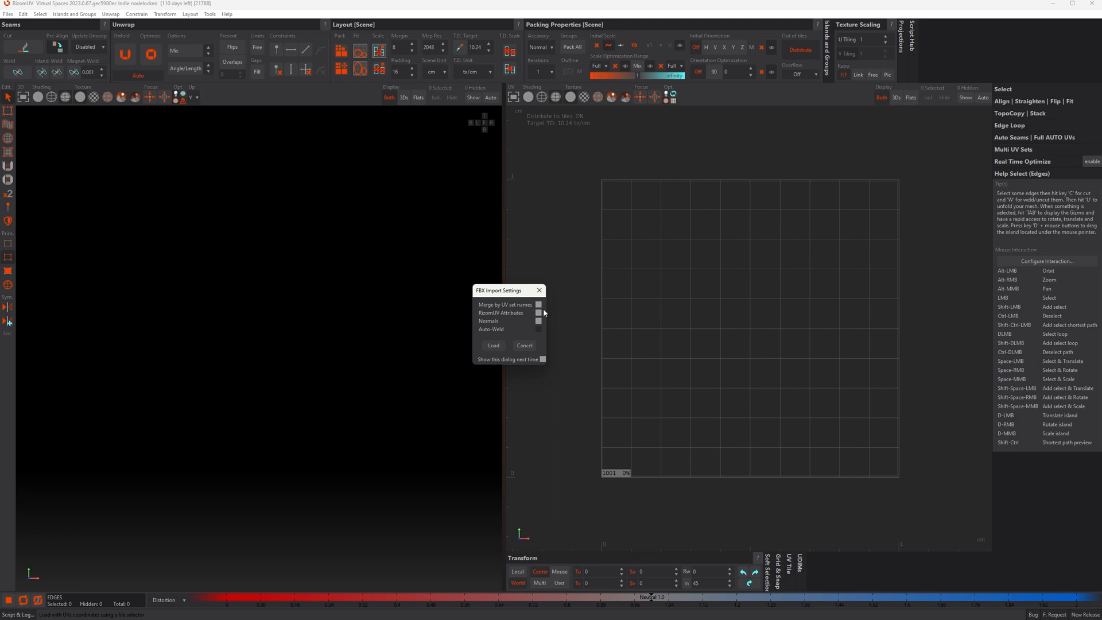
pyautogui.click(539, 304)
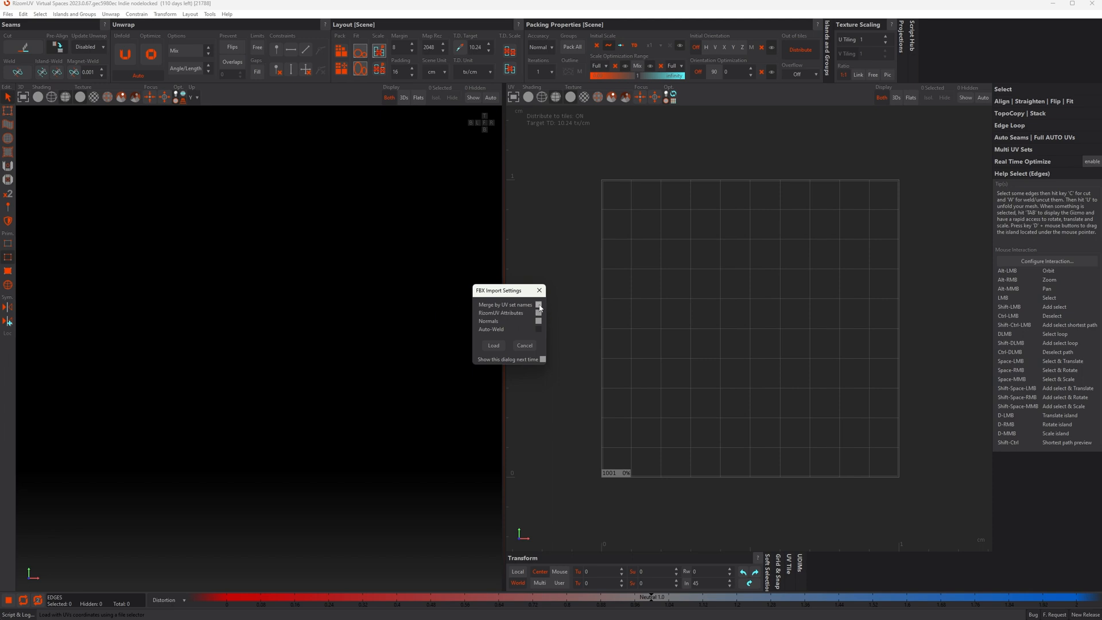
pyautogui.click(538, 304)
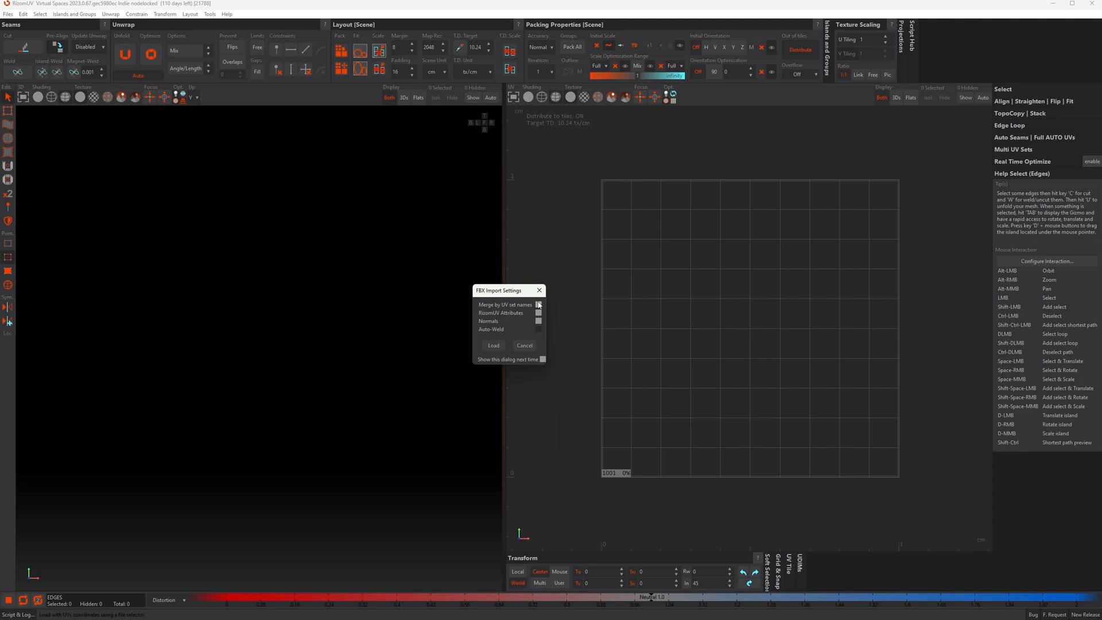
pyautogui.moveTo(538, 304)
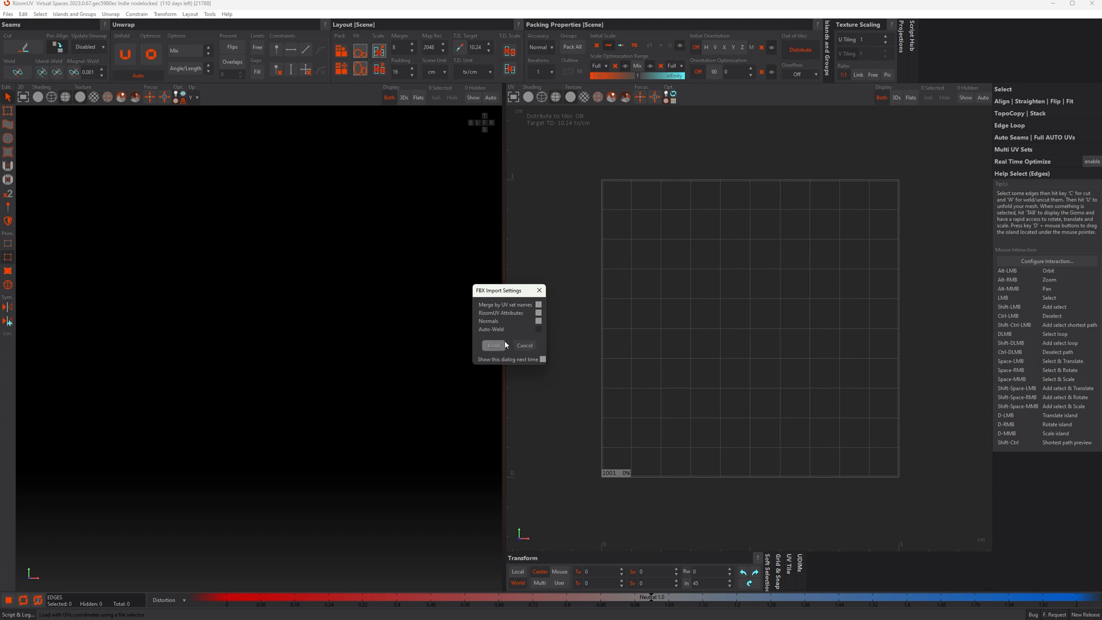
# - Import Test.fbx without name merging, showing cube and sphere islands under one UVW set
pyautogui.click(494, 345)
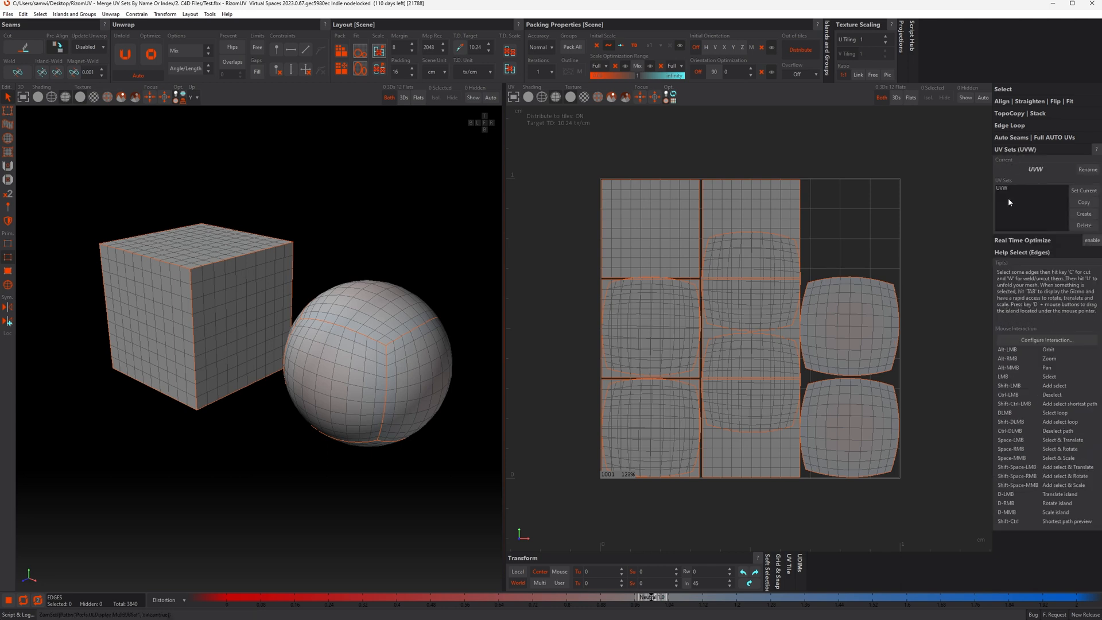
pyautogui.moveTo(1007, 199)
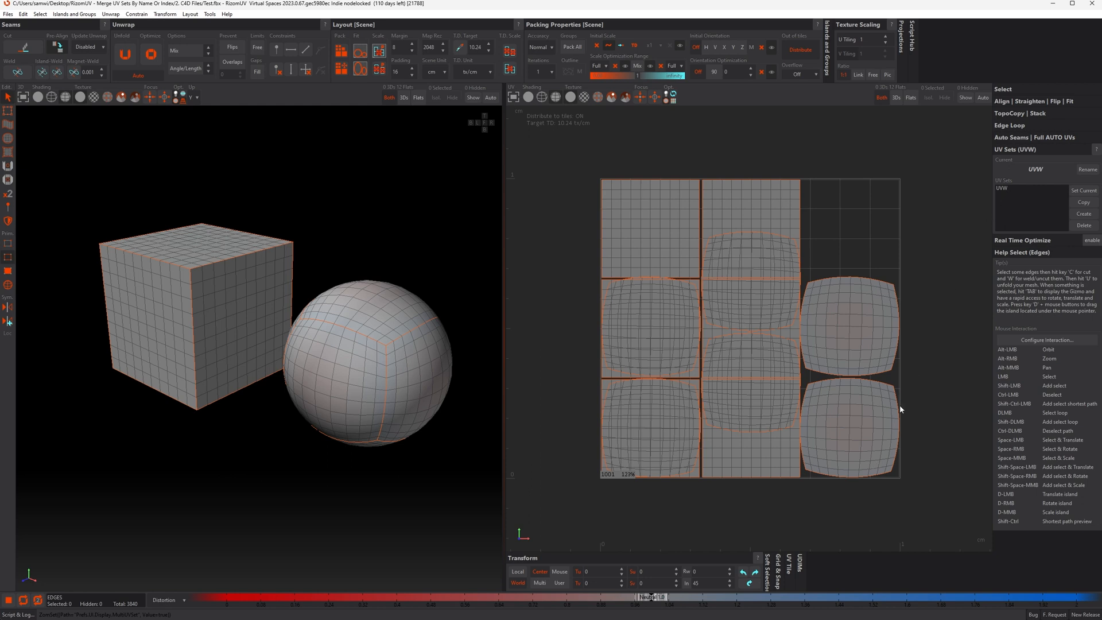
pyautogui.moveTo(1031, 190)
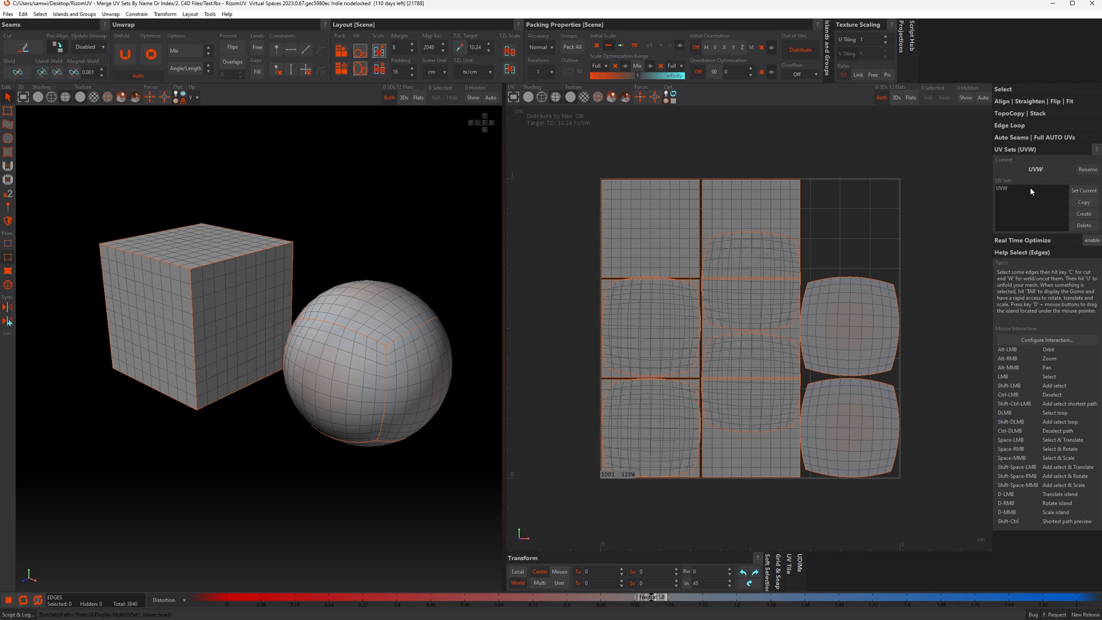
pyautogui.moveTo(976, 286)
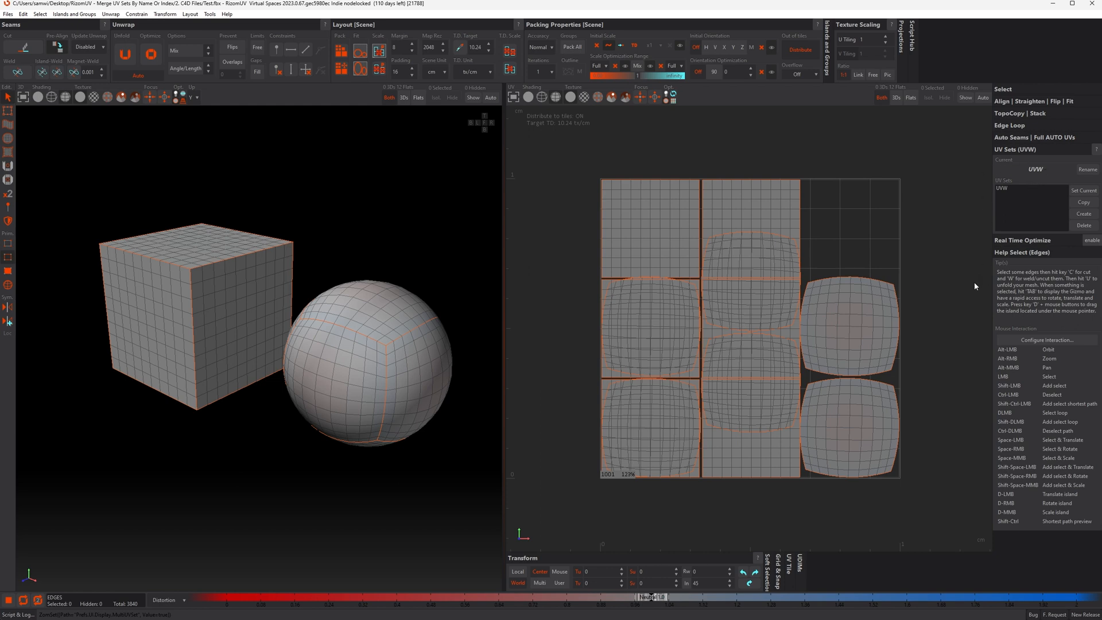
pyautogui.click(7, 13)
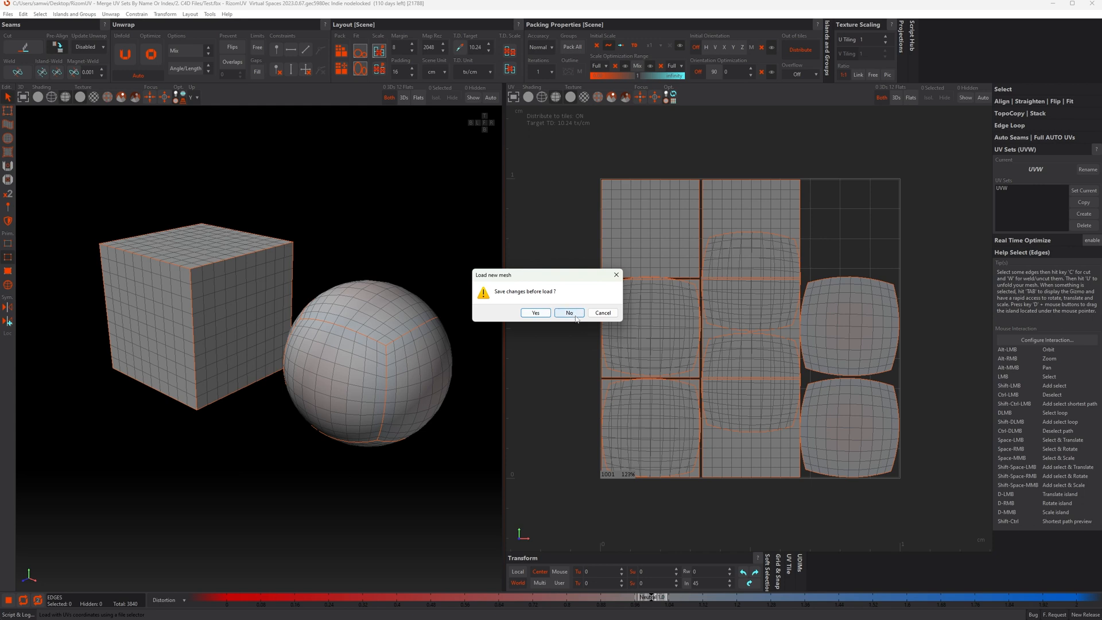
pyautogui.click(569, 313)
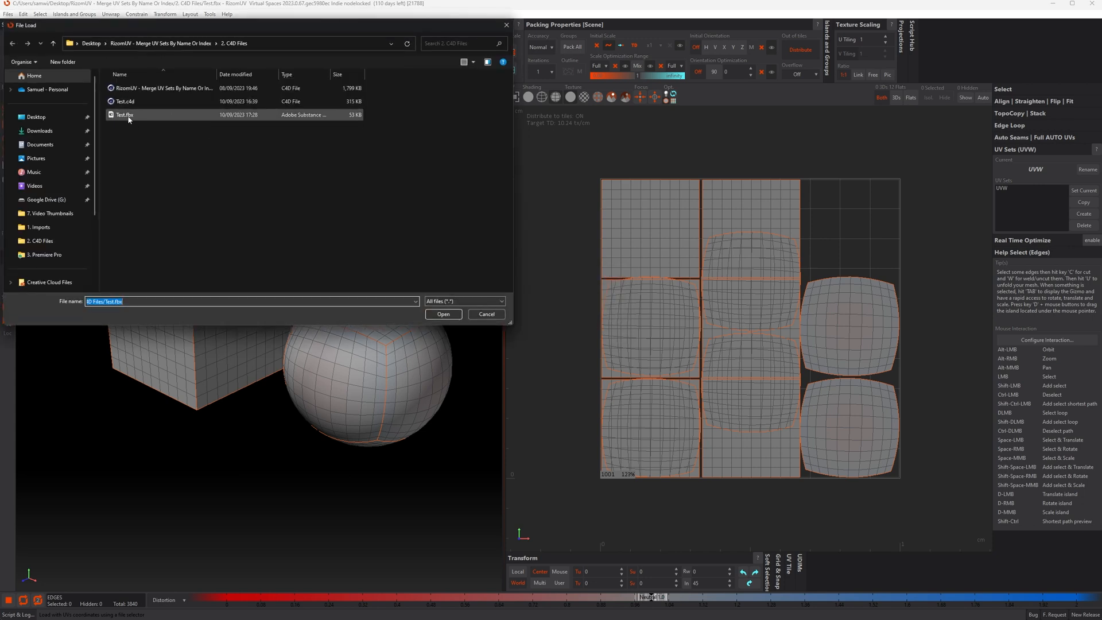
pyautogui.click(442, 314)
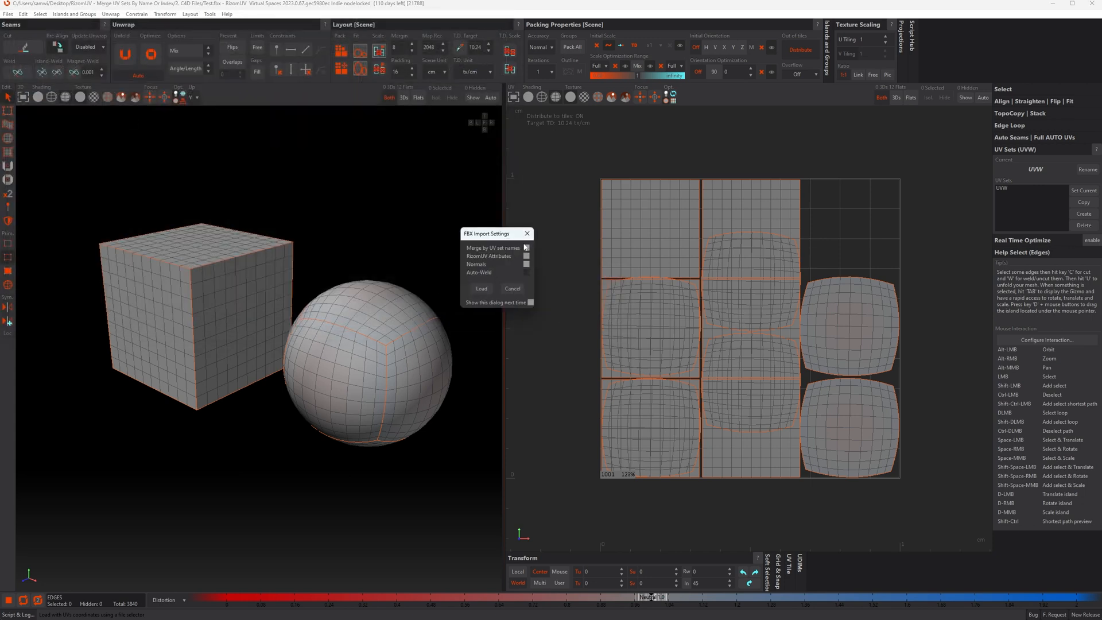
pyautogui.click(481, 289)
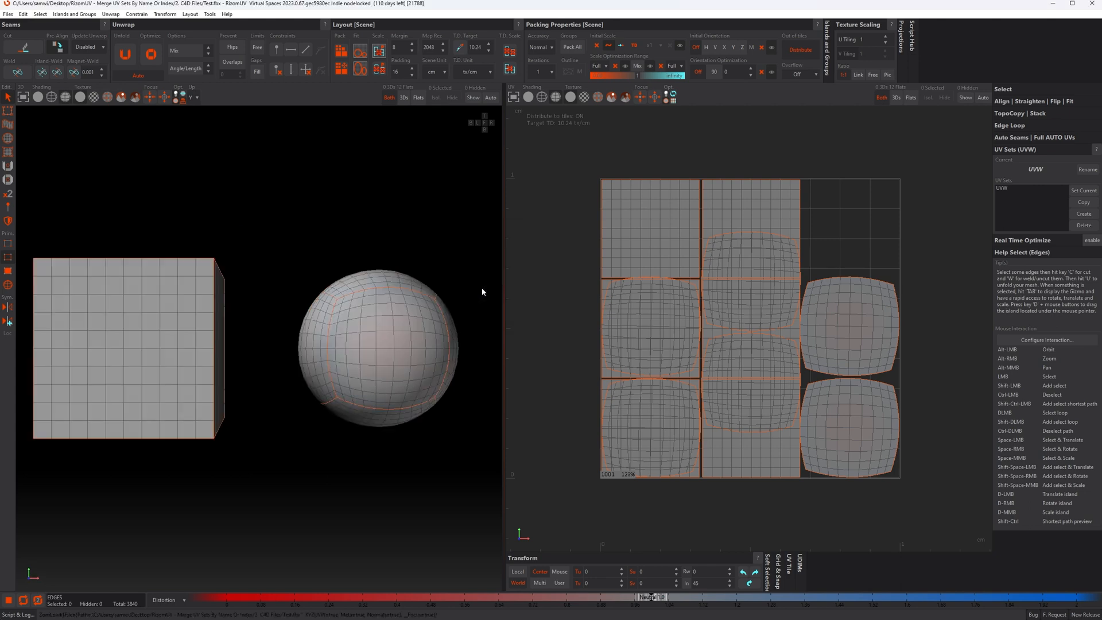
pyautogui.moveTo(901, 197)
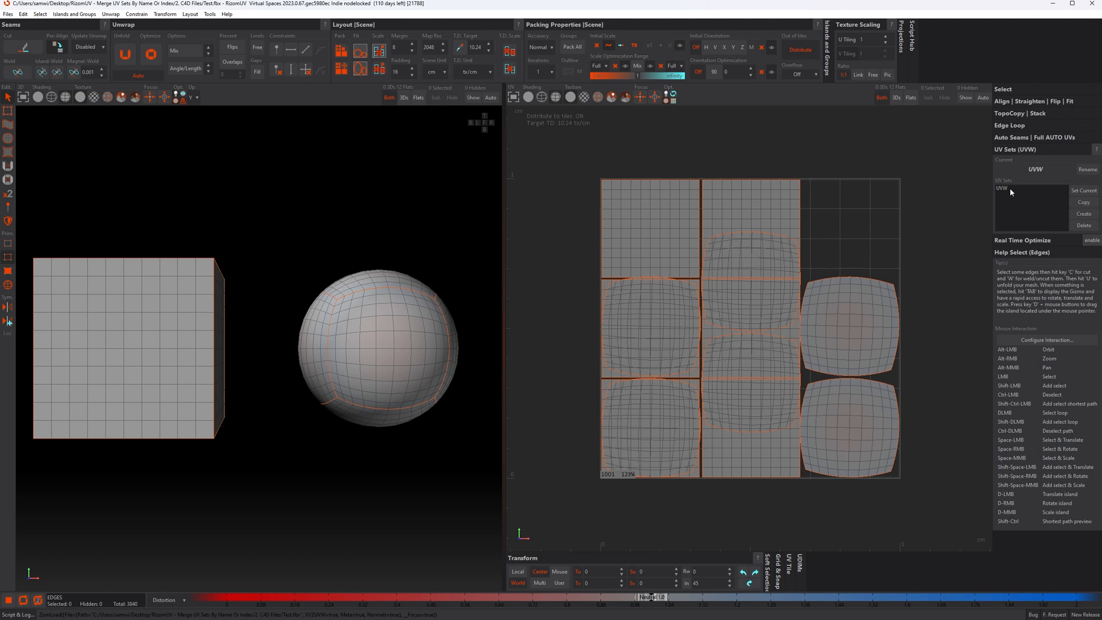
pyautogui.moveTo(724, 314)
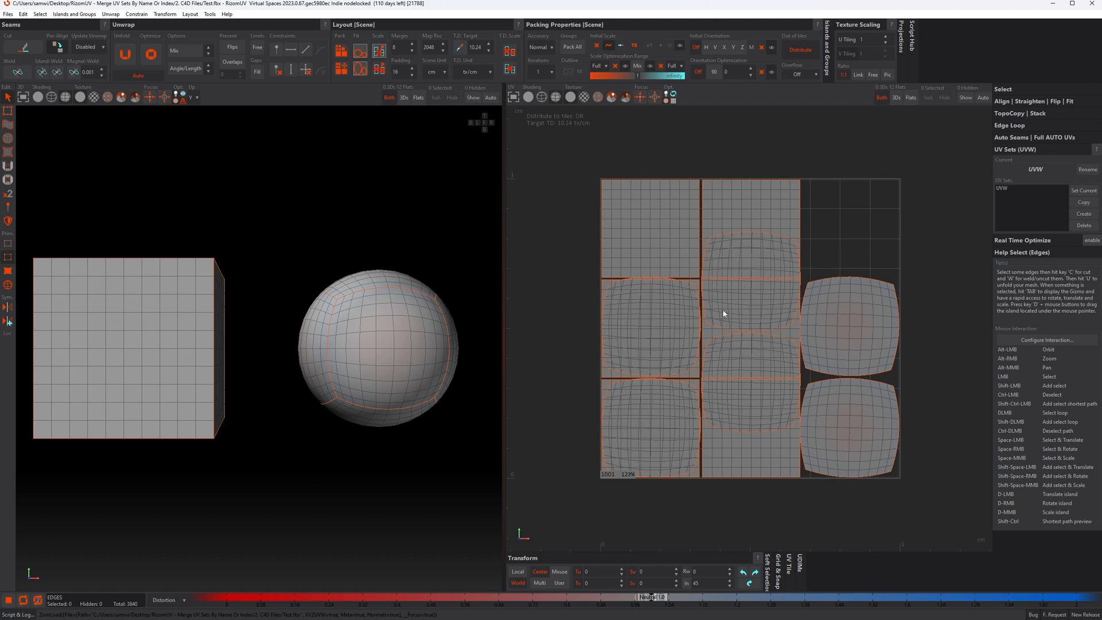
pyautogui.moveTo(1014, 186)
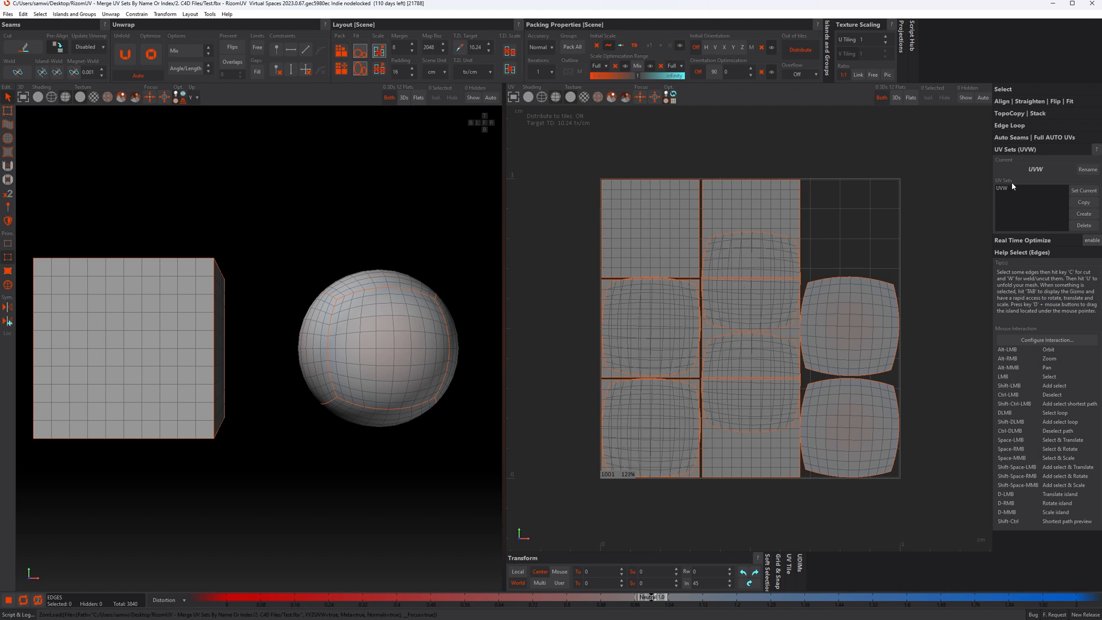
pyautogui.moveTo(385, 335)
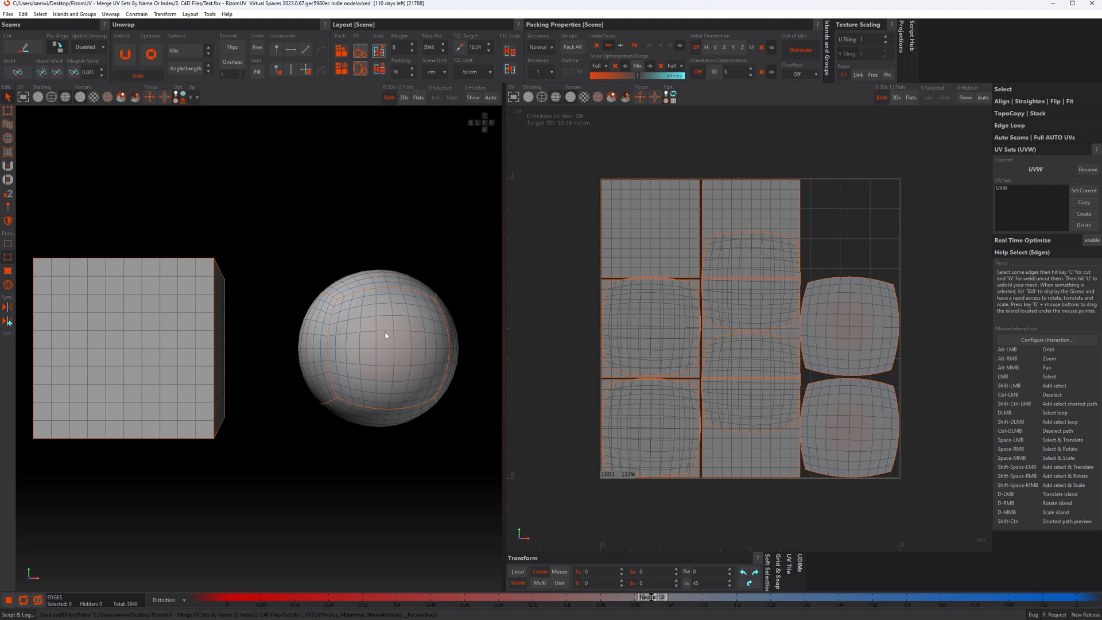
pyautogui.moveTo(385, 330)
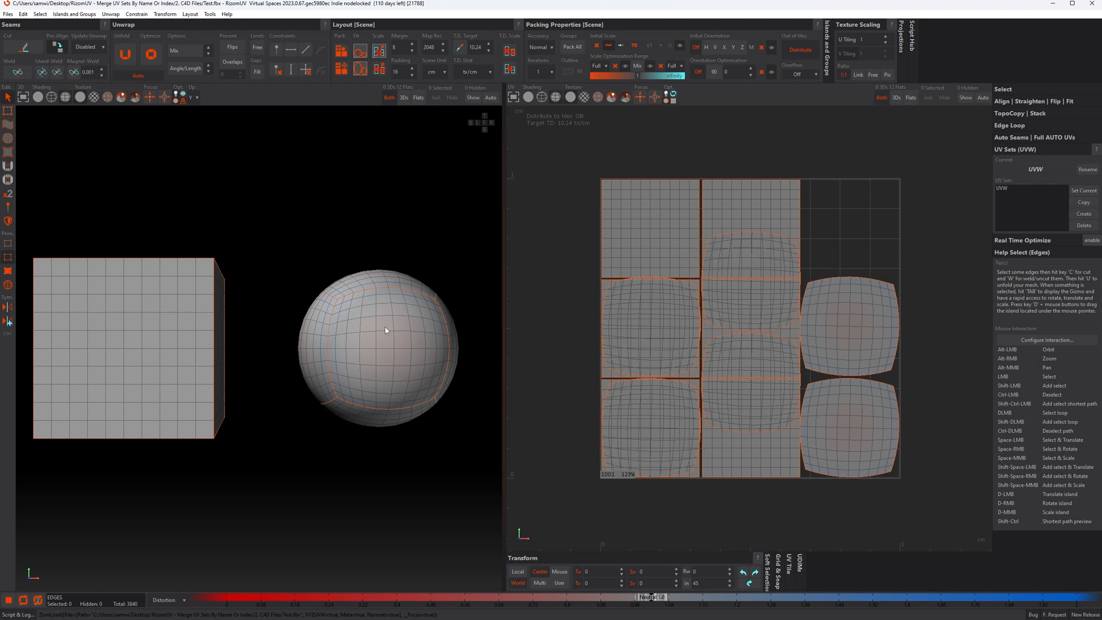
pyautogui.moveTo(617, 444)
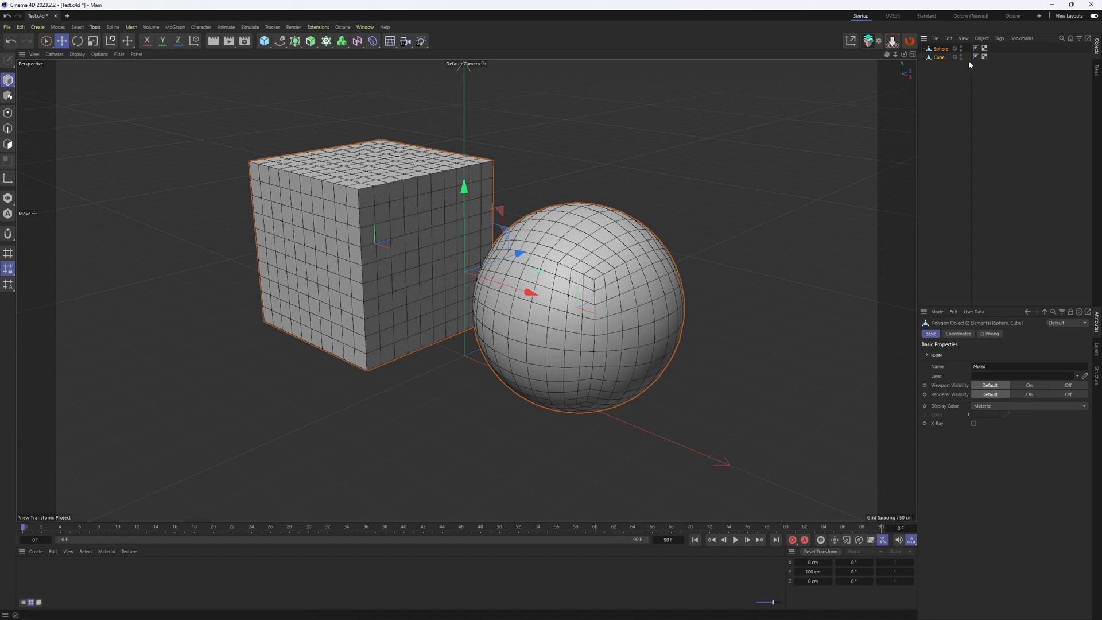
# - Inspect the sphere's UV tag in the Attribute Manager, confirming its name is UVW
pyautogui.click(986, 49)
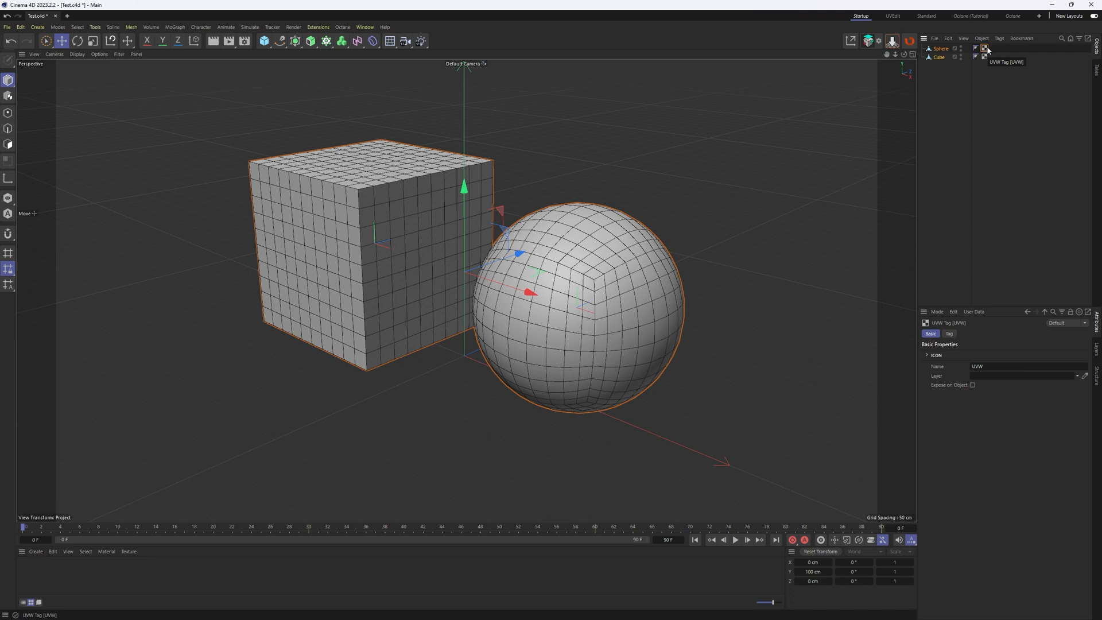
pyautogui.moveTo(1002, 377)
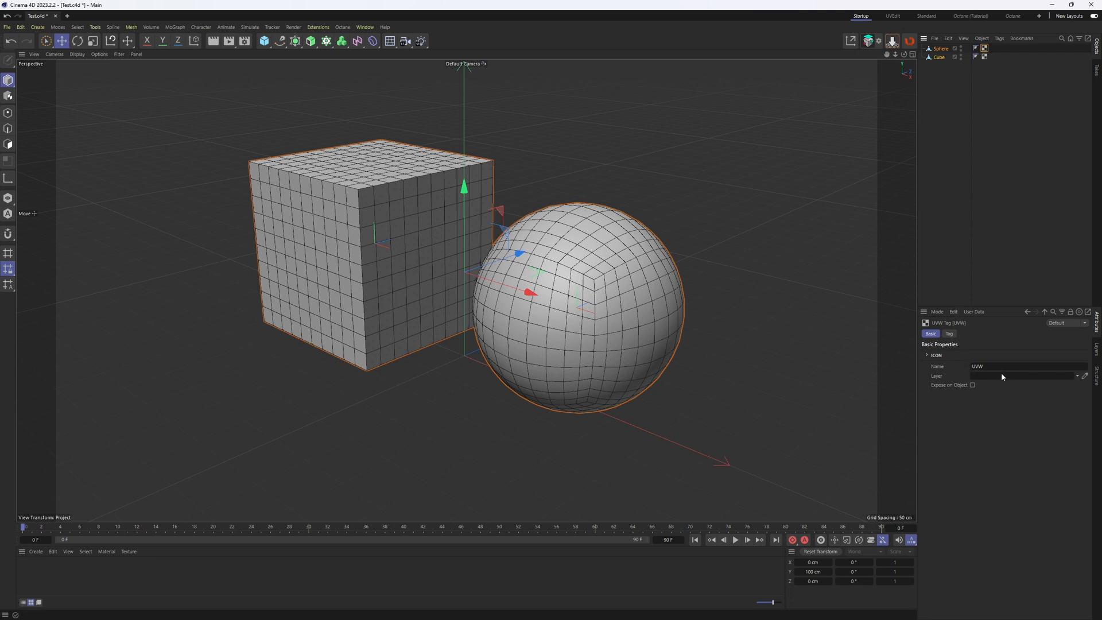
pyautogui.click(986, 57)
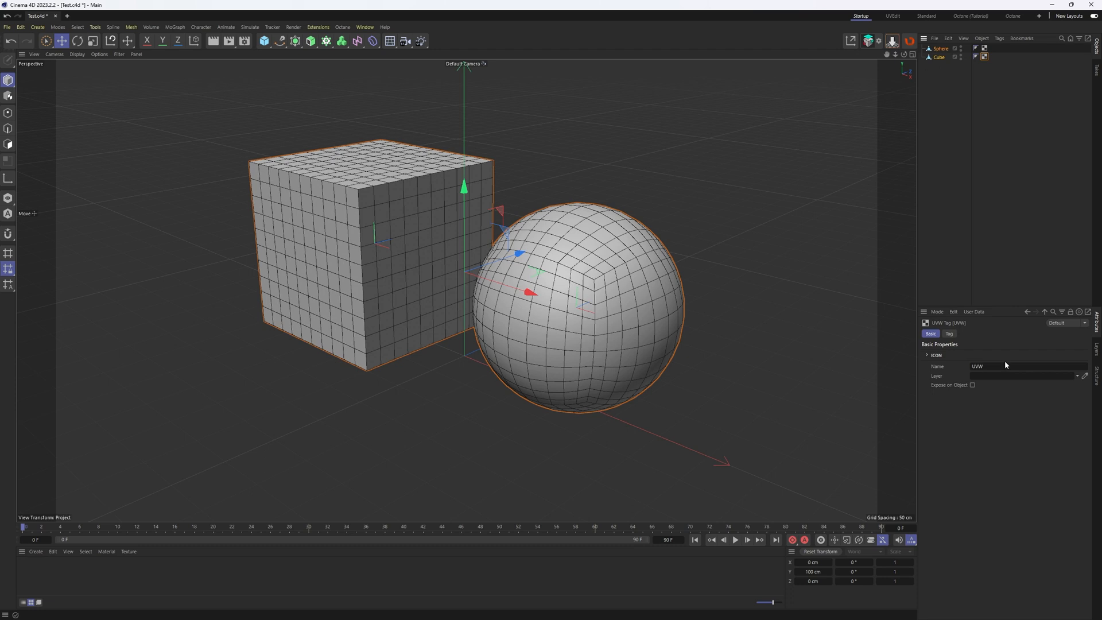
pyautogui.moveTo(1006, 168)
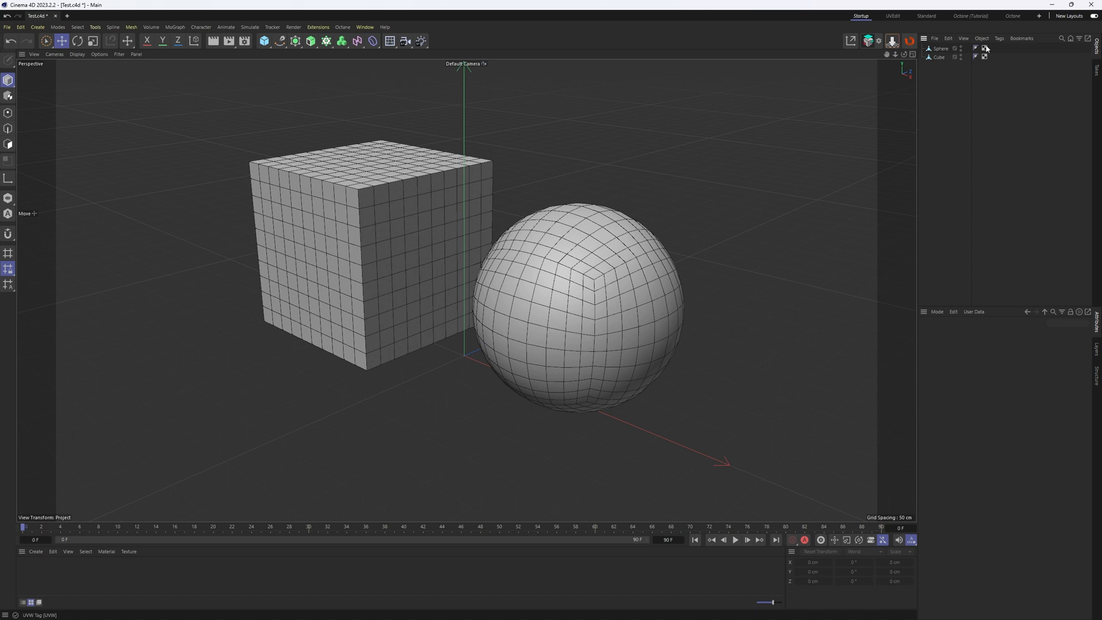
pyautogui.click(985, 48)
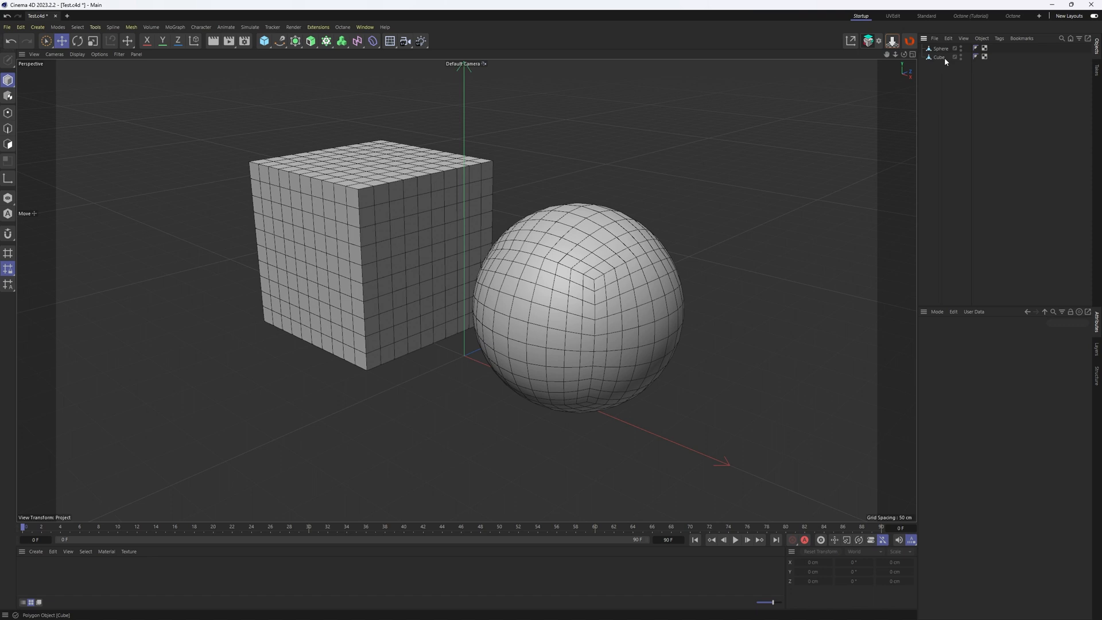
pyautogui.click(985, 56)
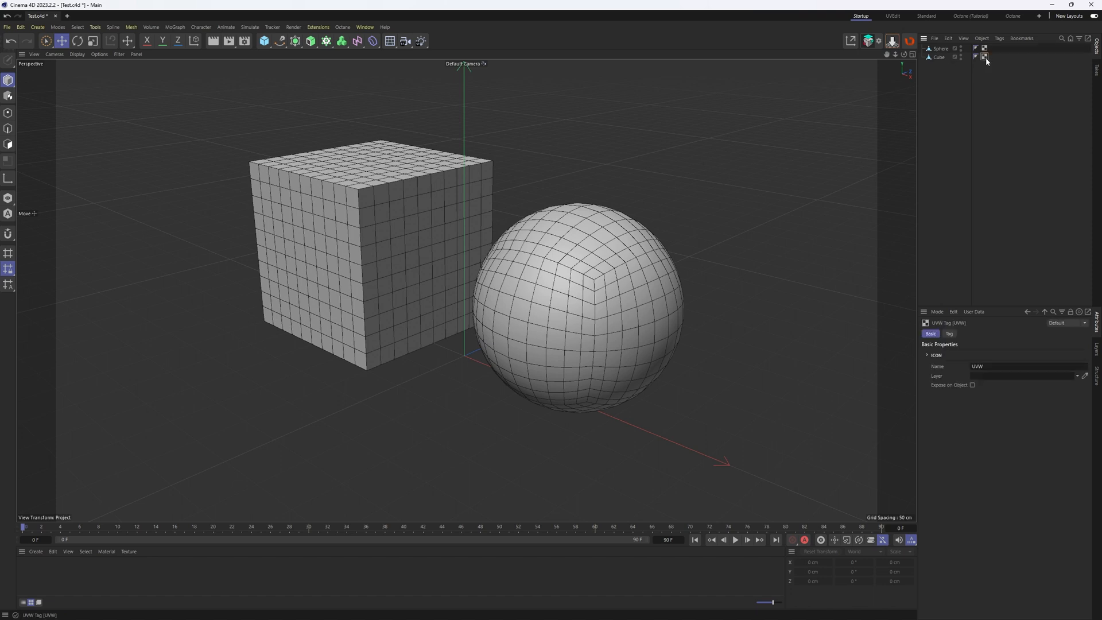
pyautogui.moveTo(985, 57)
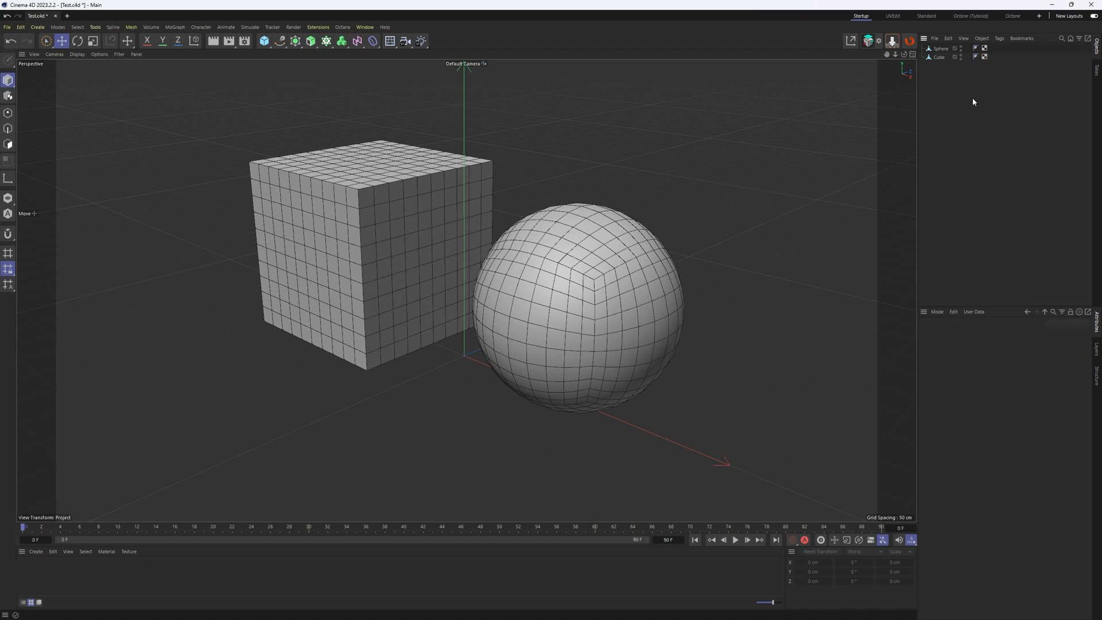
pyautogui.moveTo(987, 65)
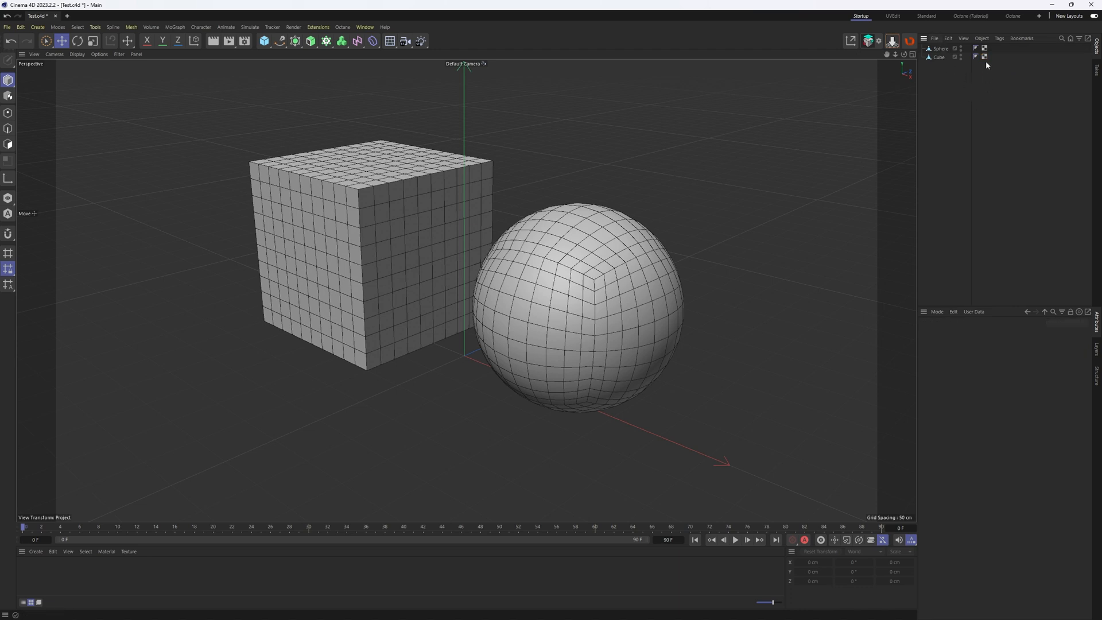
pyautogui.moveTo(989, 88)
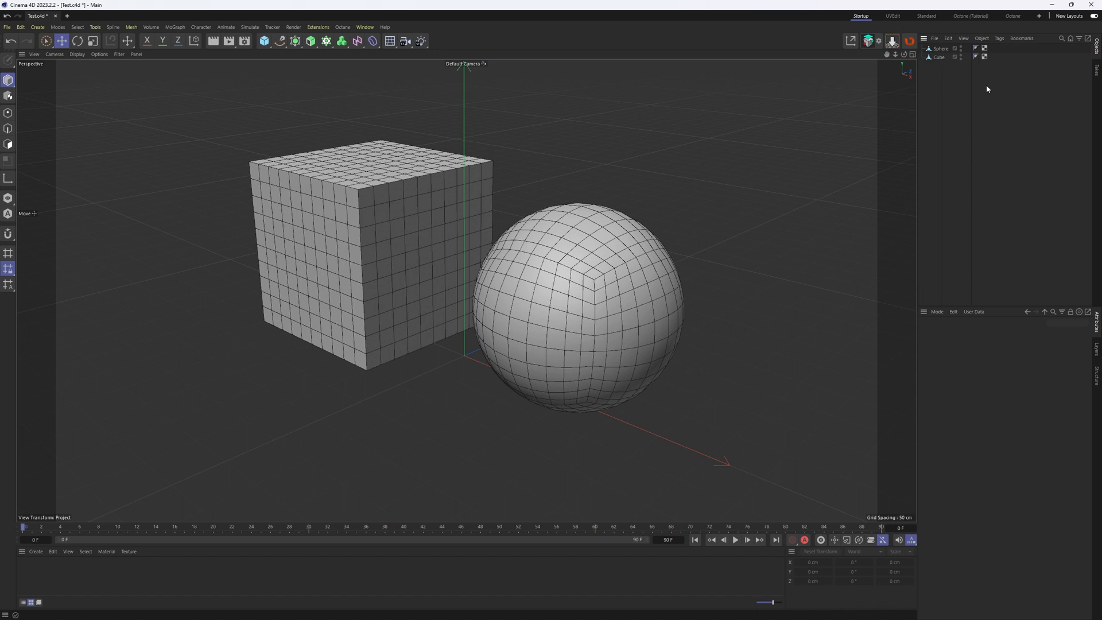
pyautogui.moveTo(619, 609)
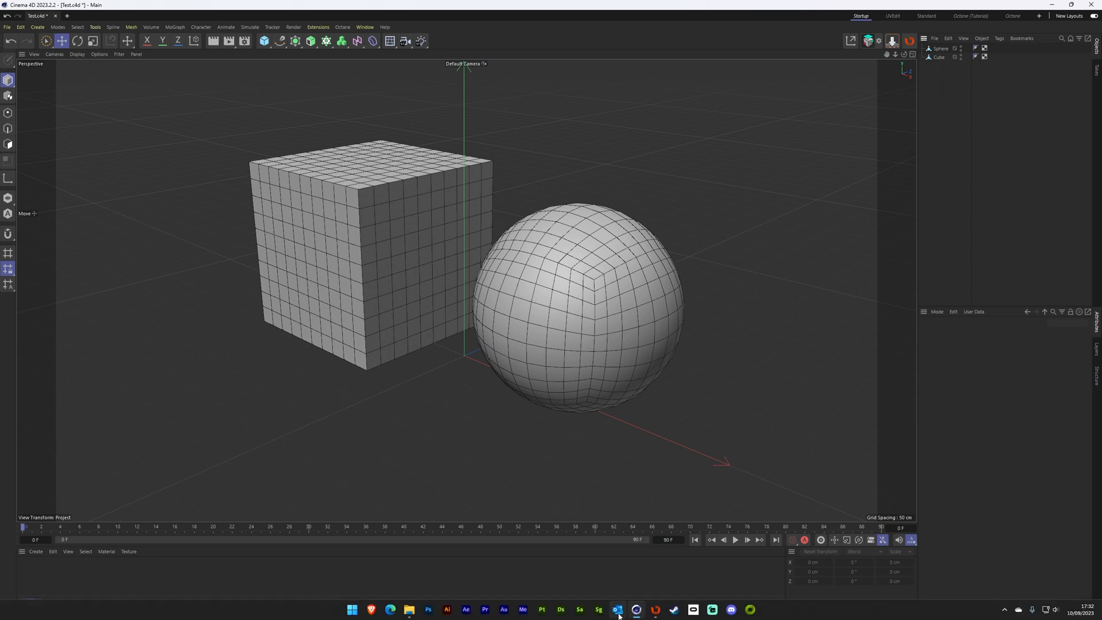
# - Bring RizomUV to the front with its FBX import settings prompt showing again
pyautogui.click(617, 609)
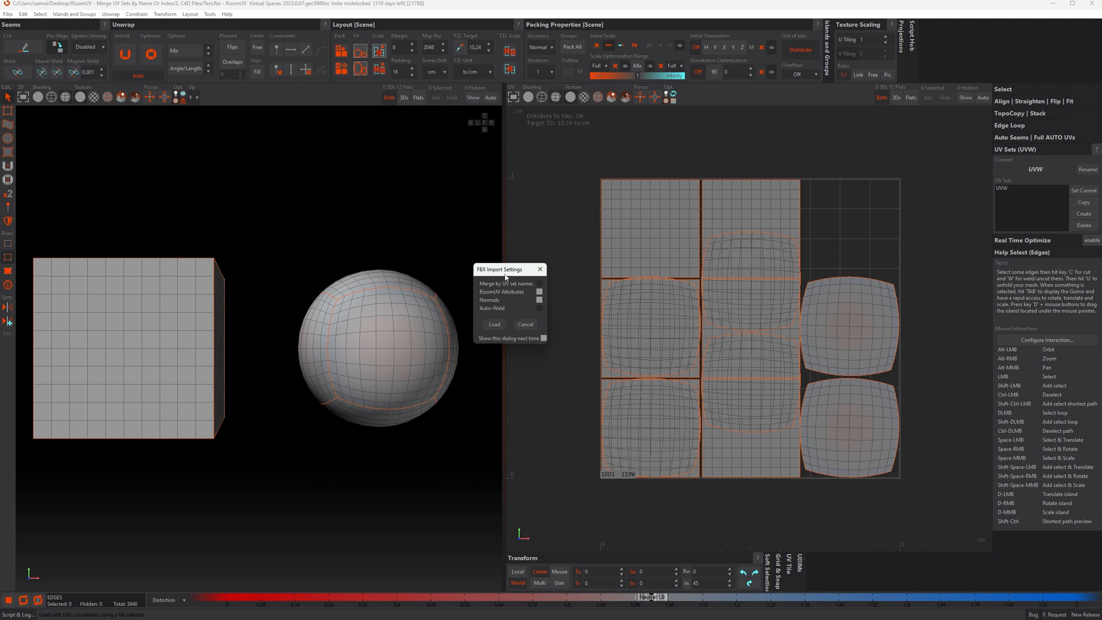
pyautogui.moveTo(505, 281)
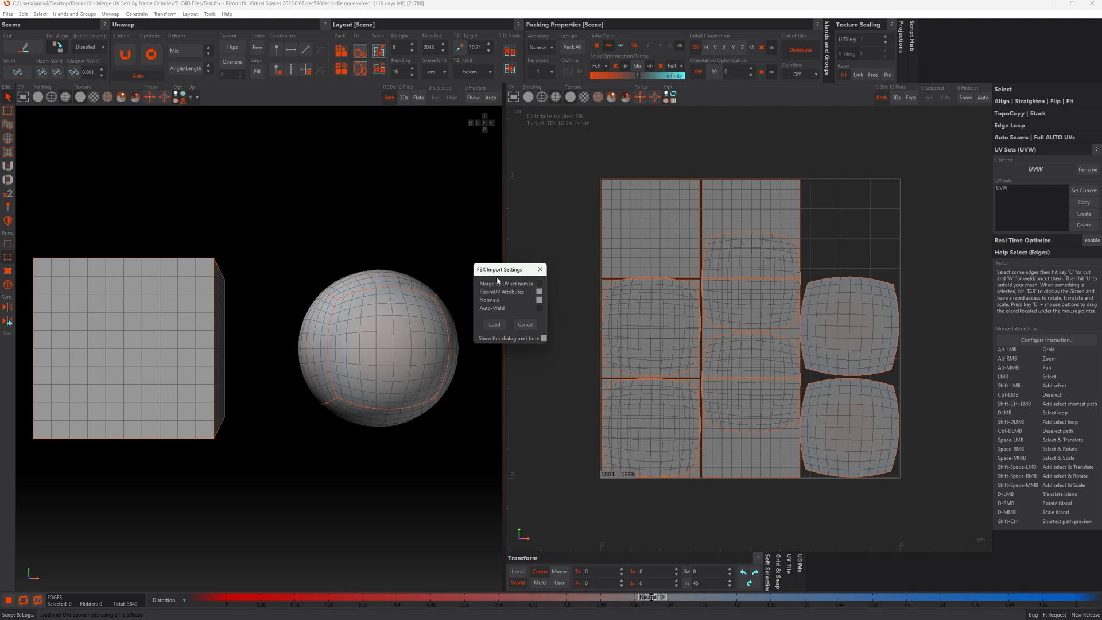
pyautogui.moveTo(538, 284)
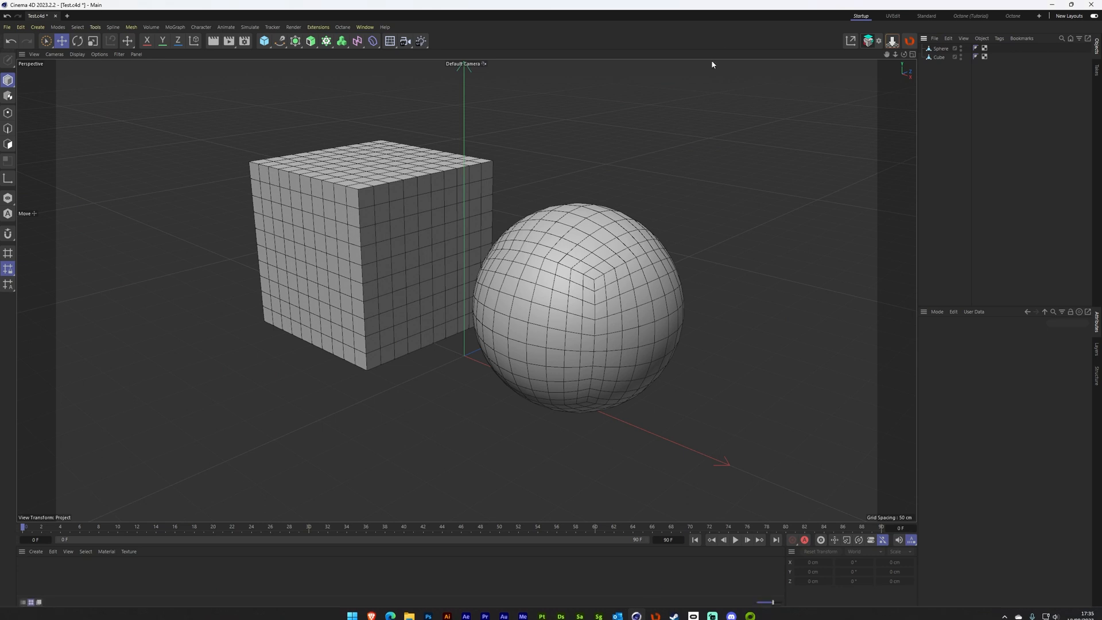
# - Rename the UVW tags from UVW to 'Sphere' and 'Cube' for each object
pyautogui.click(985, 48)
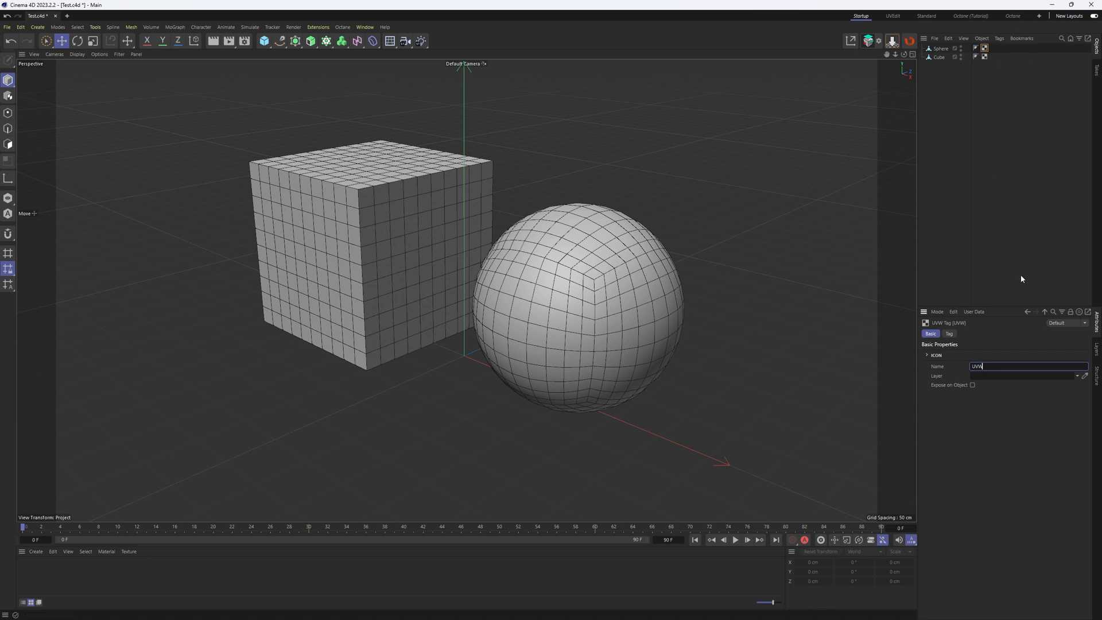
pyautogui.press('ctrl+a')
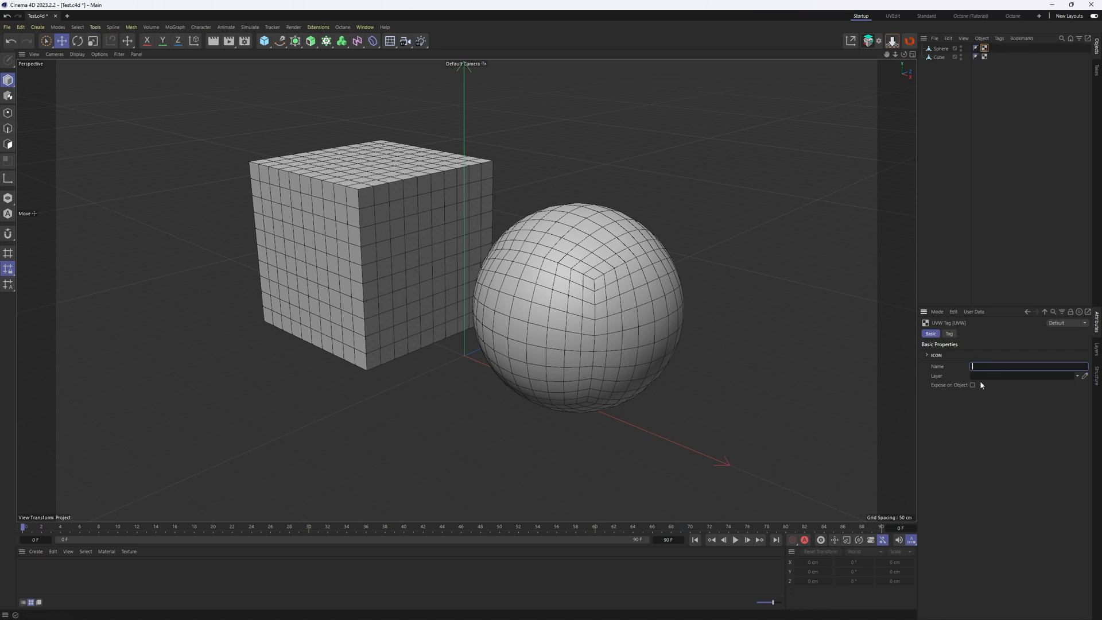
pyautogui.write('Sphere')
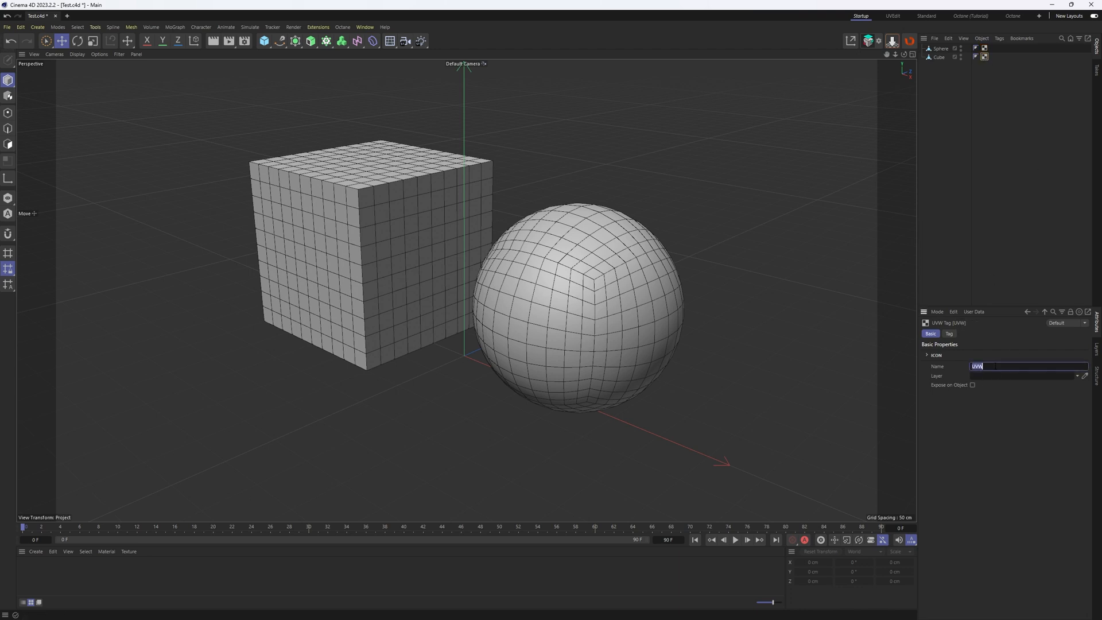
pyautogui.write('Cube')
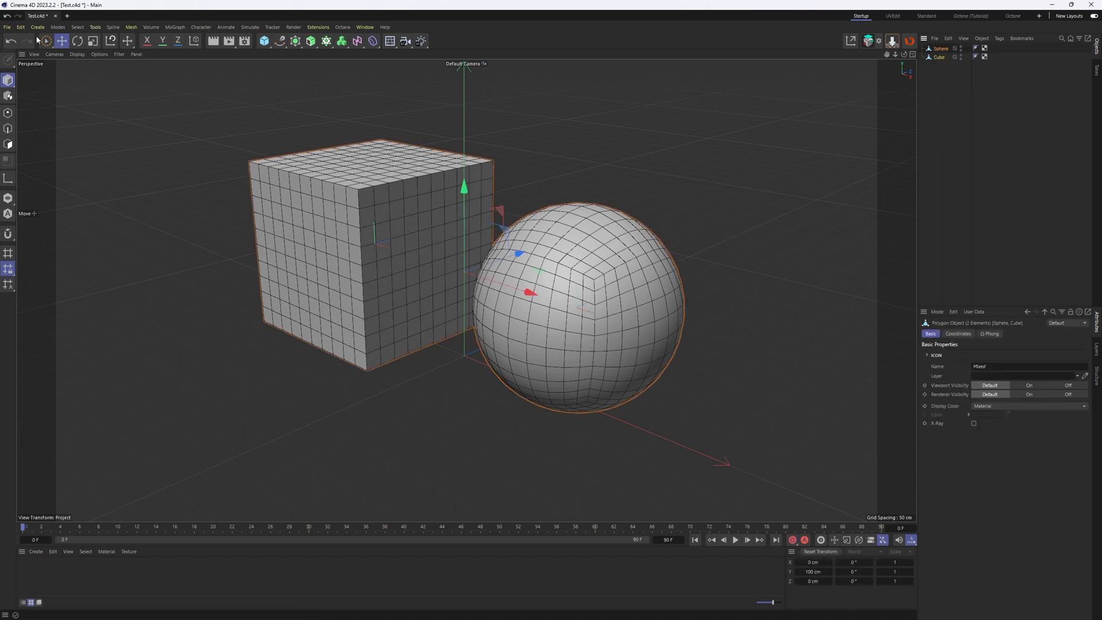
# - Re-export the cube and sphere to FBX, overwriting Test.fbx again
pyautogui.click(22, 232)
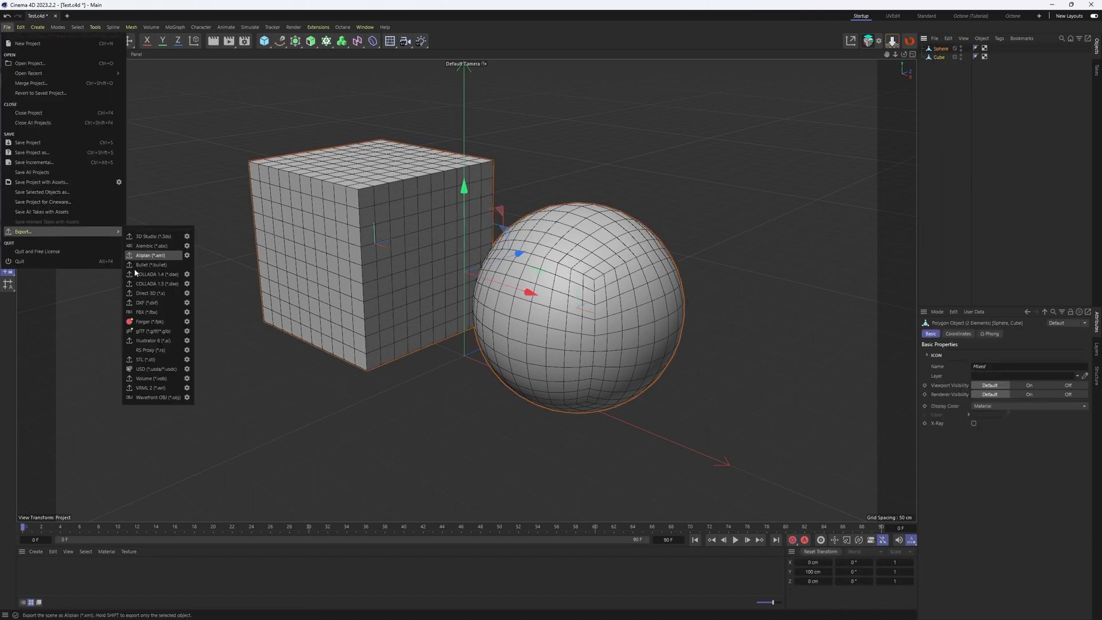
pyautogui.click(150, 255)
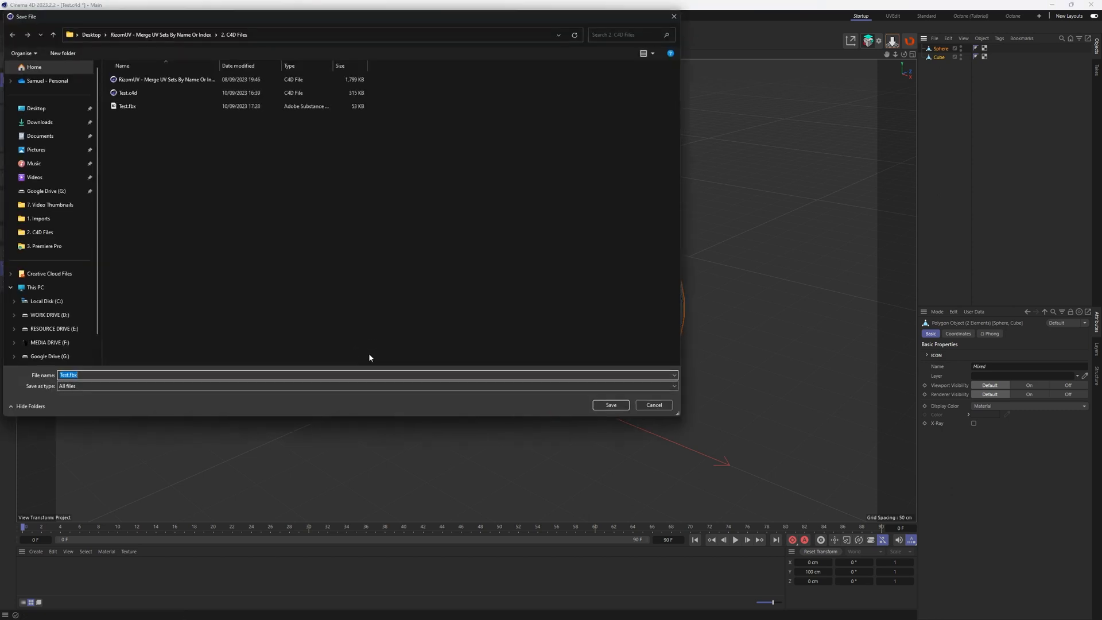
pyautogui.click(610, 404)
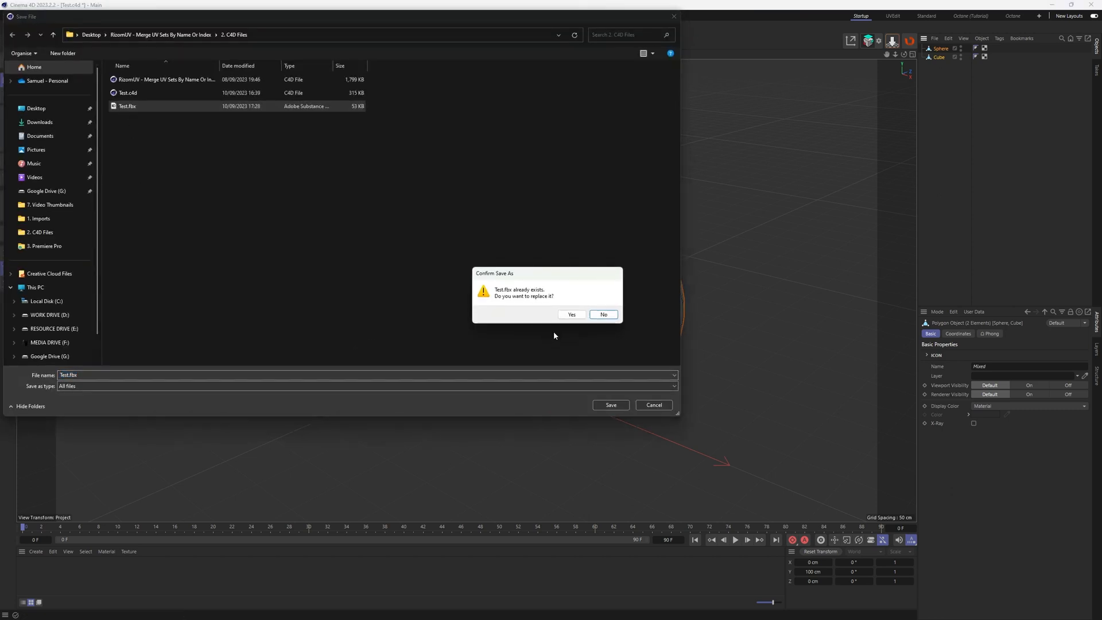
pyautogui.click(572, 314)
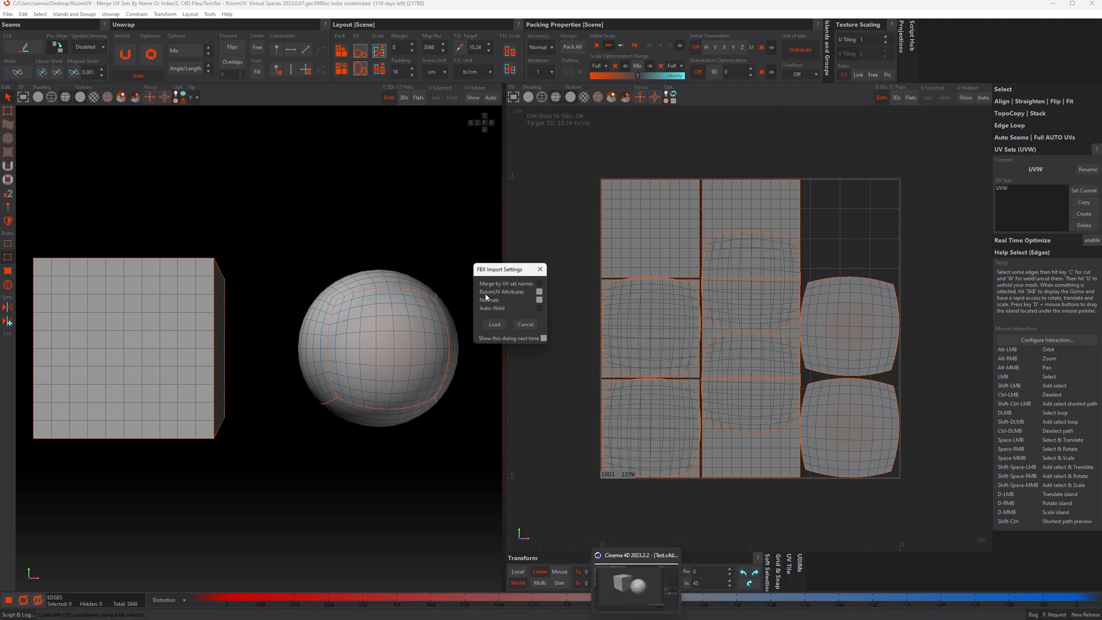
# - Reload Test.fbx in RizomUV, giving separate UV sets Cube UV1 and Sphere UV1
pyautogui.click(494, 324)
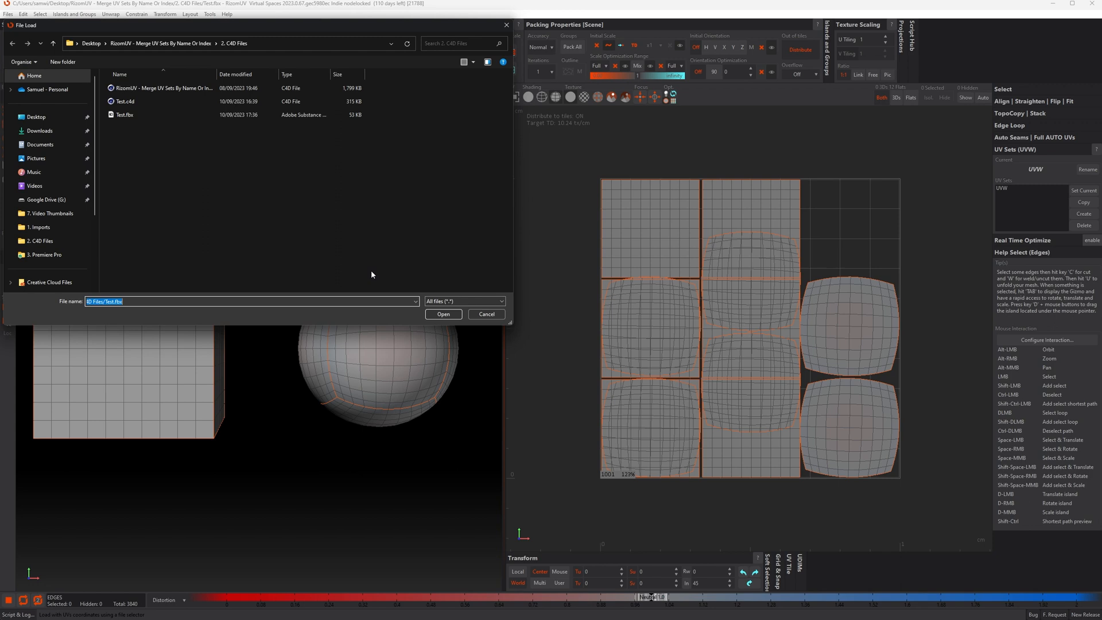
pyautogui.click(442, 314)
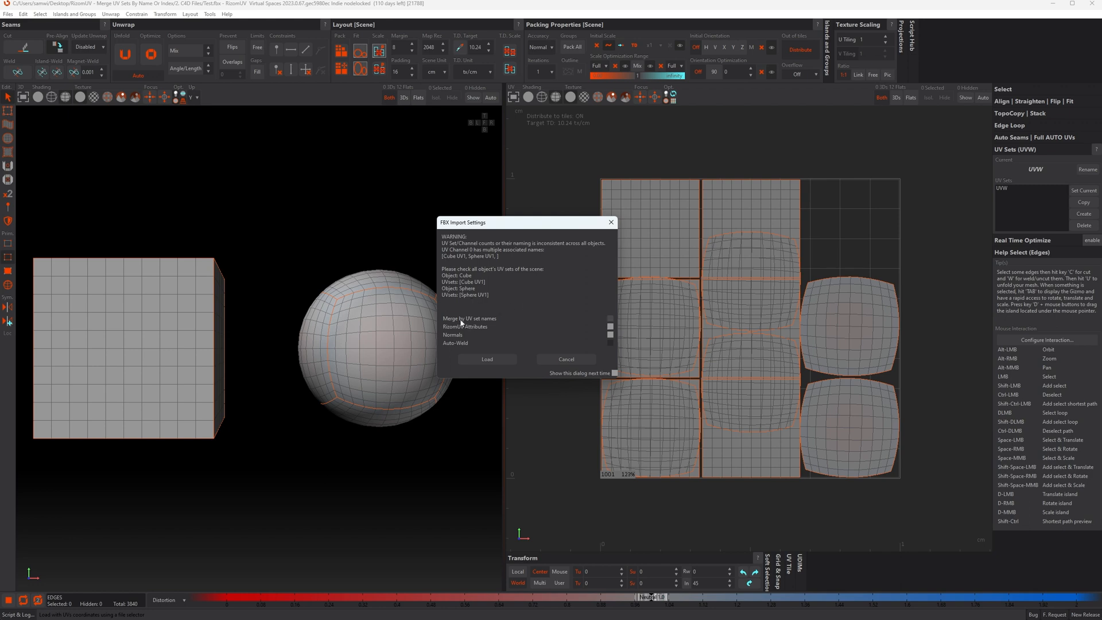
pyautogui.moveTo(573, 320)
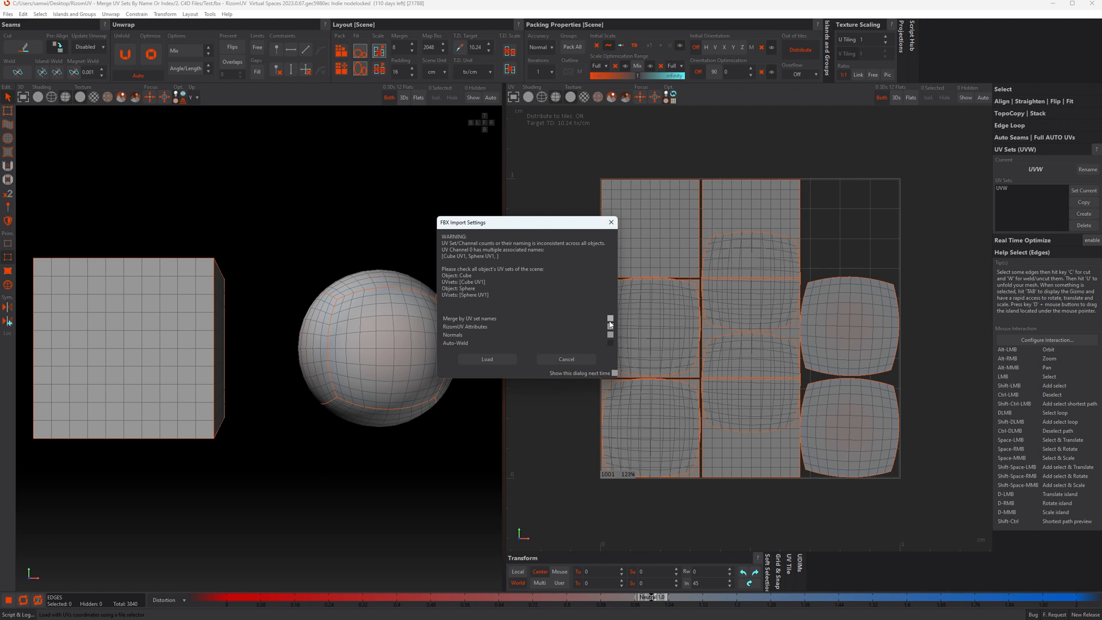
pyautogui.click(486, 359)
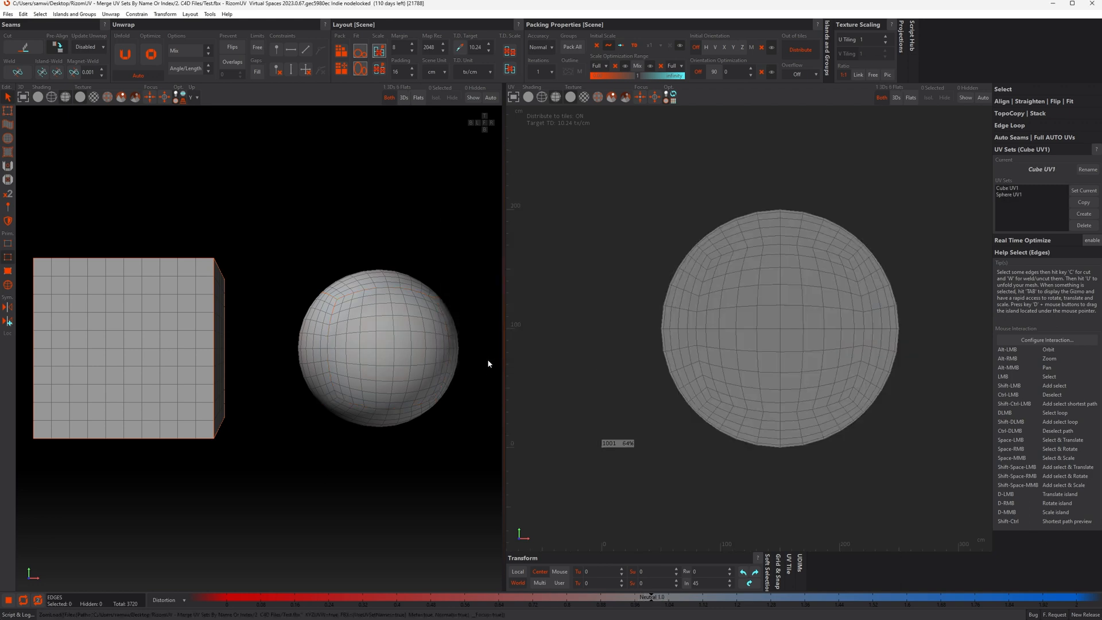
pyautogui.moveTo(908, 235)
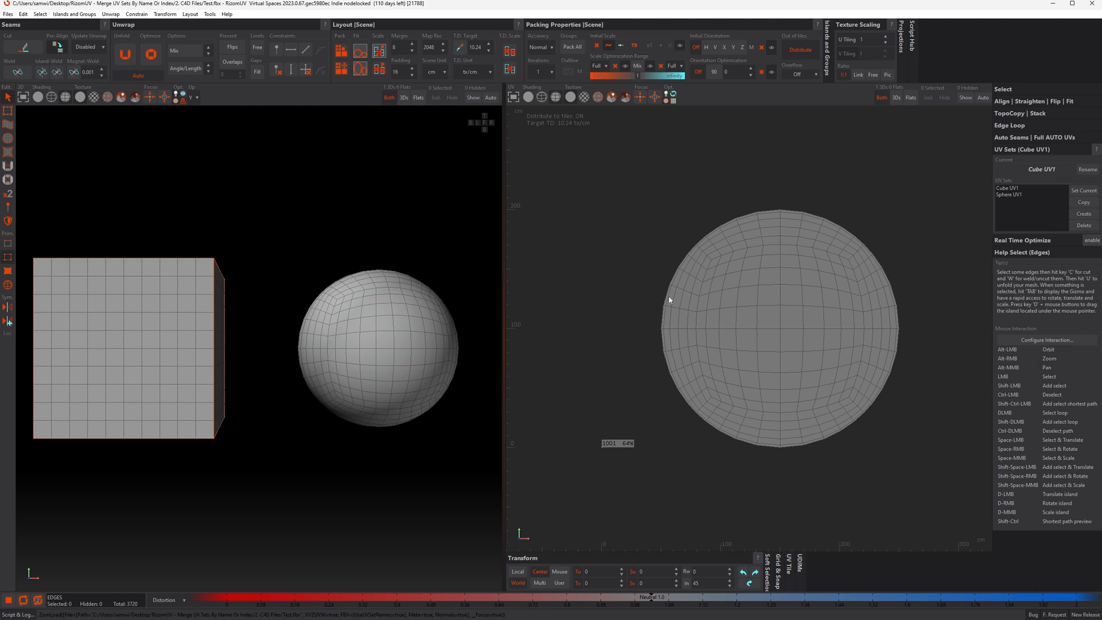
pyautogui.moveTo(896, 165)
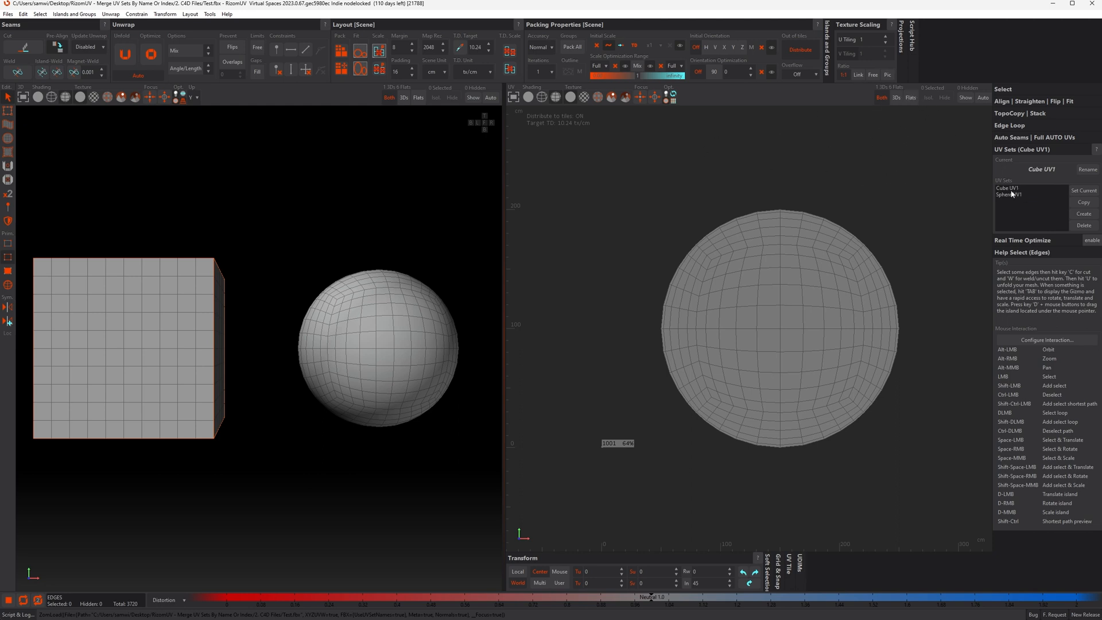
# - Set Sphere UV1 as the current UV set to show the sphere's six islands
pyautogui.click(1011, 188)
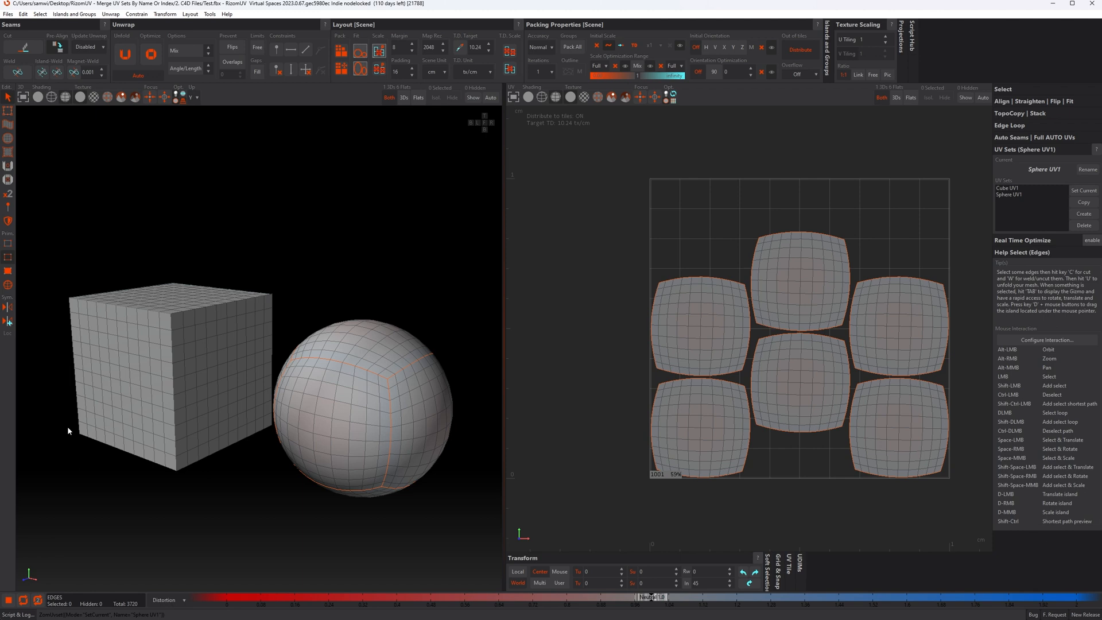
pyautogui.moveTo(293, 432)
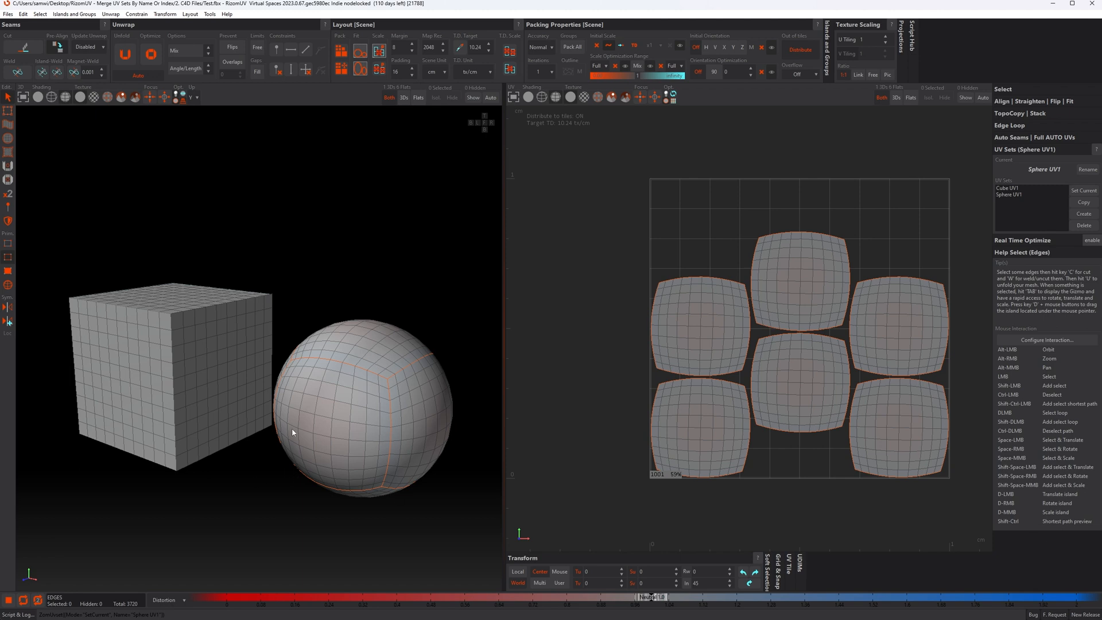
pyautogui.moveTo(764, 276)
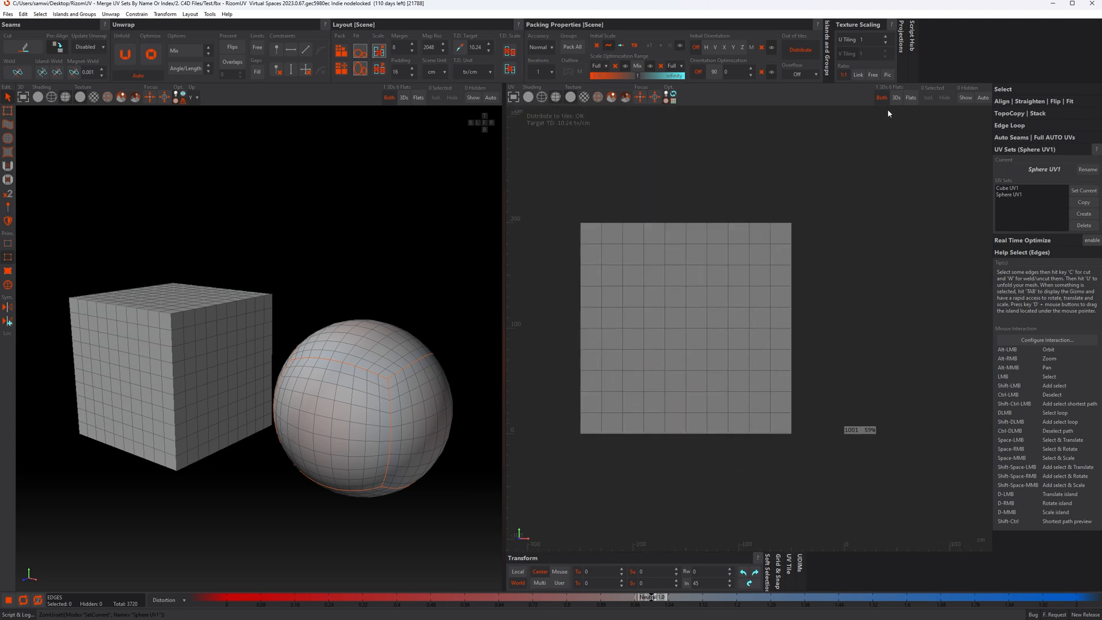
pyautogui.moveTo(909, 97)
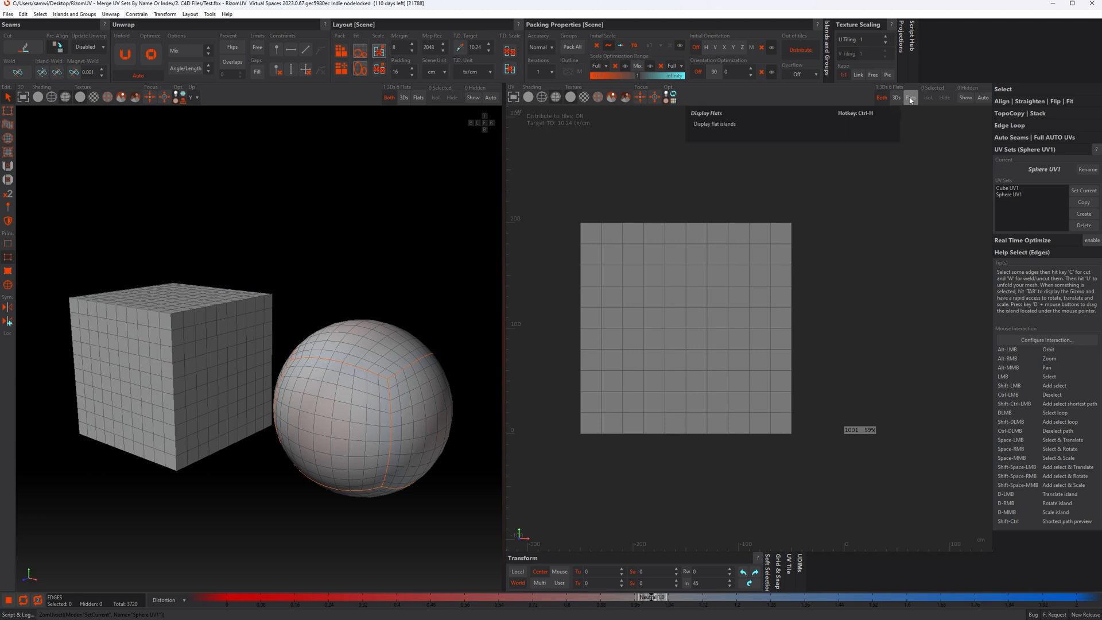
# - Turn on the Flats display so the UV view shows only flattened islands
pyautogui.click(909, 97)
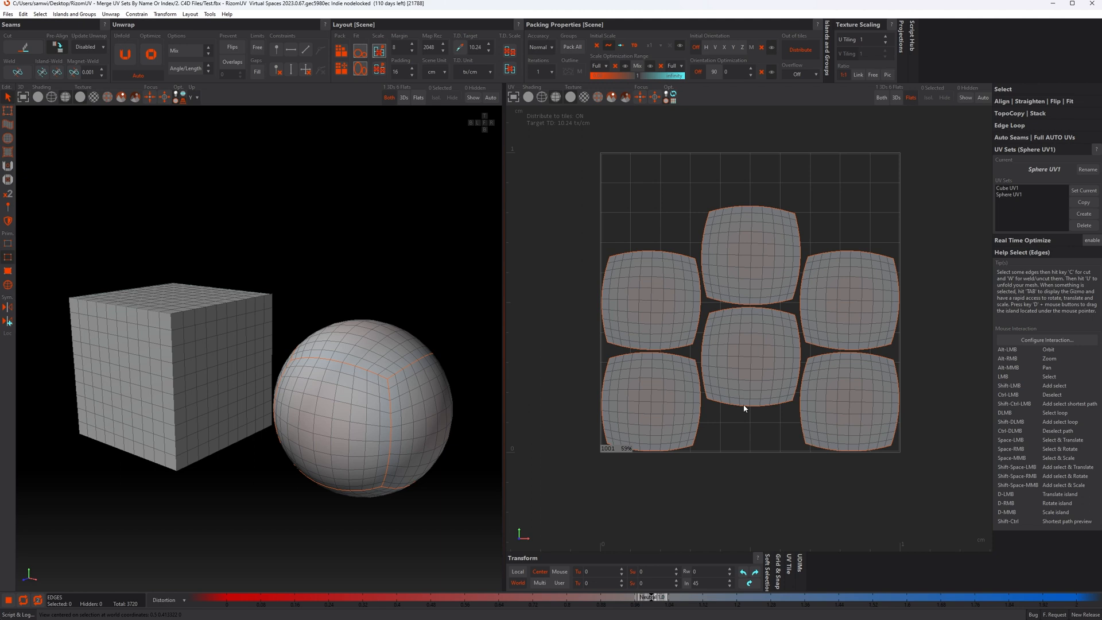
pyautogui.moveTo(104, 14)
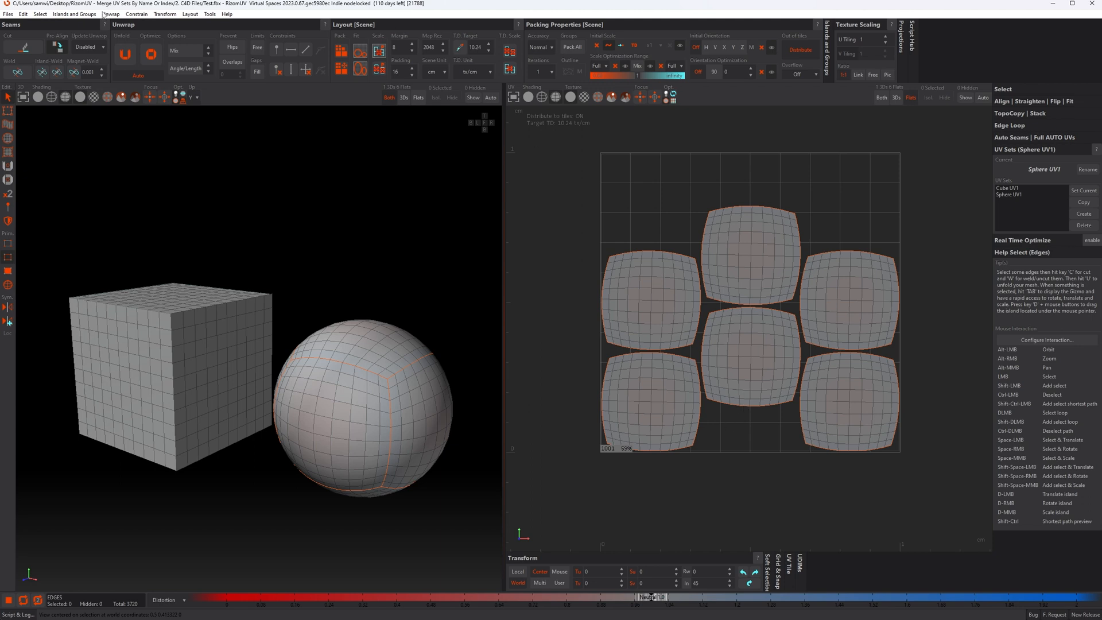
# - Reload Test.fbx with its UVs, merging cube and sphere islands into Cube UV1
pyautogui.click(8, 13)
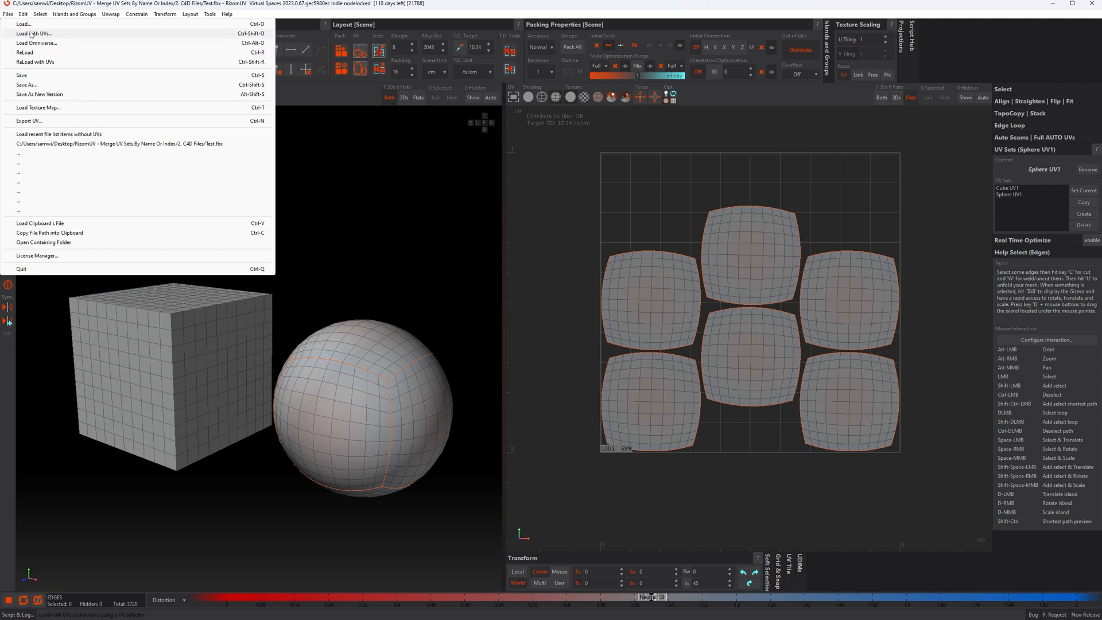
pyautogui.click(573, 314)
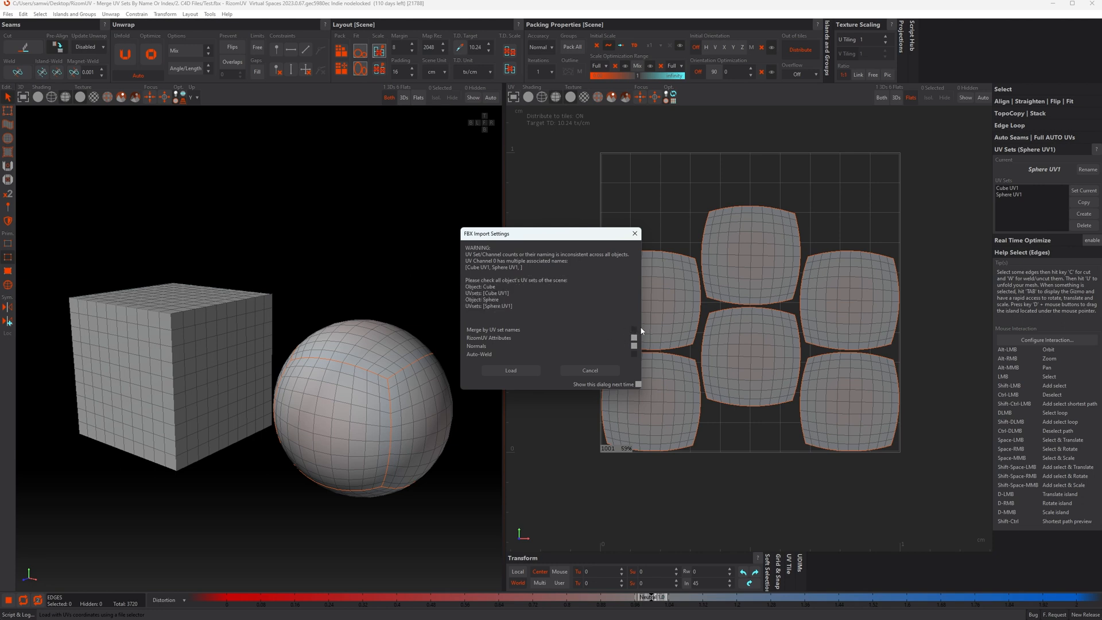
pyautogui.click(510, 371)
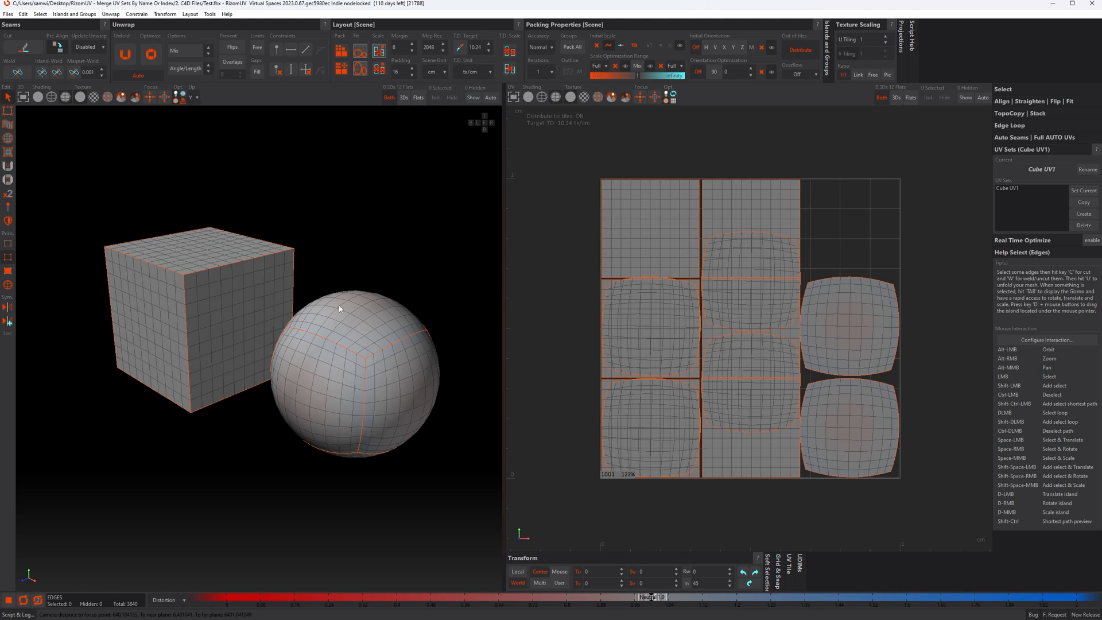
pyautogui.moveTo(344, 307)
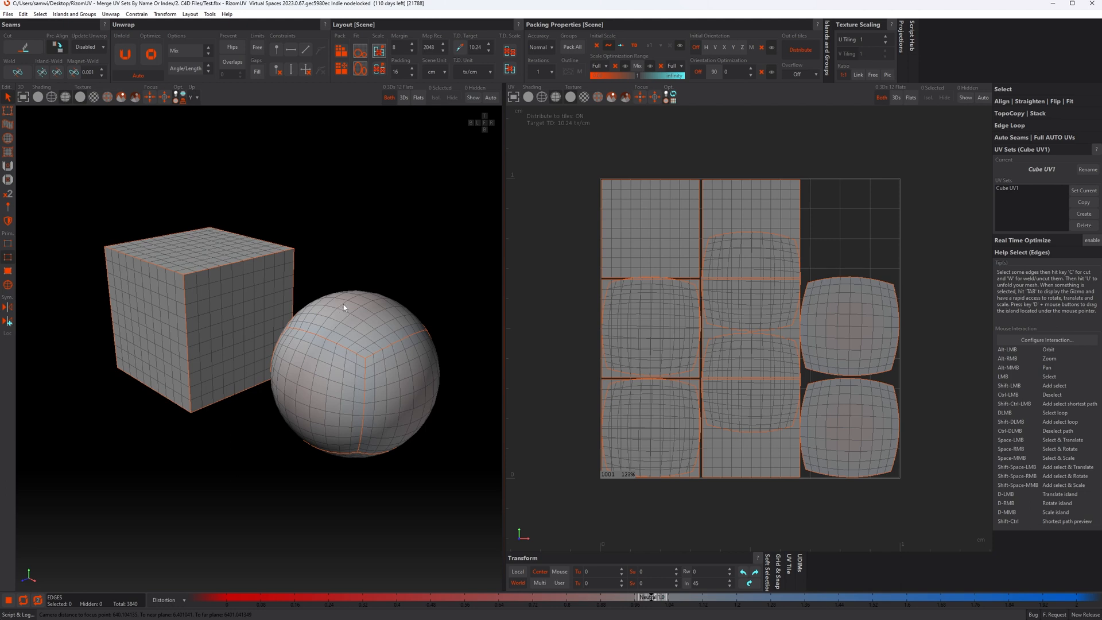
pyautogui.moveTo(350, 315)
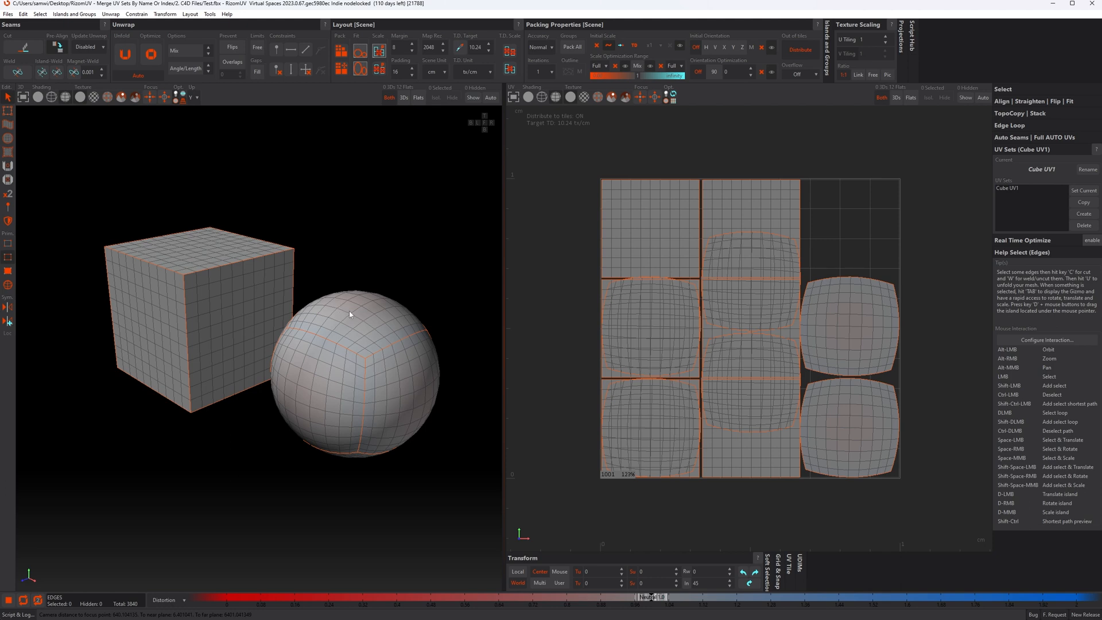
pyautogui.moveTo(359, 332)
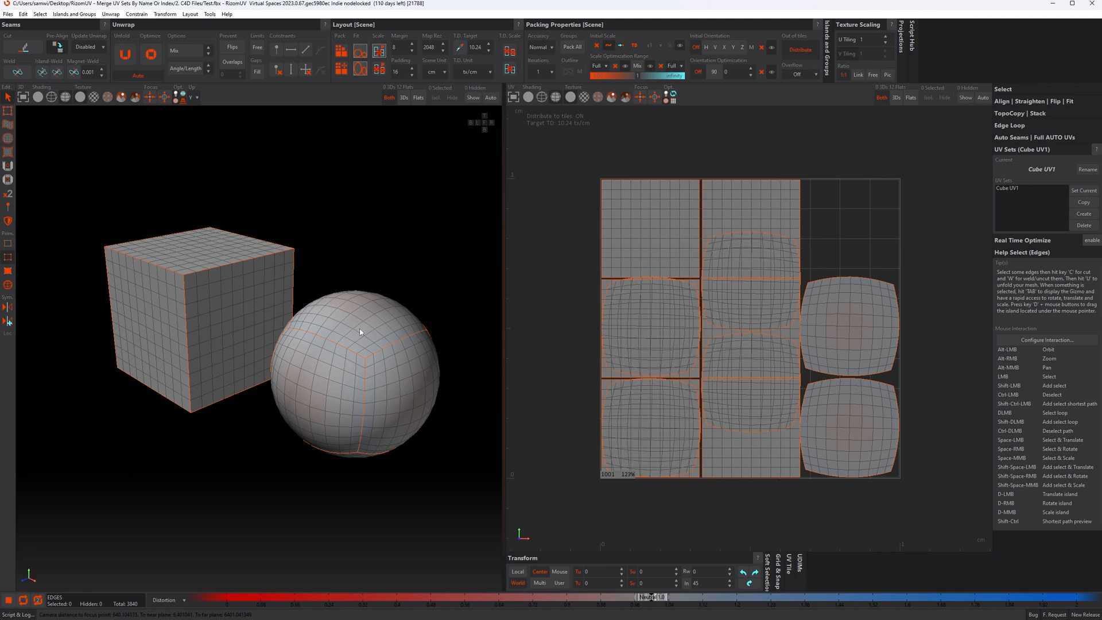
pyautogui.moveTo(374, 343)
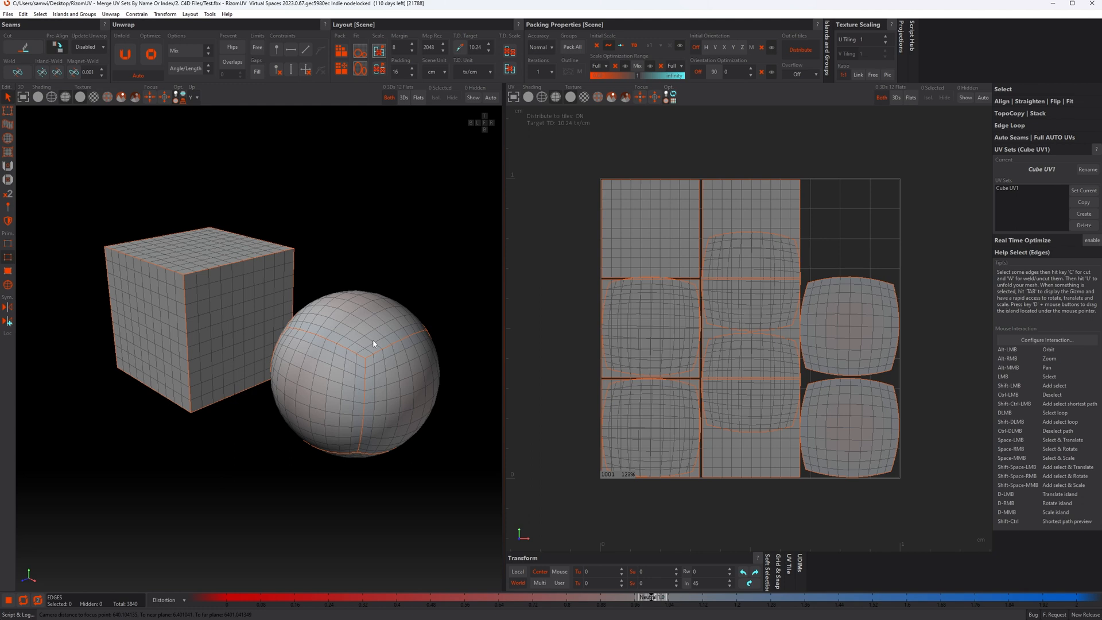
pyautogui.moveTo(373, 350)
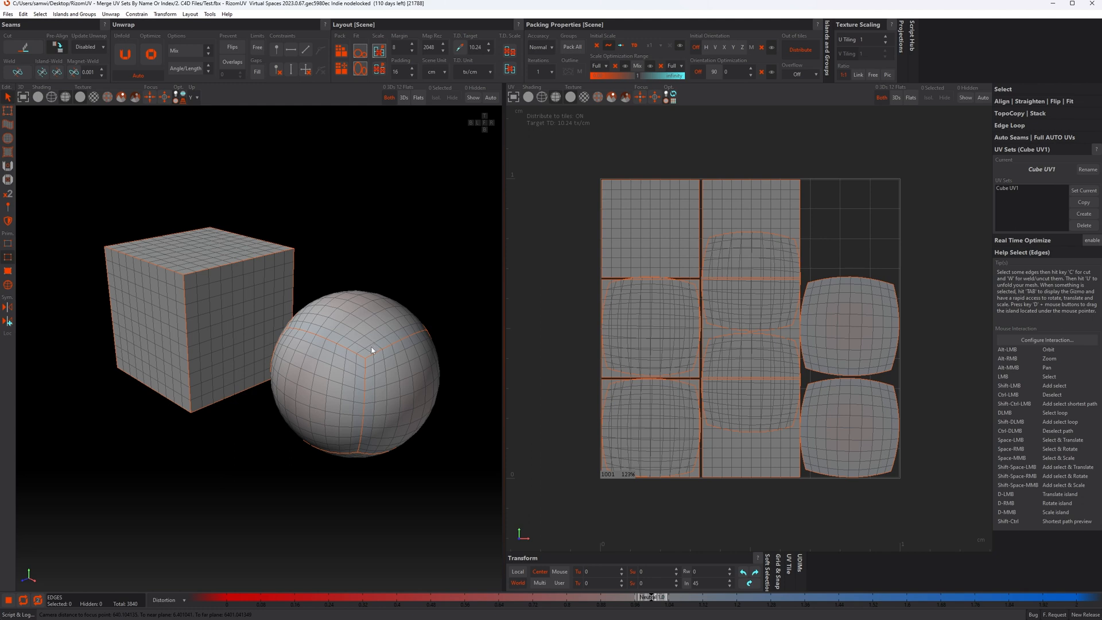
pyautogui.moveTo(1020, 199)
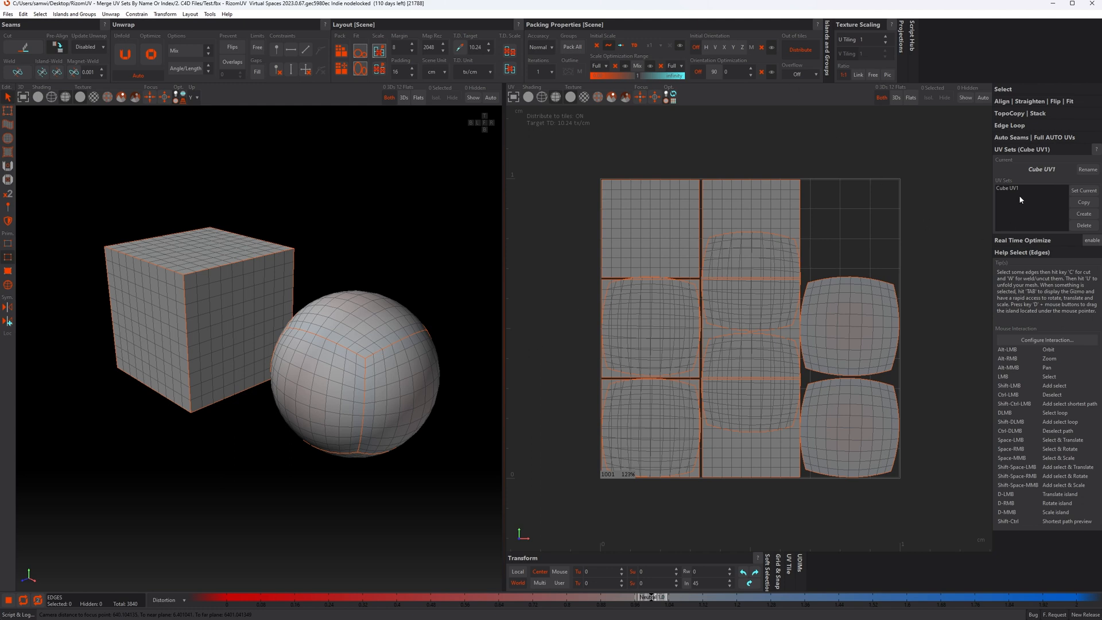
pyautogui.moveTo(1017, 194)
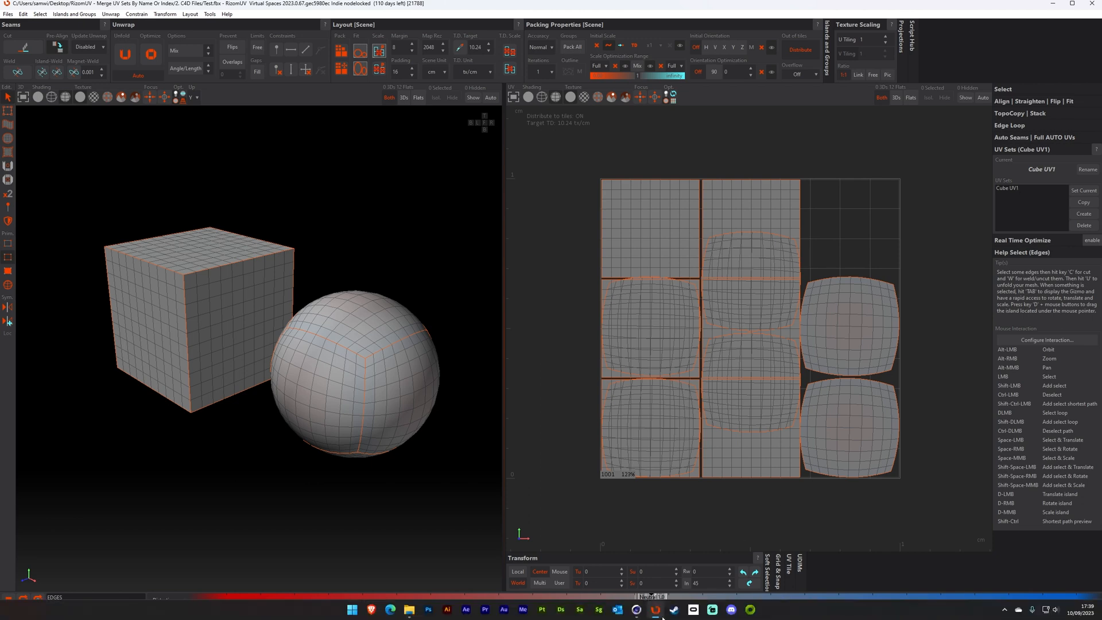
# - Switch to Cinema 4D and select UV tags in the Object Manager
pyautogui.click(616, 609)
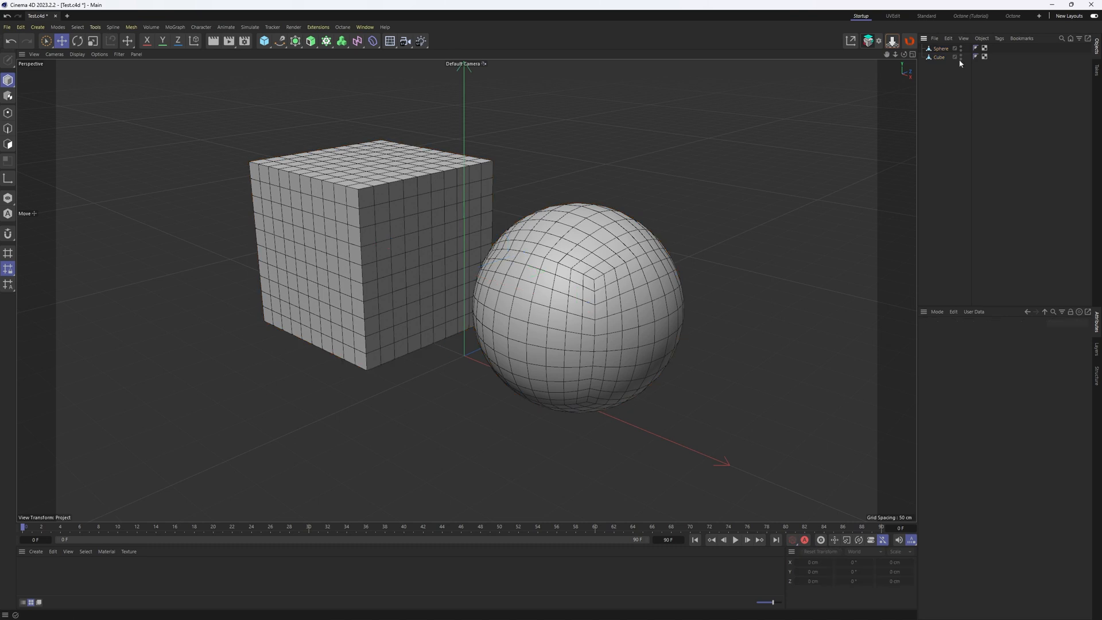
pyautogui.click(939, 57)
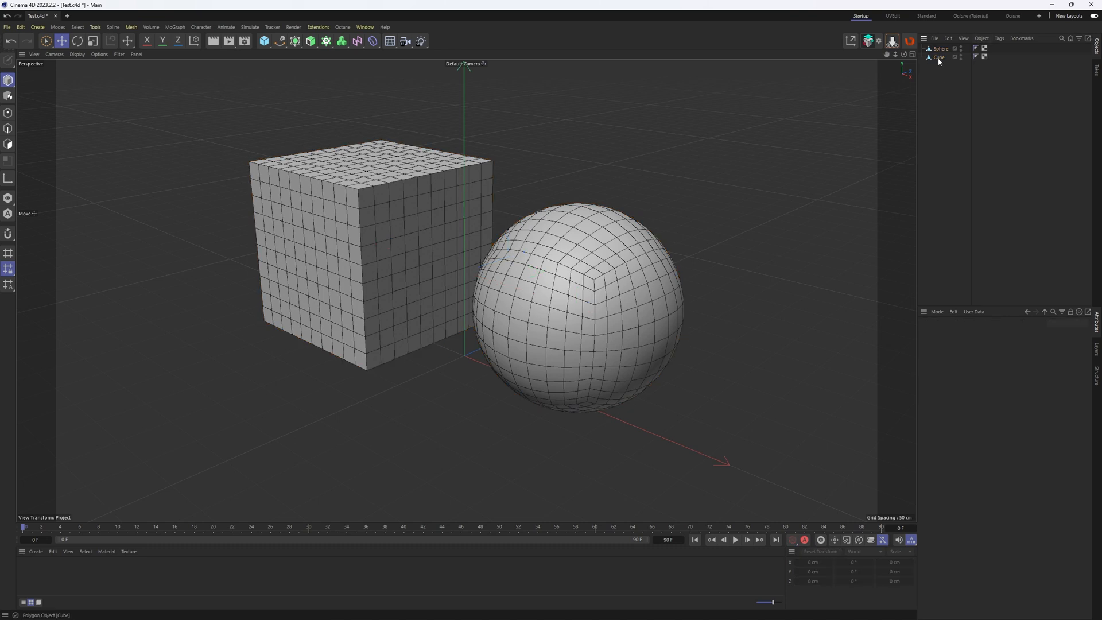
pyautogui.moveTo(940, 48)
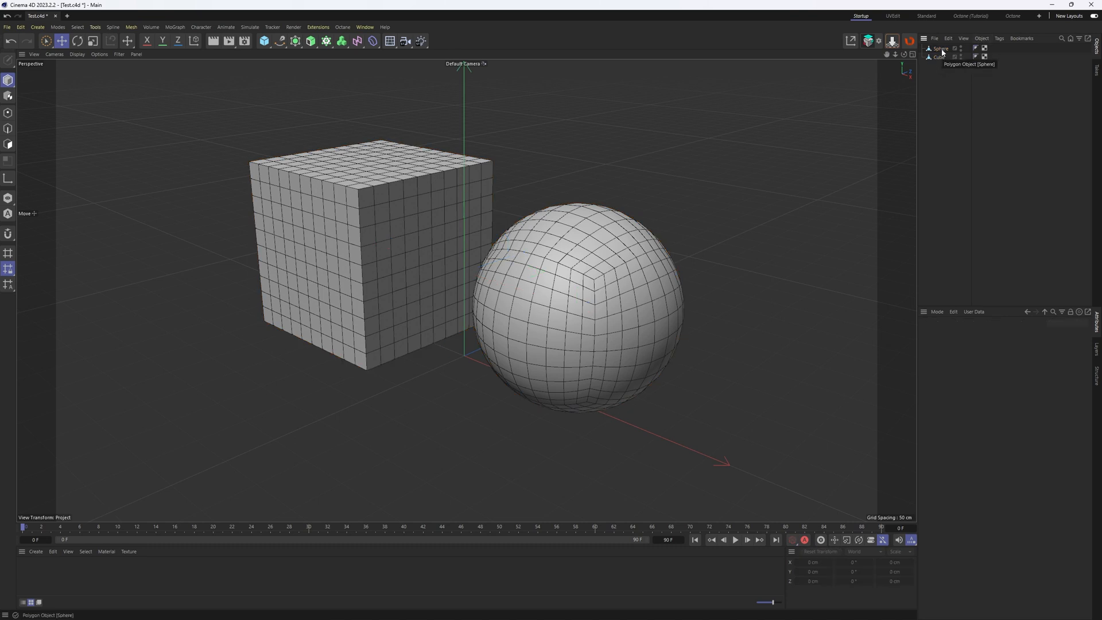
pyautogui.click(984, 57)
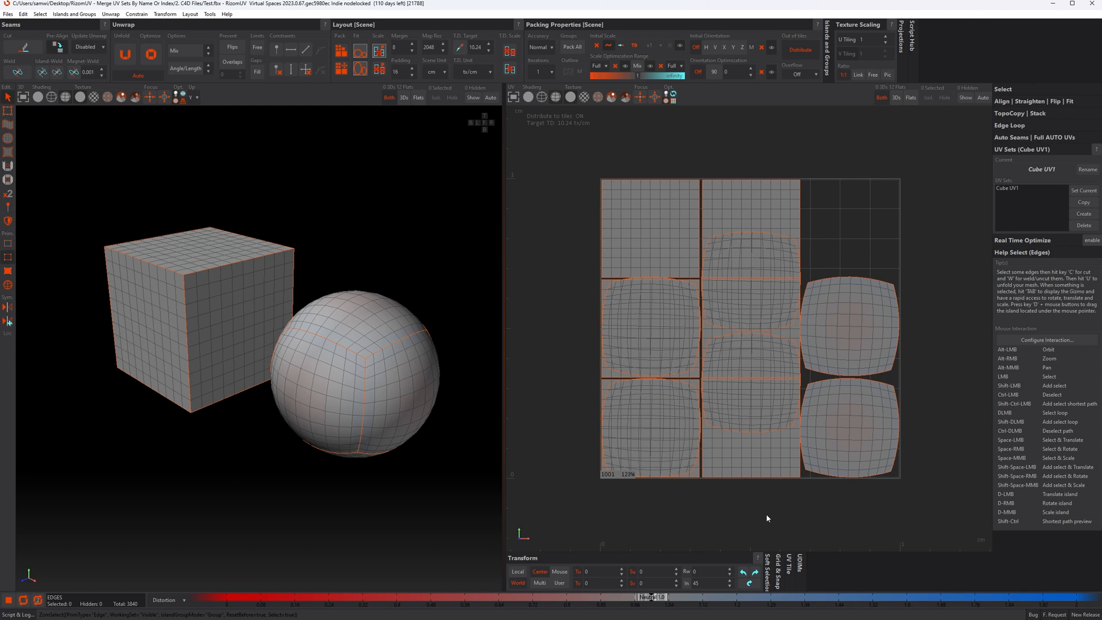
pyautogui.moveTo(842, 420)
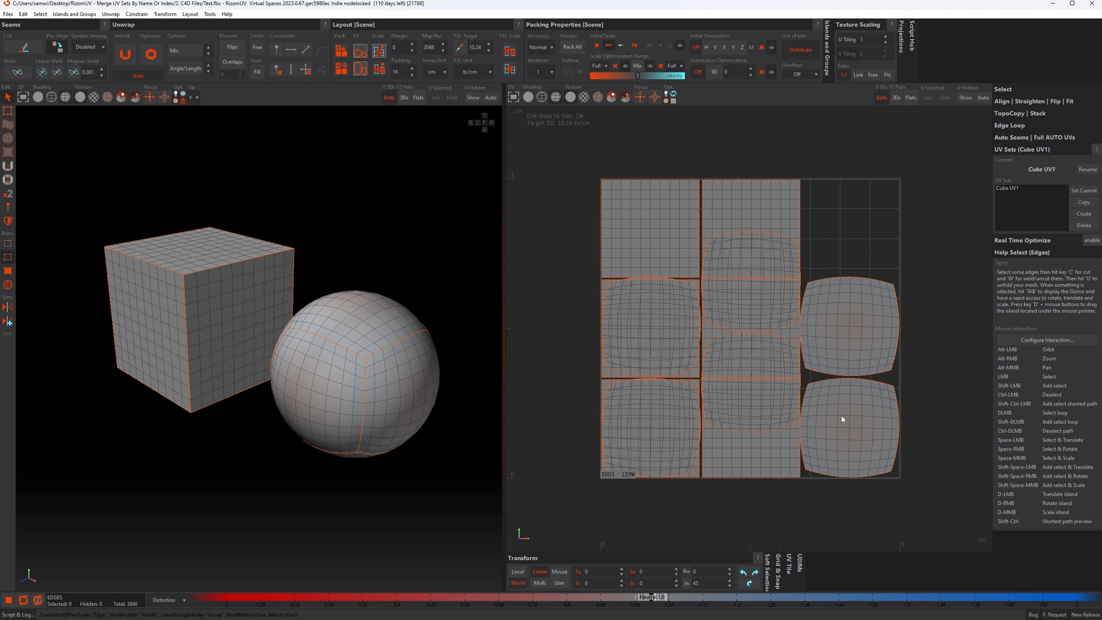
pyautogui.moveTo(861, 513)
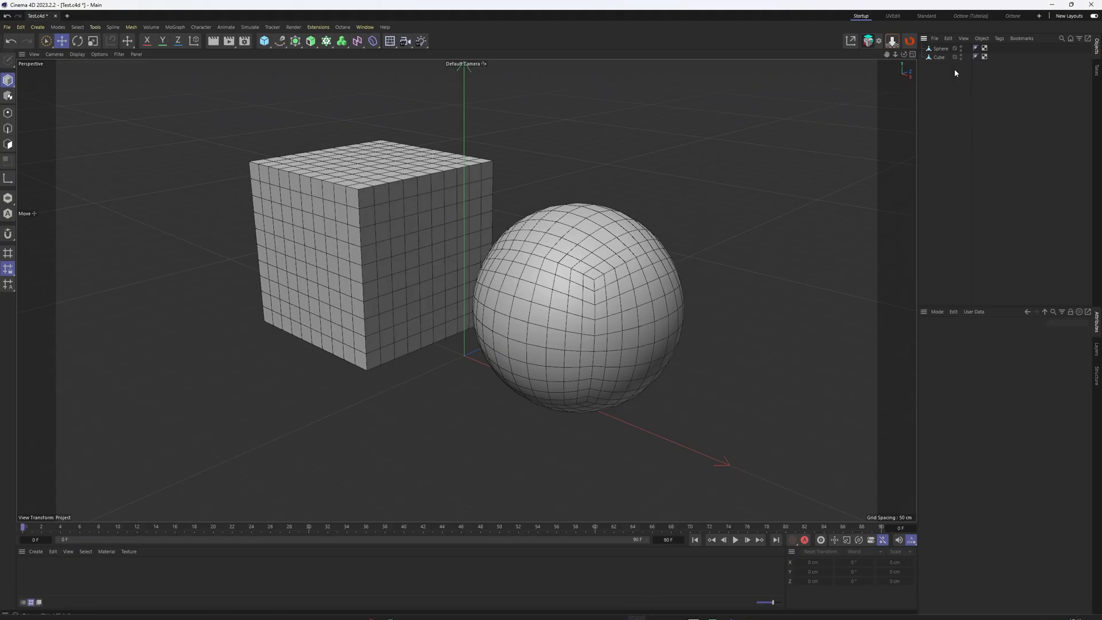
# - Check the Sphere UV1 and Cube UV1 tags, name the cube's second tag Cube UV2, and reselect both objects
pyautogui.click(985, 50)
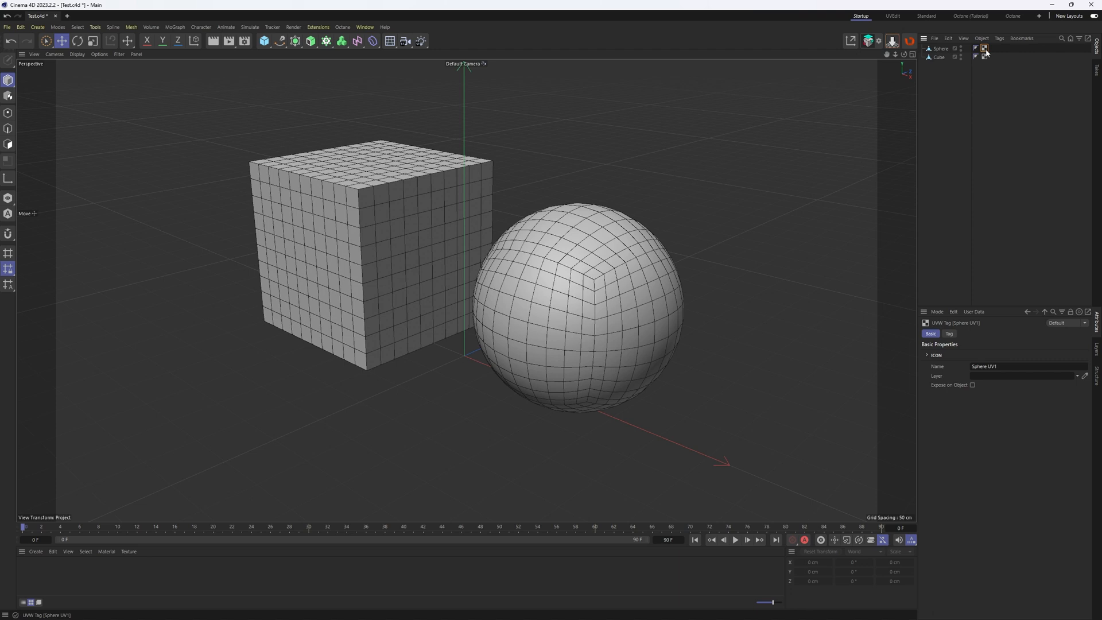
pyautogui.moveTo(985, 48)
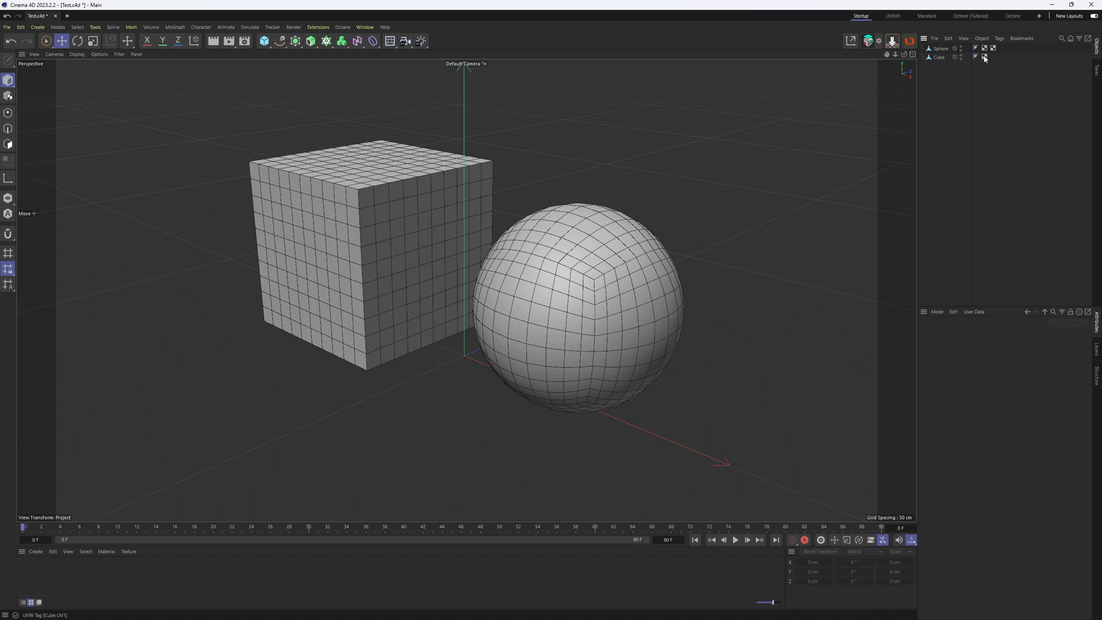
pyautogui.click(977, 57)
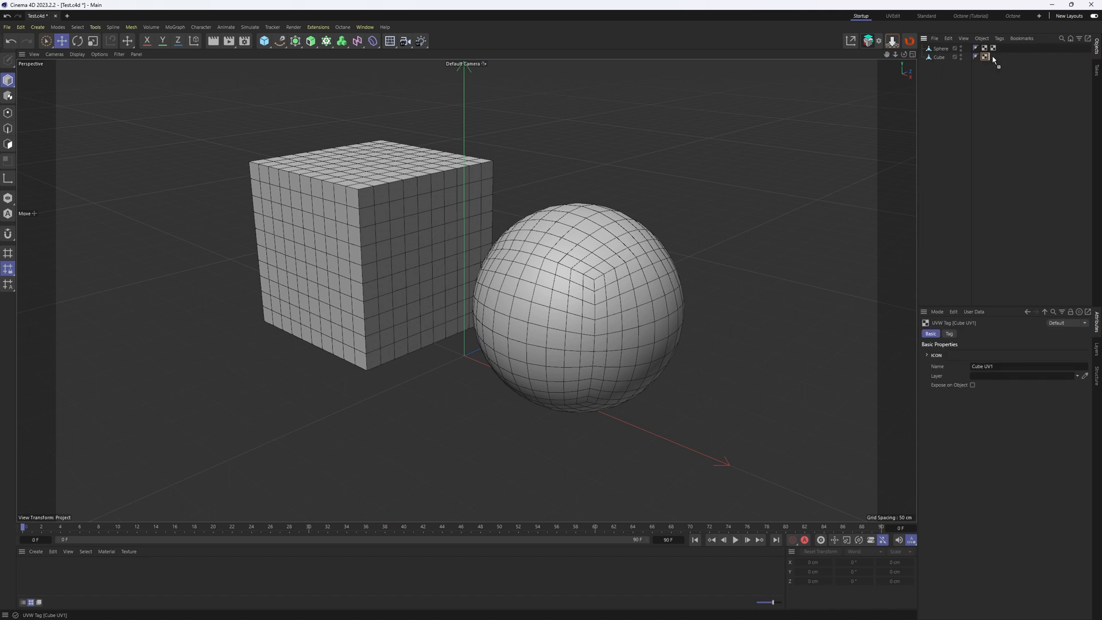
pyautogui.click(1028, 366)
pyautogui.write('2')
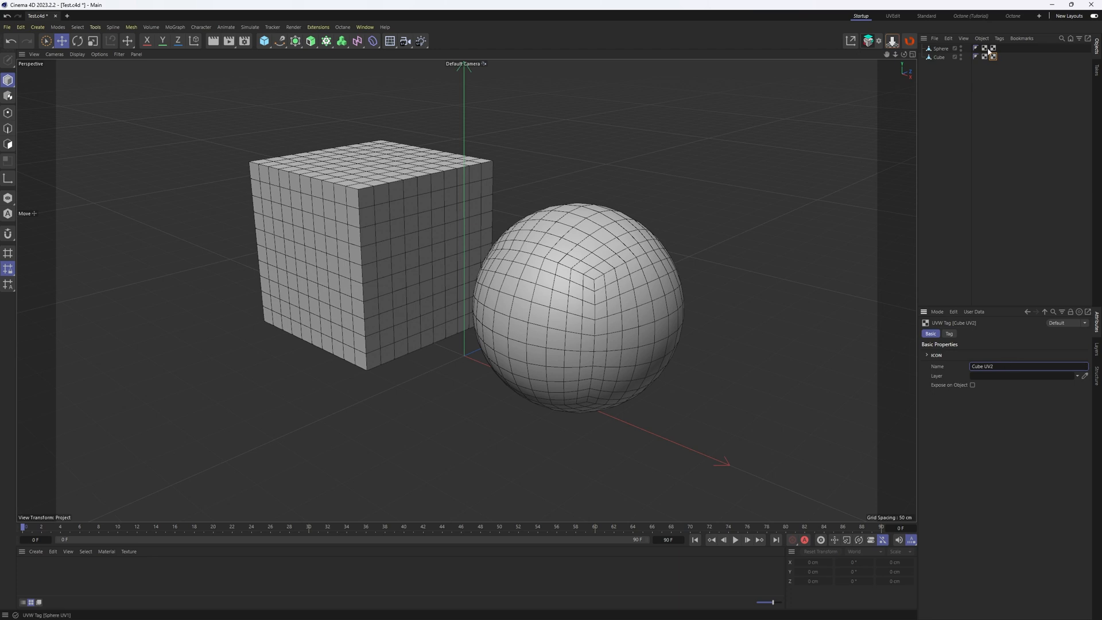
pyautogui.click(976, 48)
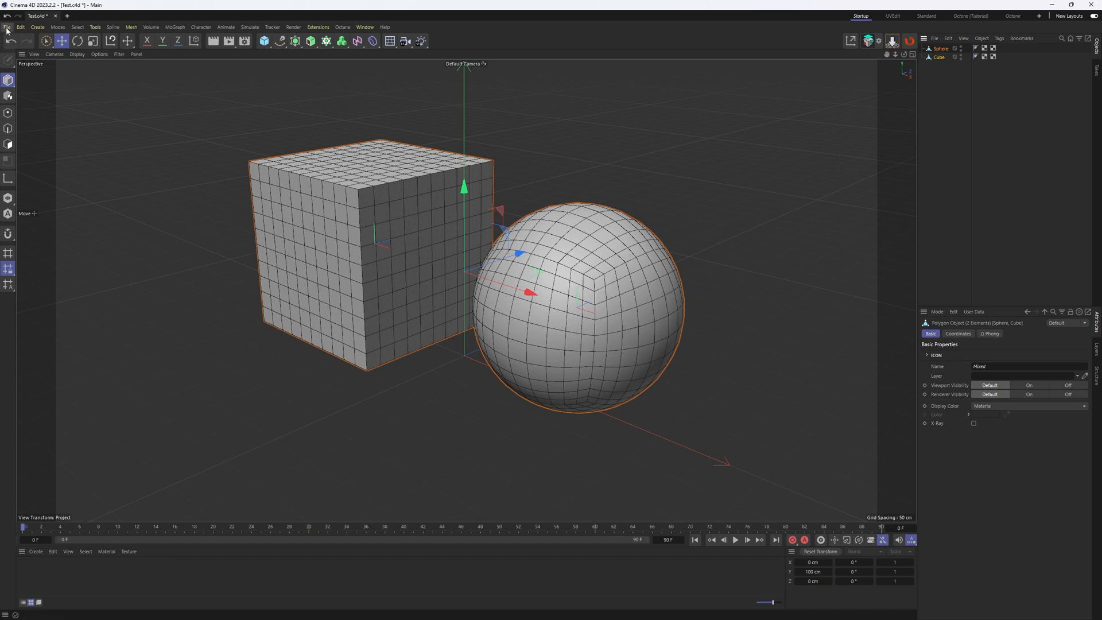
# - Export the cube and sphere to FBX, overwriting the existing Test.fbx
pyautogui.click(7, 27)
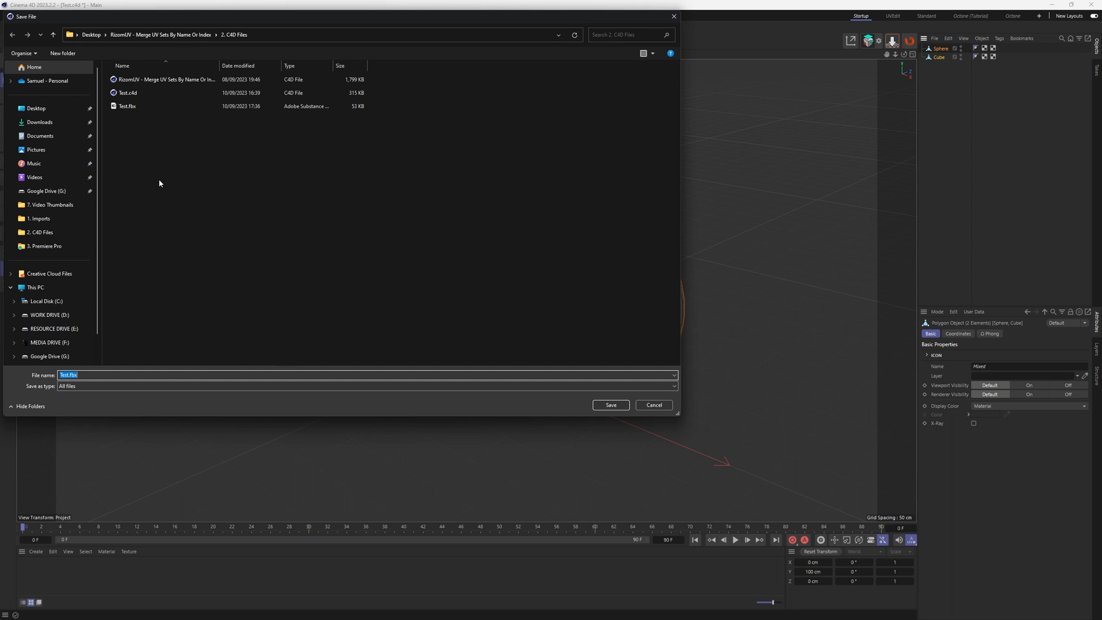
pyautogui.click(610, 405)
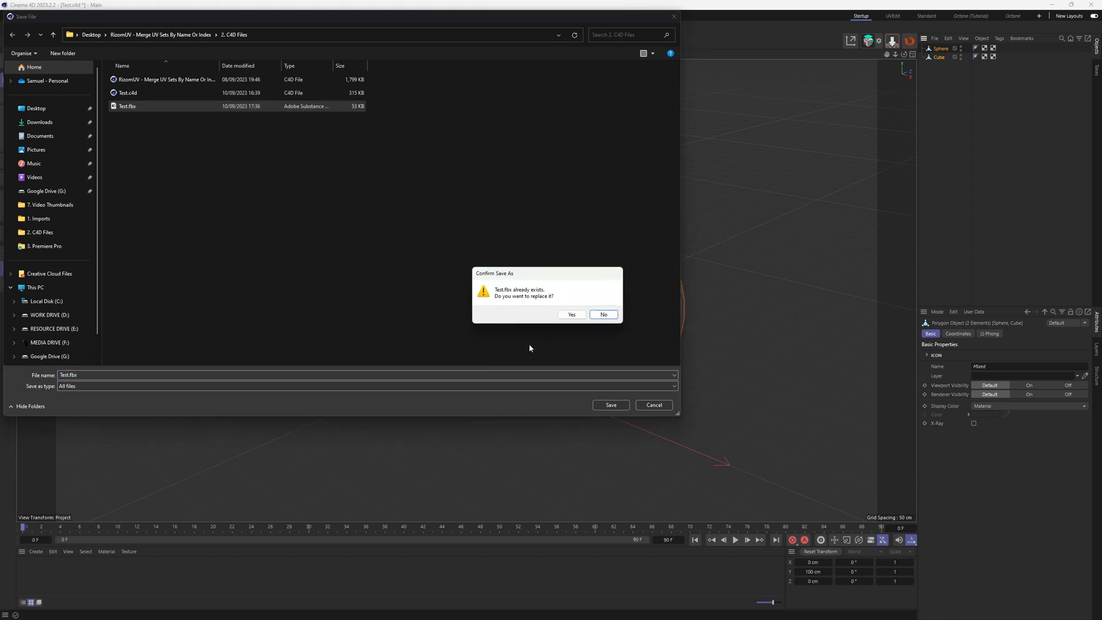
pyautogui.click(570, 313)
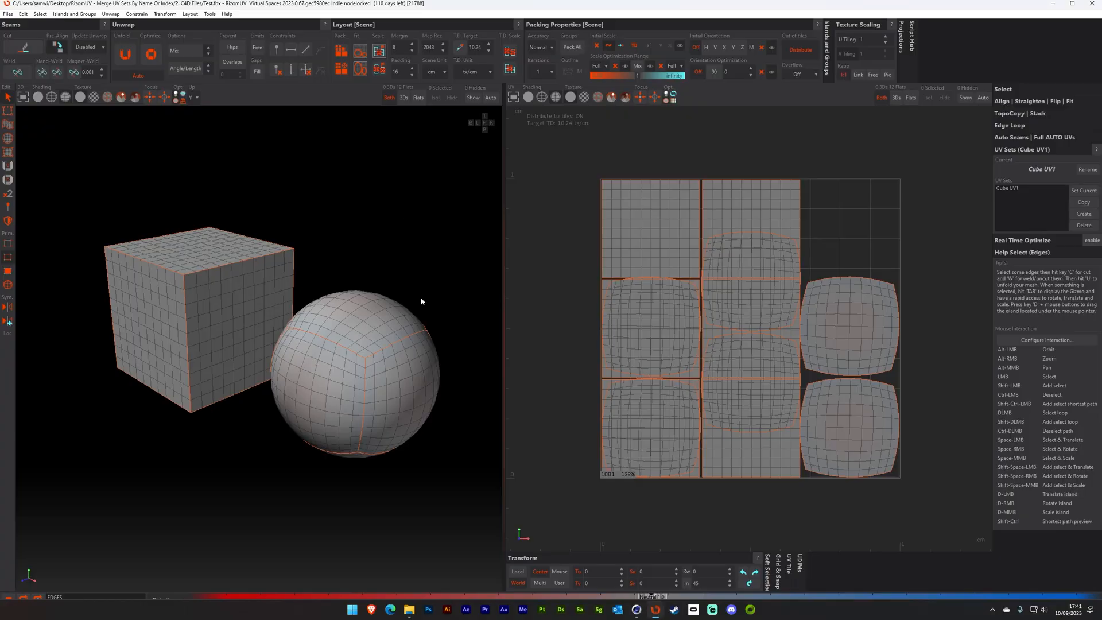
# - Reload Test.fbx, bringing in Cube UV1, Cube UV2, Sphere UV1 and Sphere UV2
pyautogui.click(7, 14)
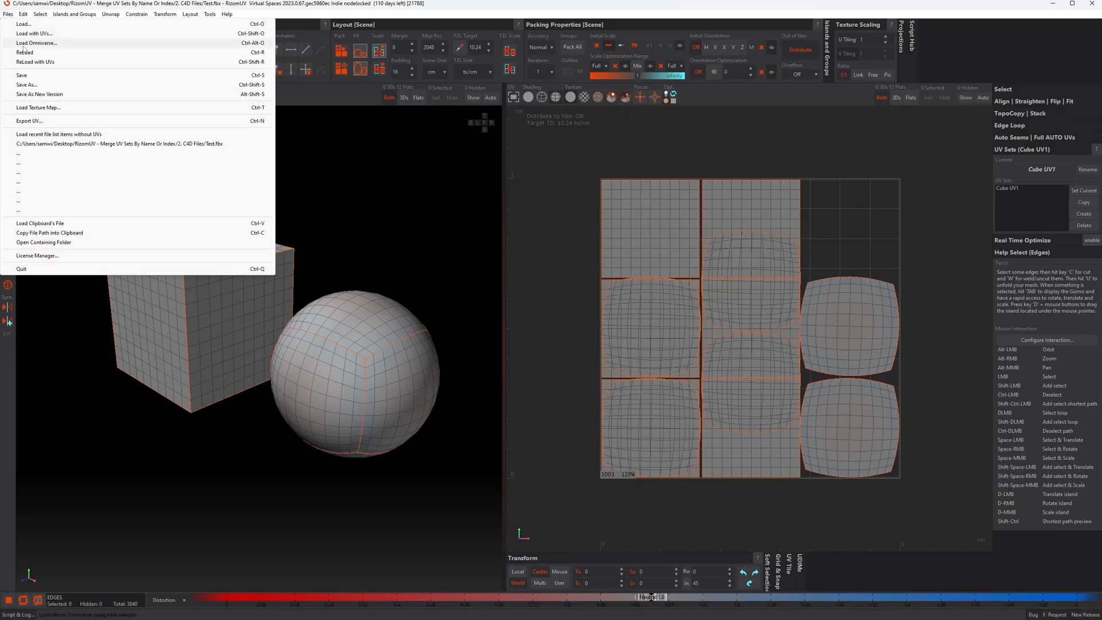
pyautogui.click(33, 34)
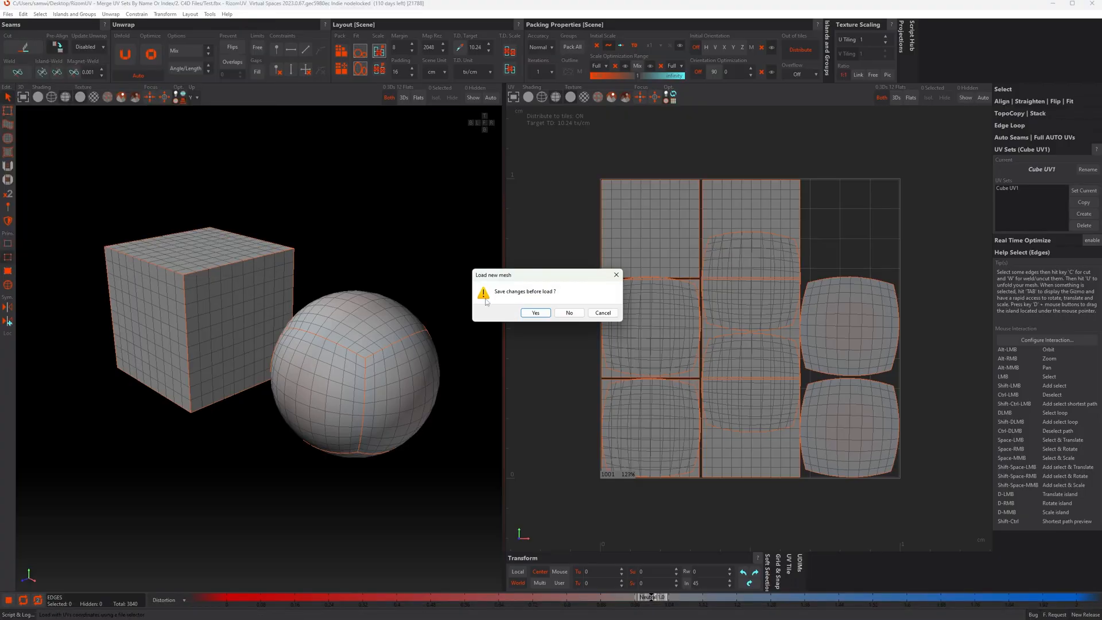
pyautogui.click(569, 313)
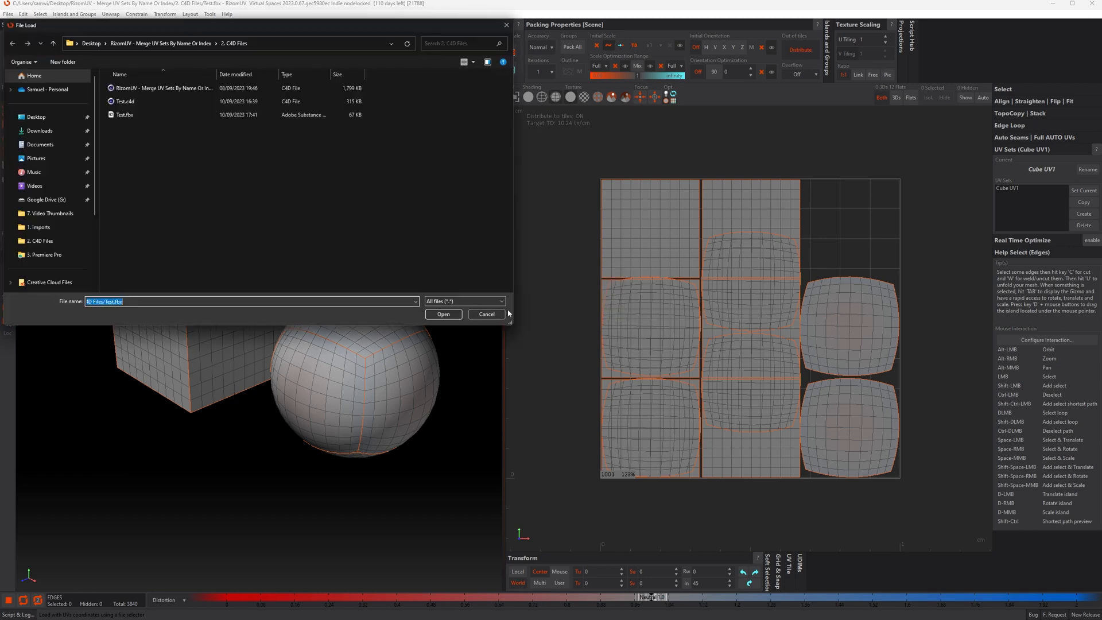
pyautogui.click(442, 314)
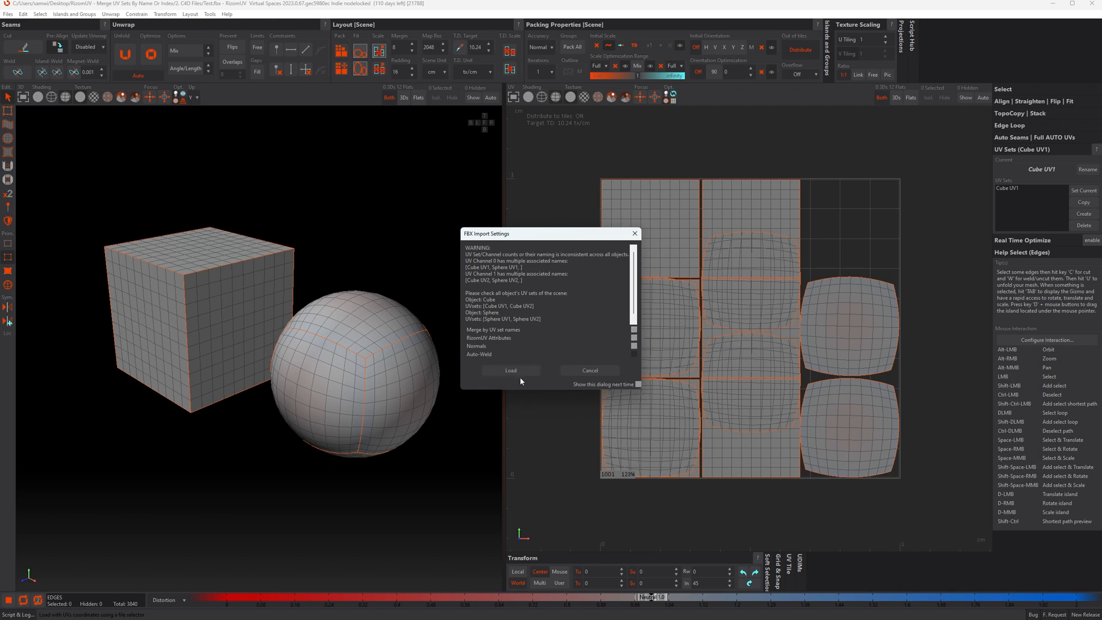
pyautogui.click(511, 370)
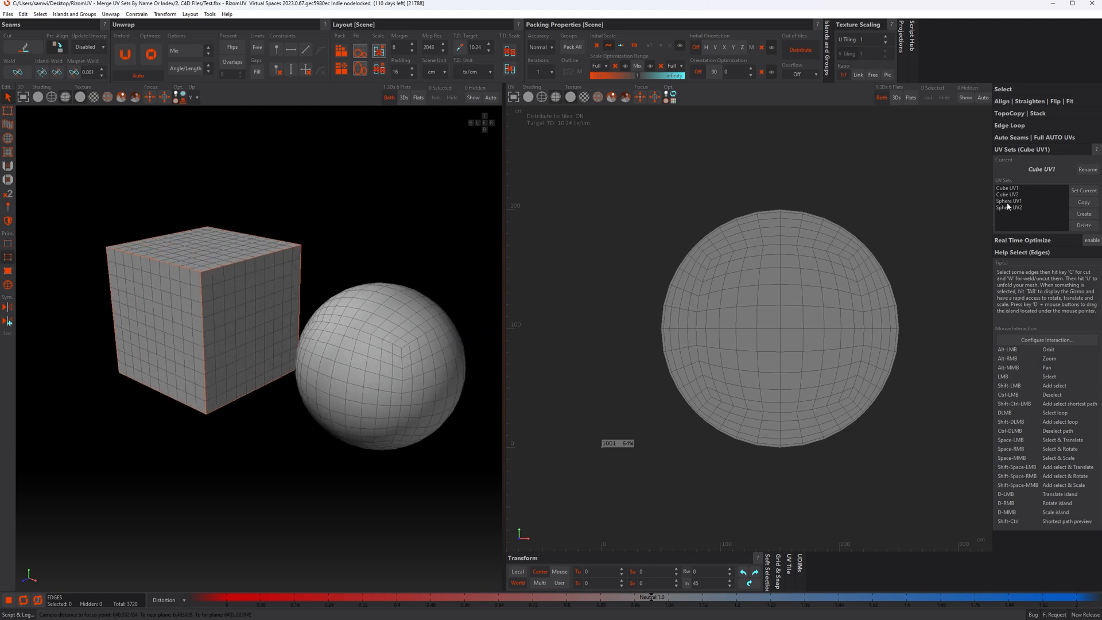
pyautogui.moveTo(1007, 206)
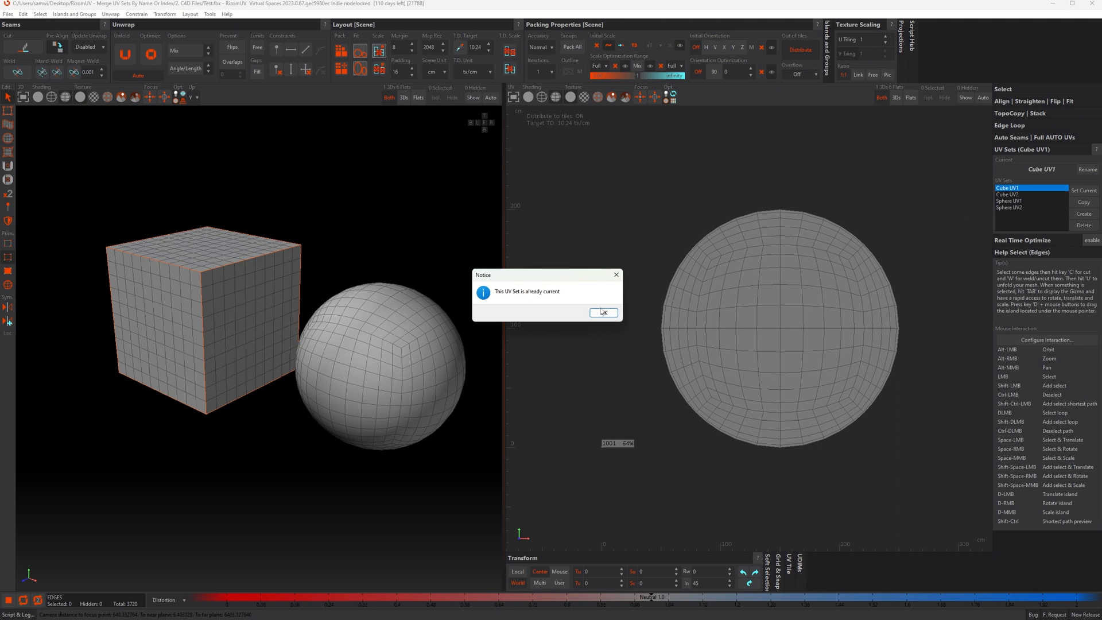
# - Make Cube UV2, Sphere UV1 and Sphere UV2 current in turn, then begin loading a file
pyautogui.click(602, 312)
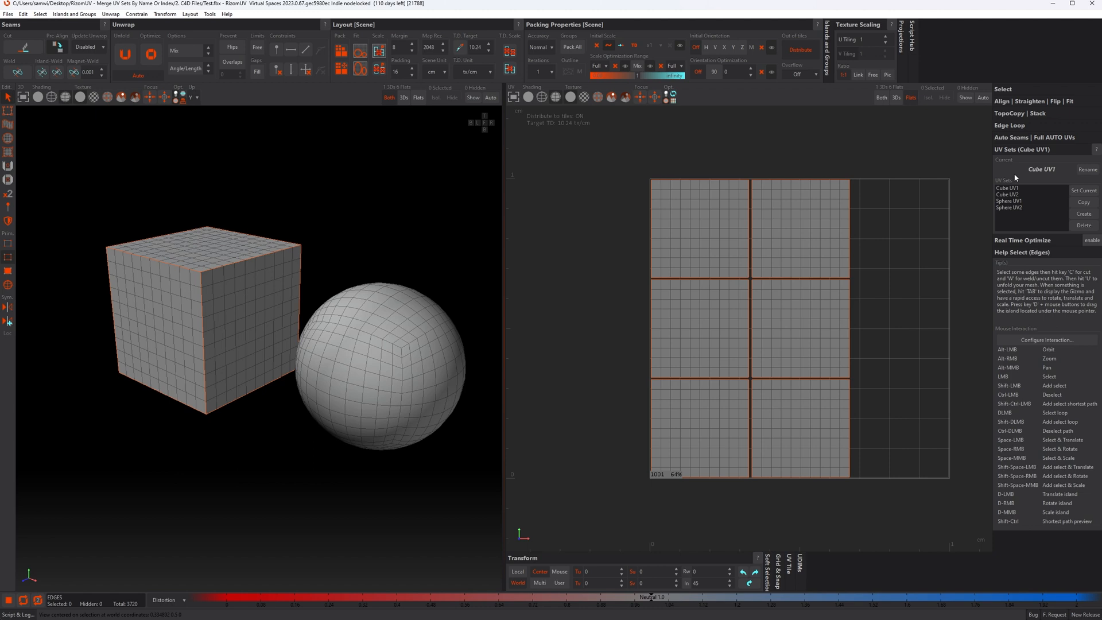
pyautogui.moveTo(1012, 197)
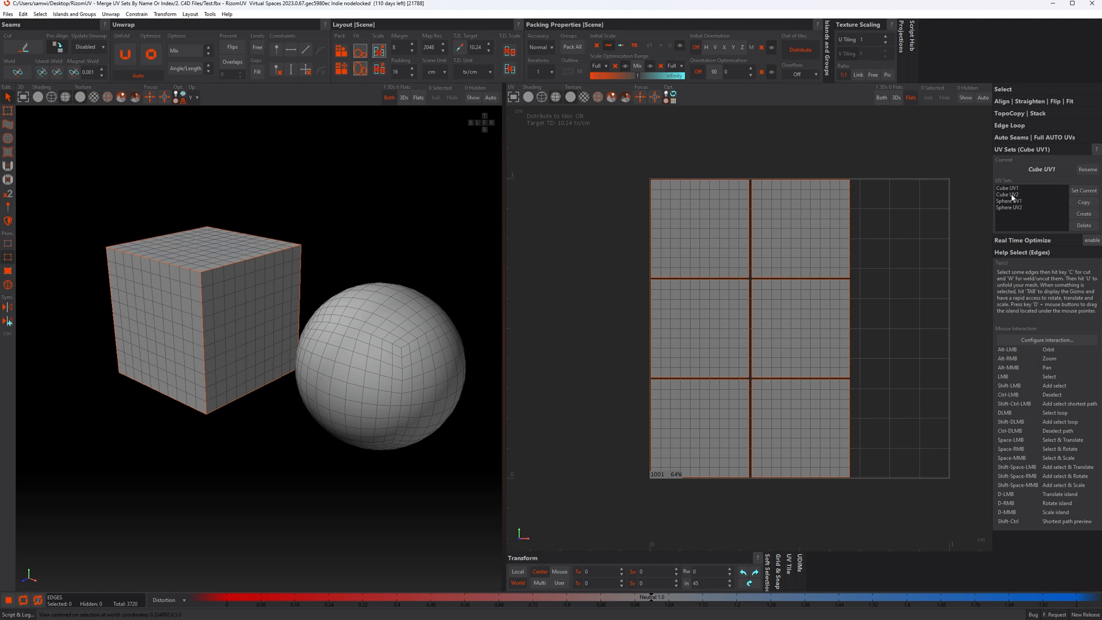
pyautogui.click(1007, 194)
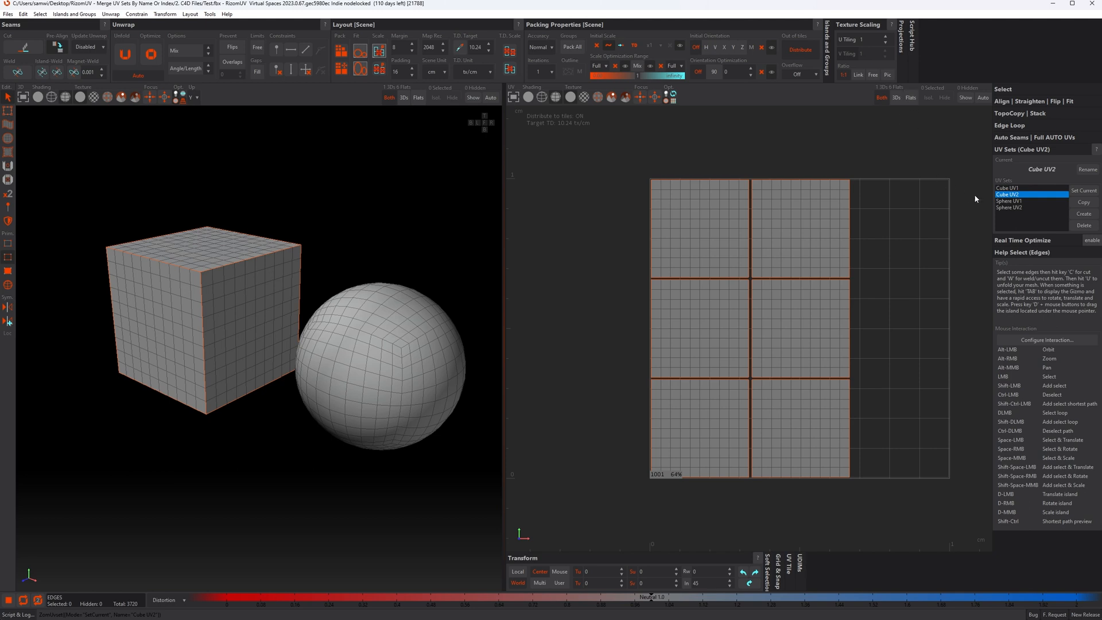
pyautogui.click(1011, 201)
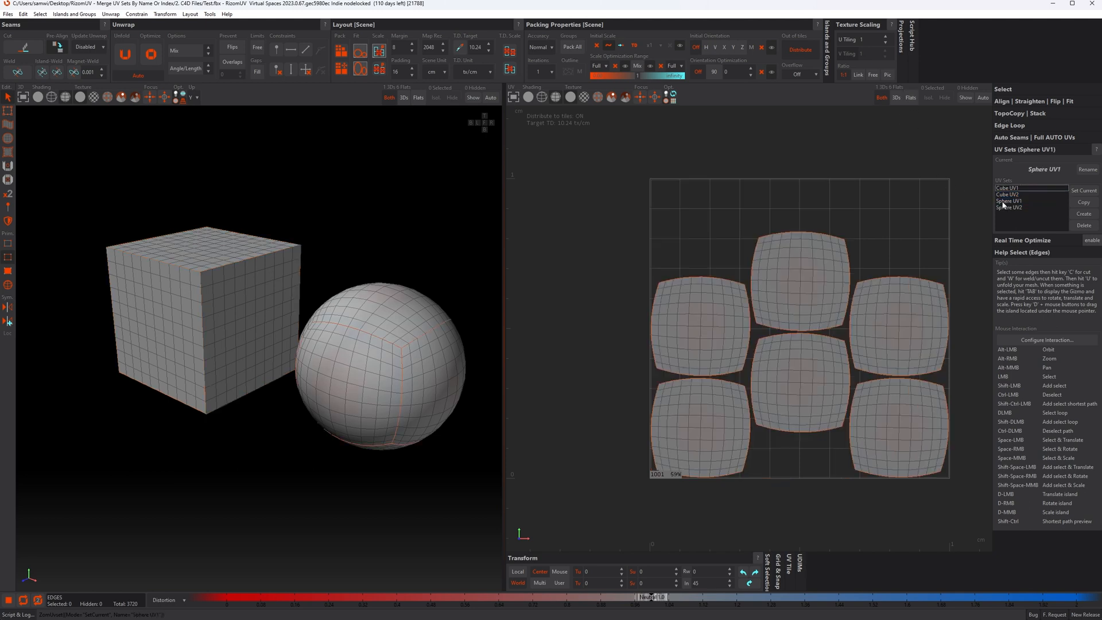
pyautogui.click(1015, 208)
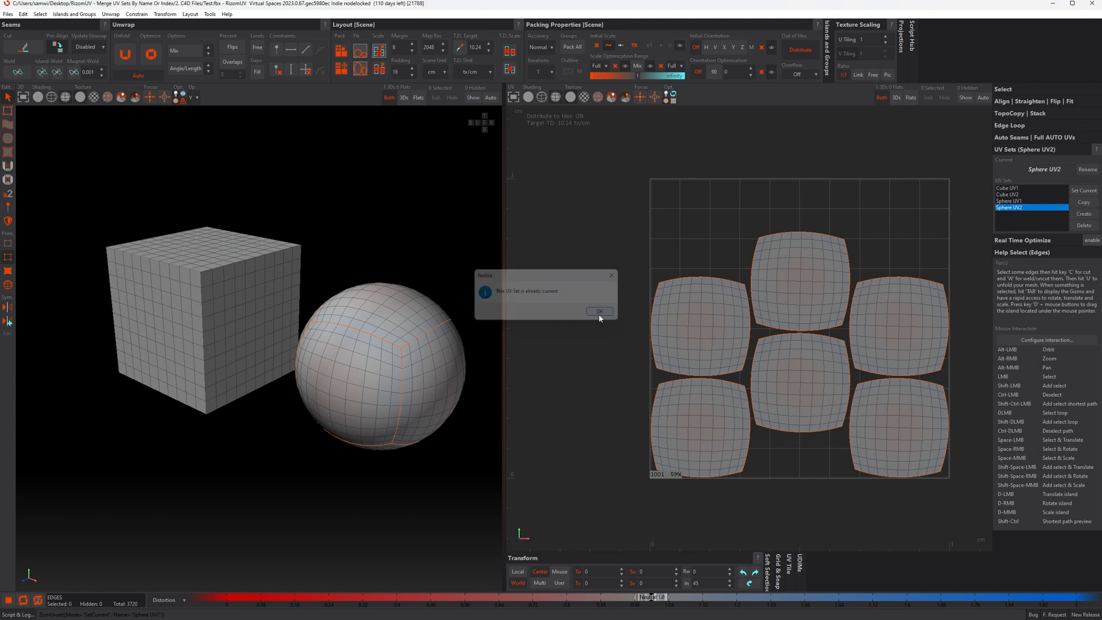
pyautogui.click(599, 311)
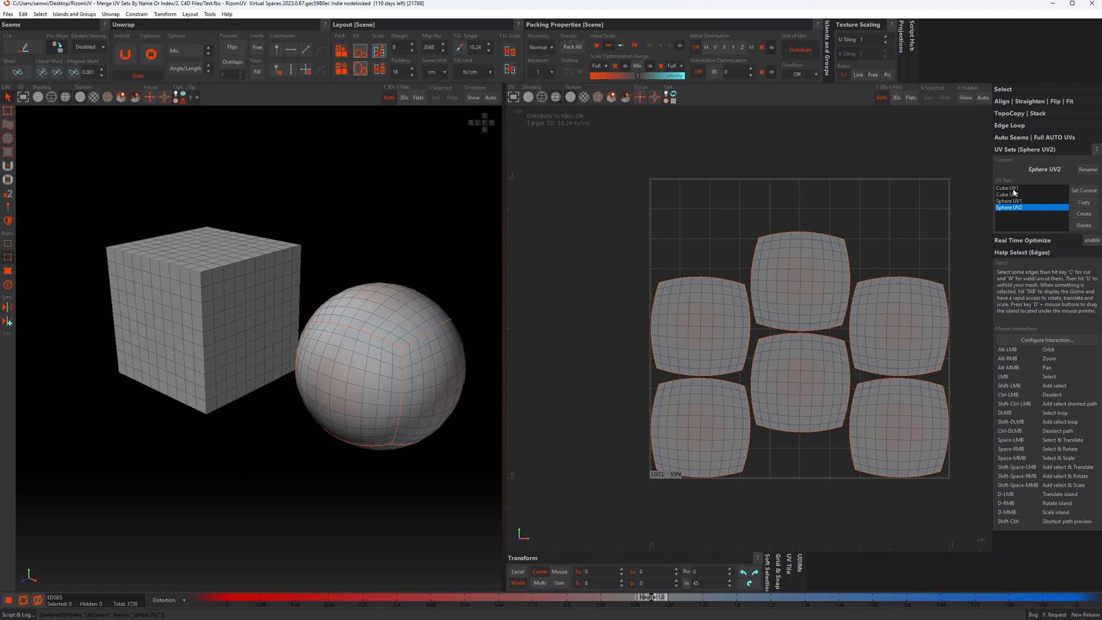
pyautogui.moveTo(1025, 197)
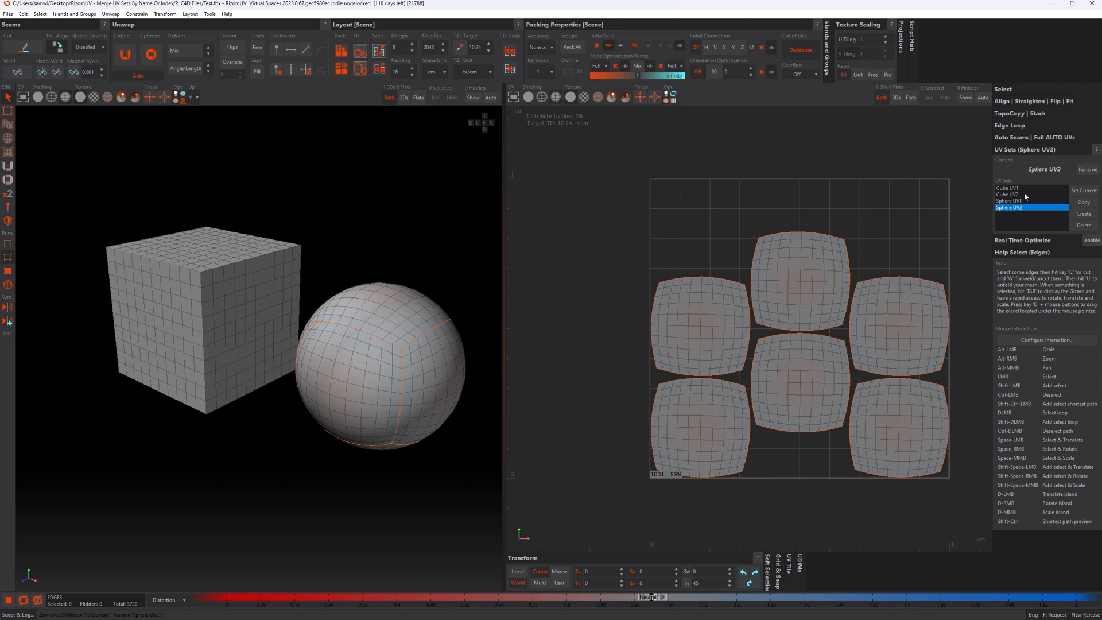
pyautogui.click(7, 13)
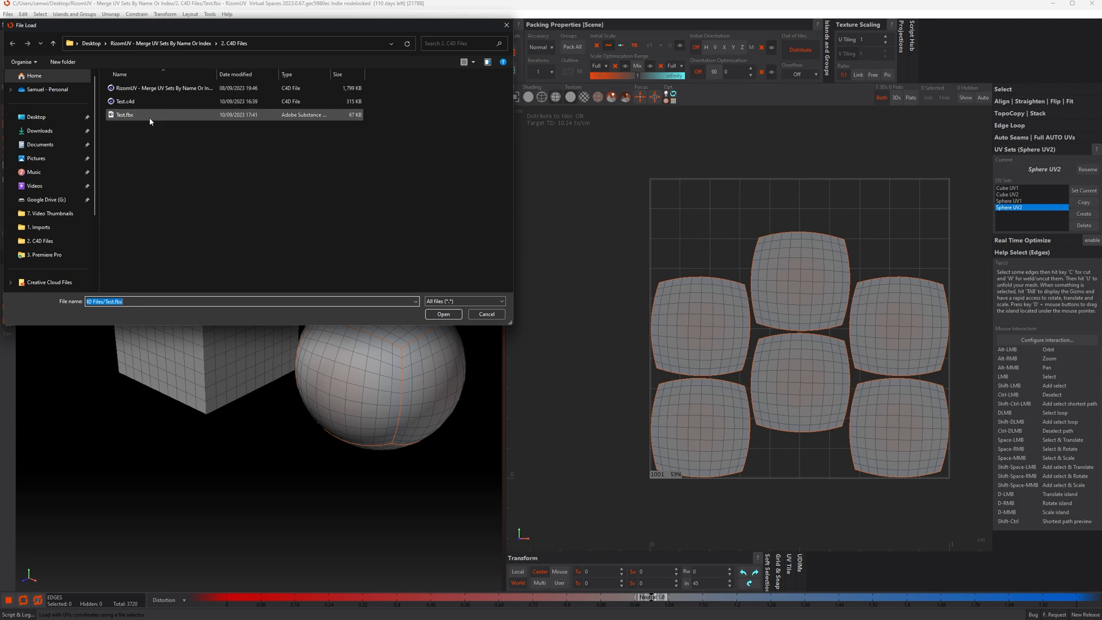
# - Load Test.fbx again, leaving both objects sharing only Cube UV1 and Cube UV2
pyautogui.click(442, 314)
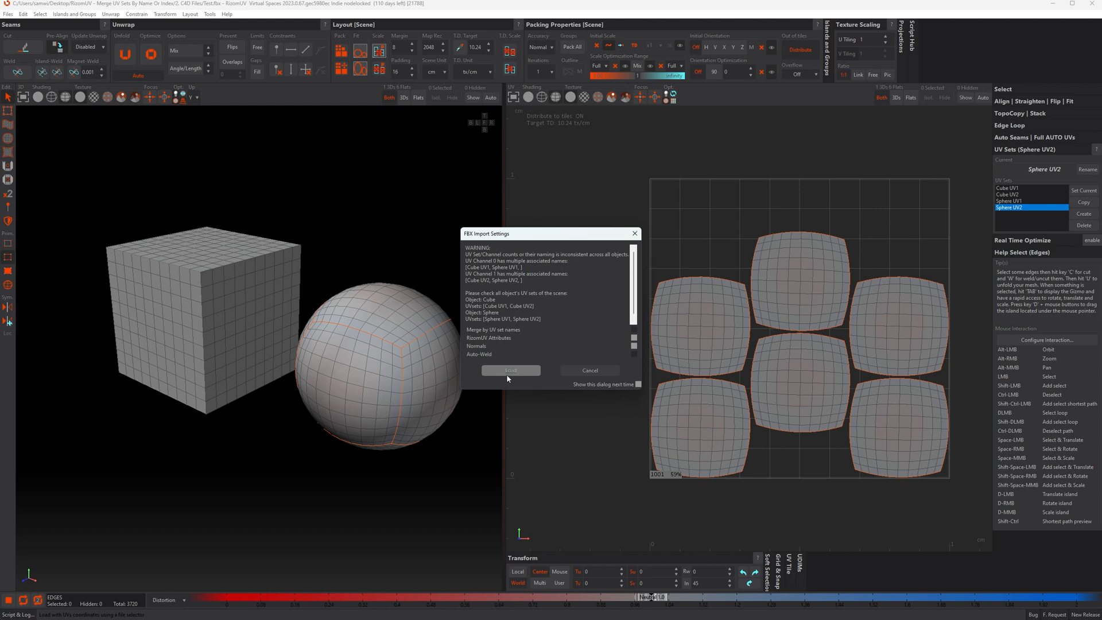
pyautogui.click(510, 371)
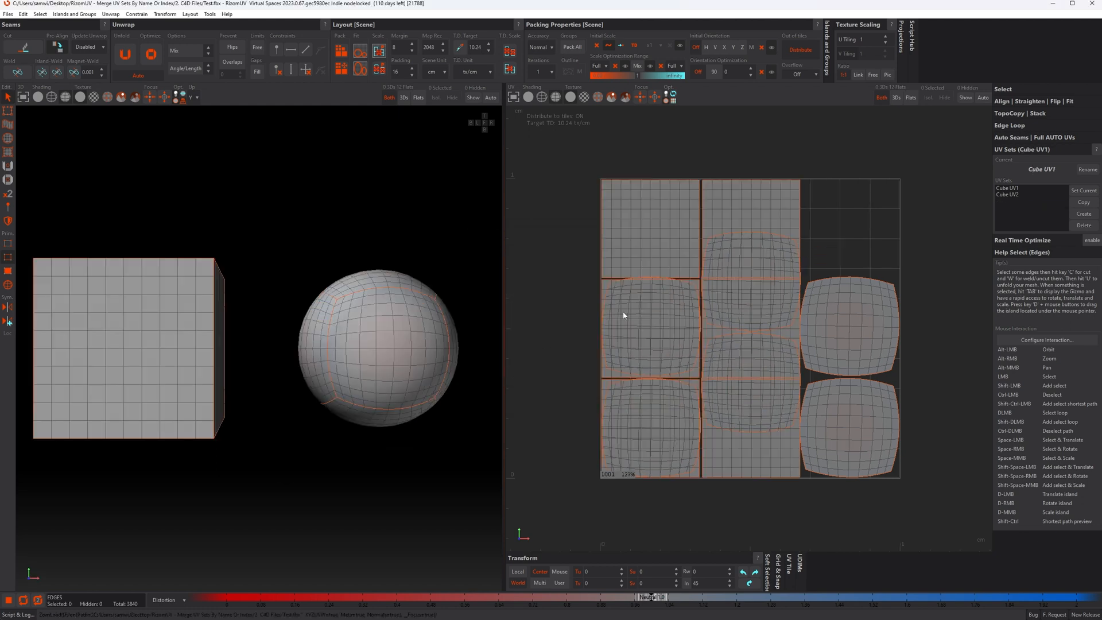
pyautogui.moveTo(920, 251)
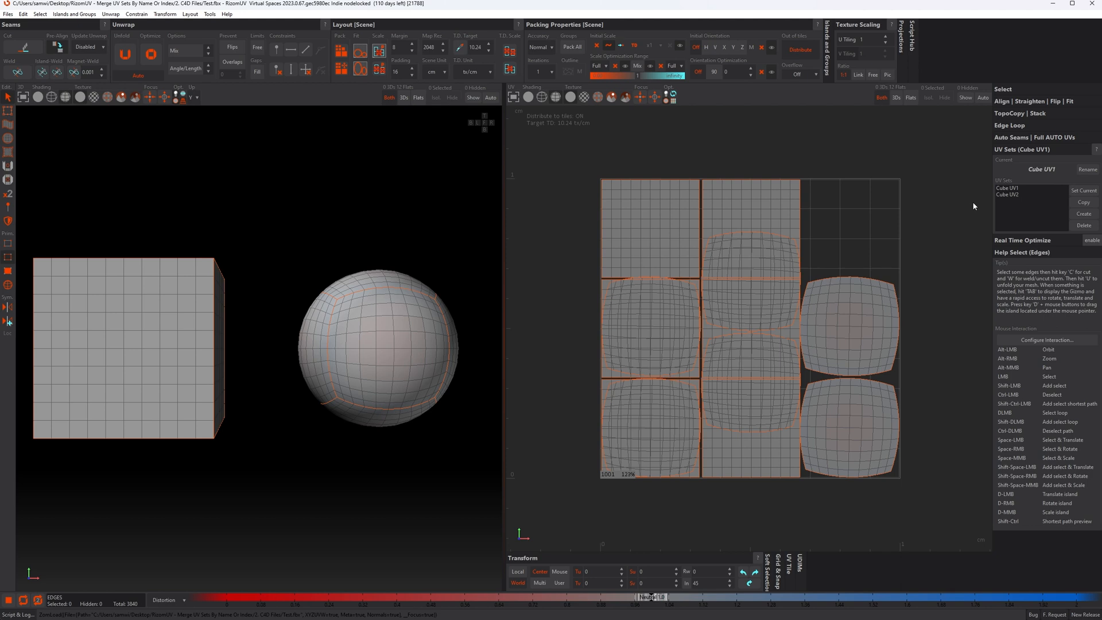
pyautogui.moveTo(979, 219)
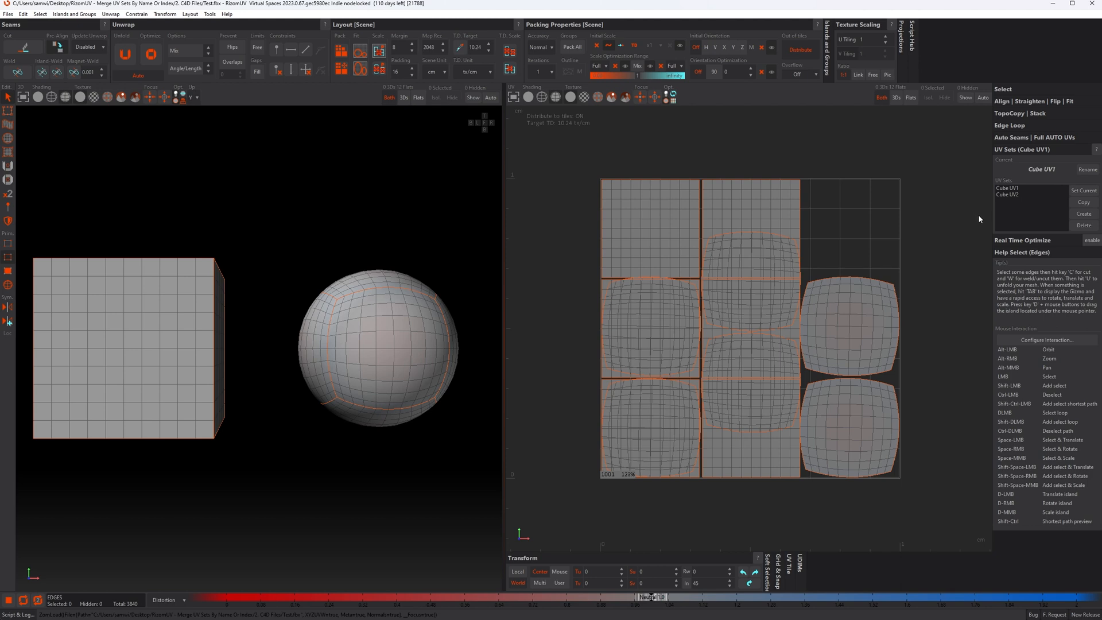
pyautogui.moveTo(897, 347)
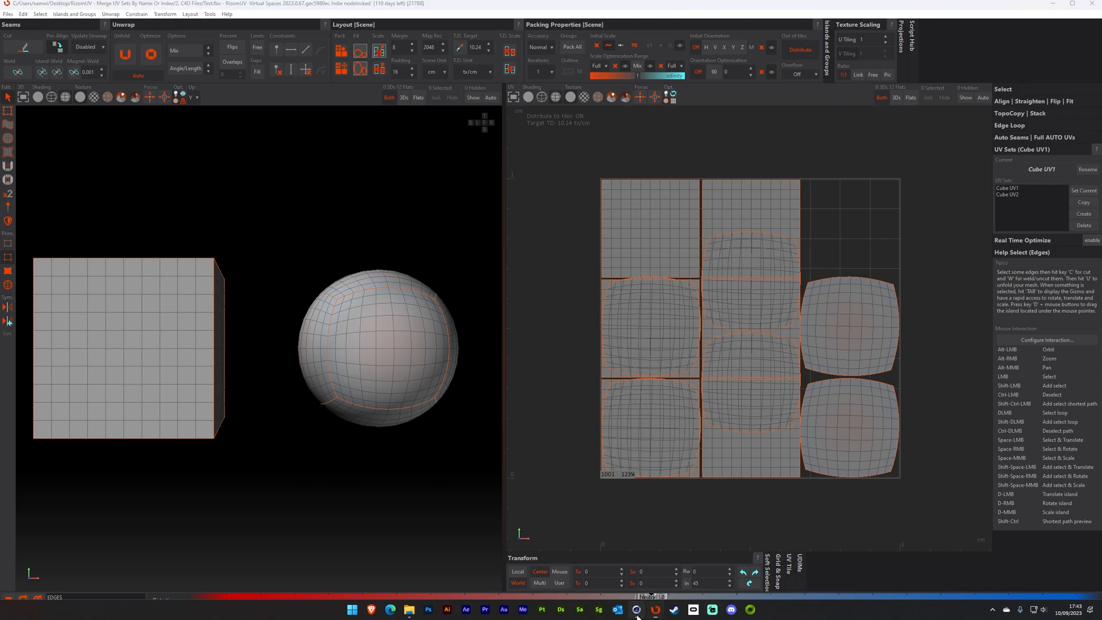
# - Switch to Cinema 4D and view the sphere's and cube's first UV tags, then the Sphere UV2 tag
pyautogui.click(636, 609)
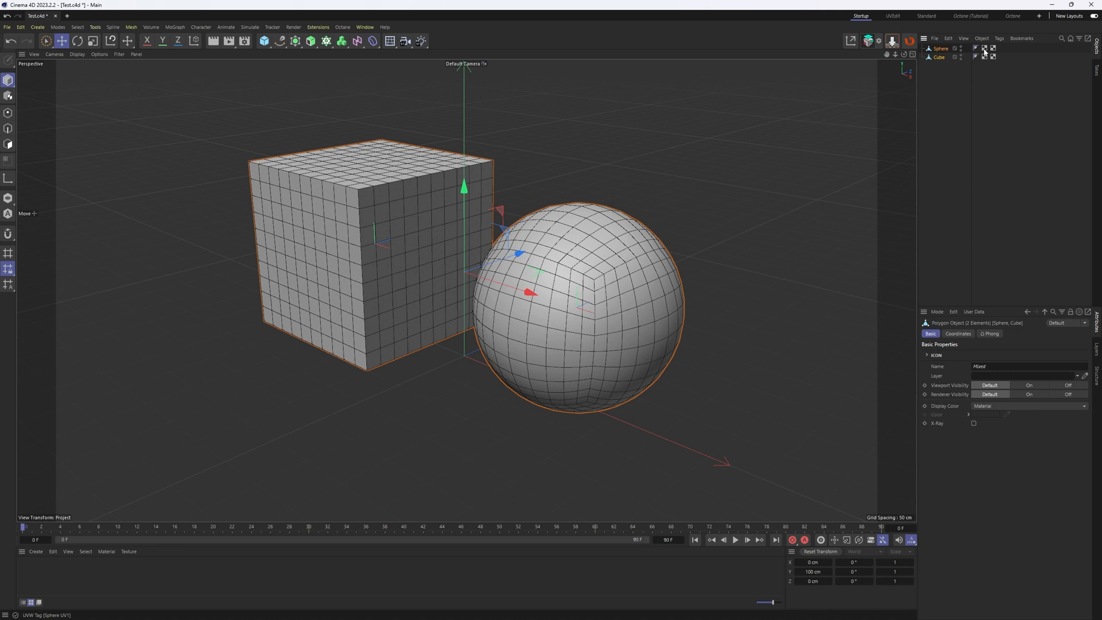
pyautogui.click(985, 49)
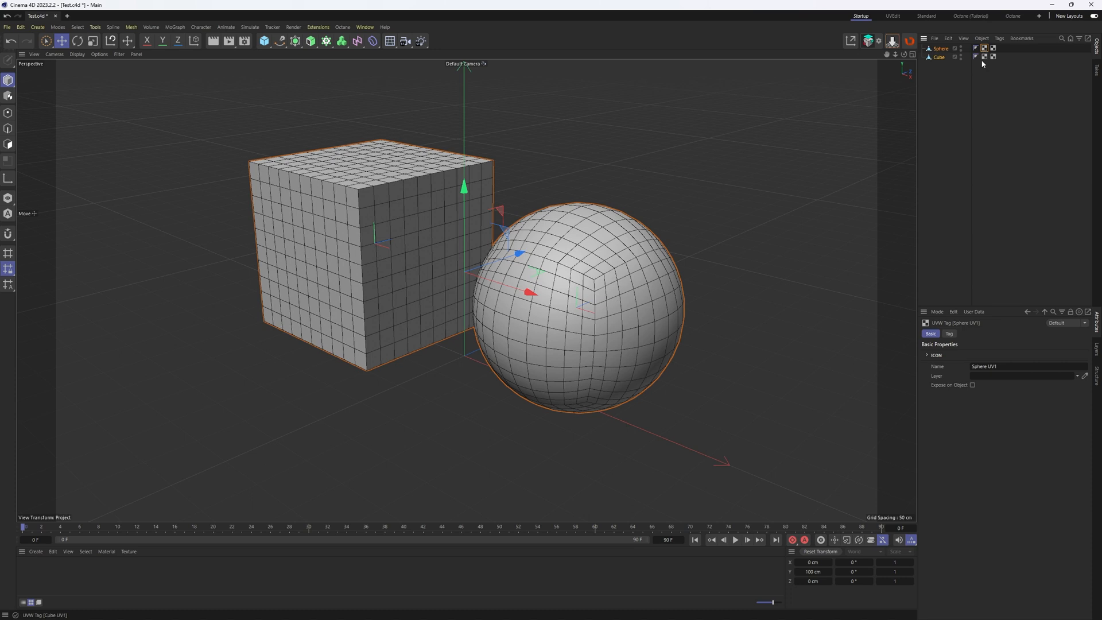
pyautogui.click(983, 57)
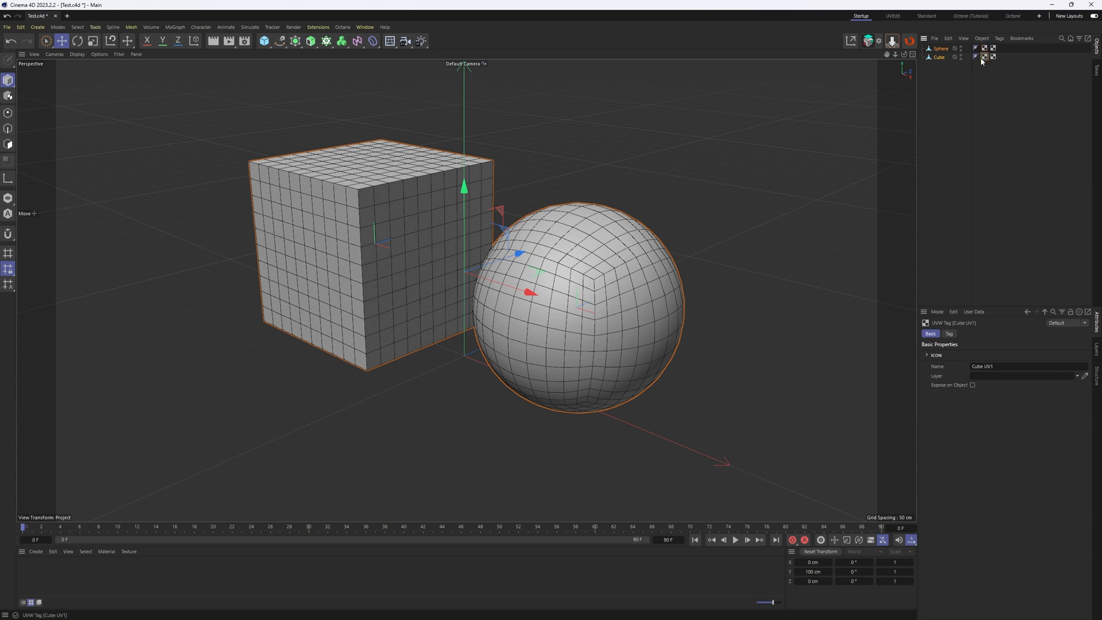
pyautogui.moveTo(982, 59)
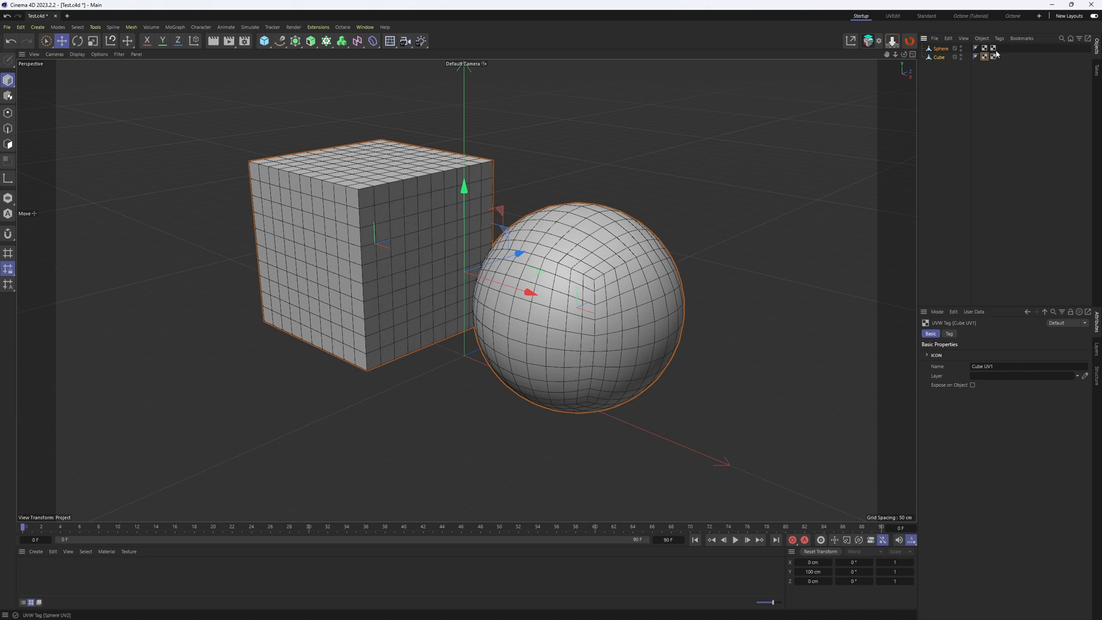
pyautogui.click(992, 48)
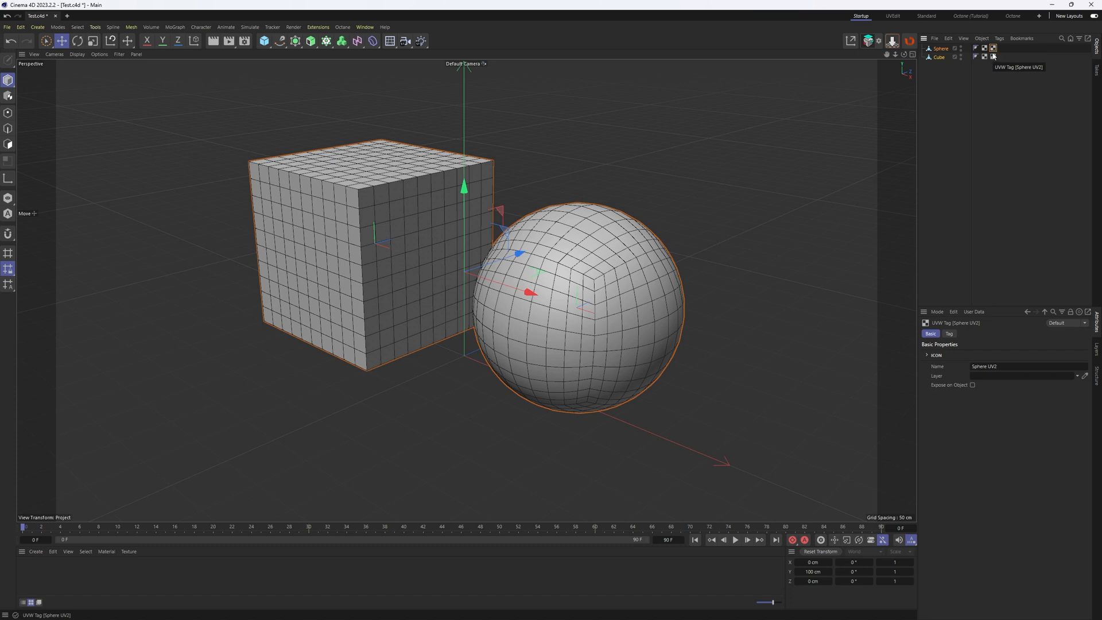
pyautogui.moveTo(993, 57)
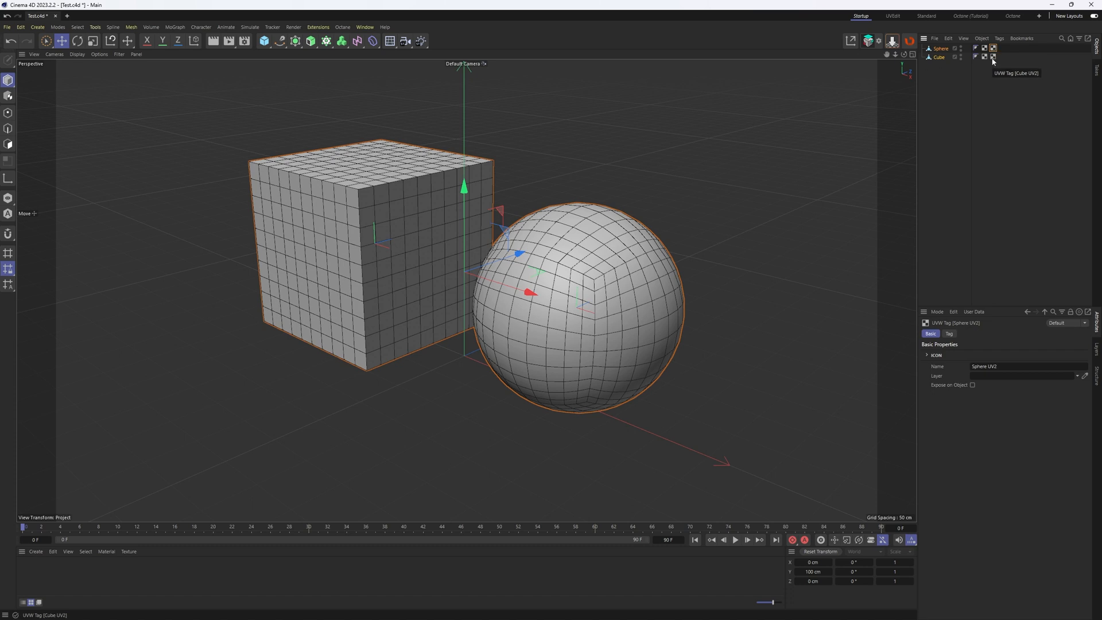